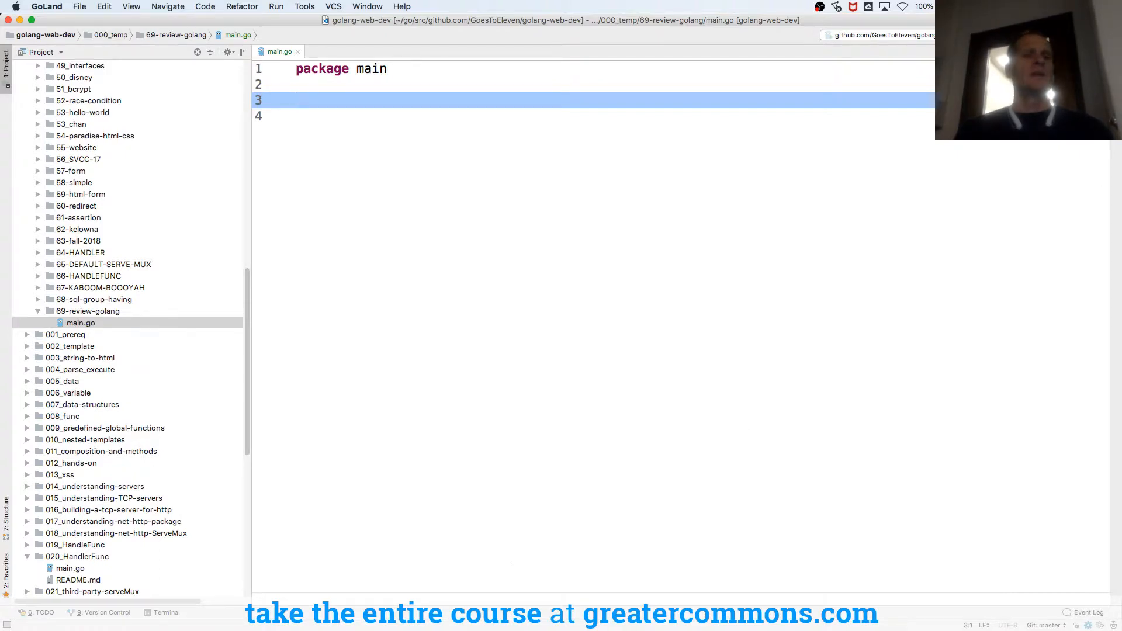
# Step: Create a new templates directory inside the 69-review-golang project folder
pyautogui.click(87, 311)
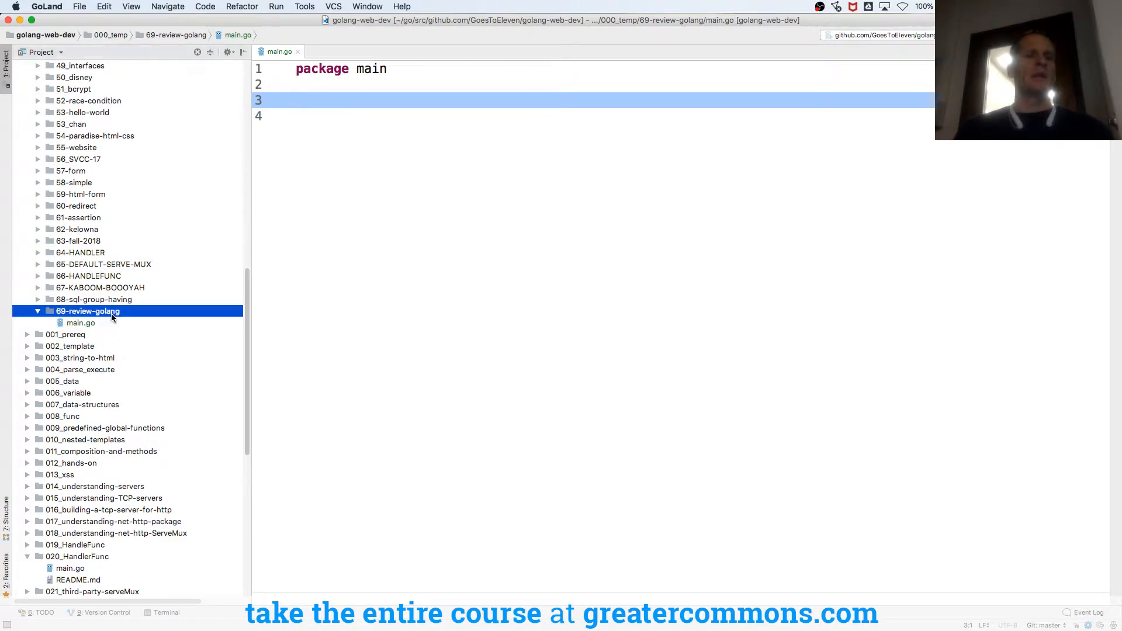
pyautogui.rightClick(87, 311)
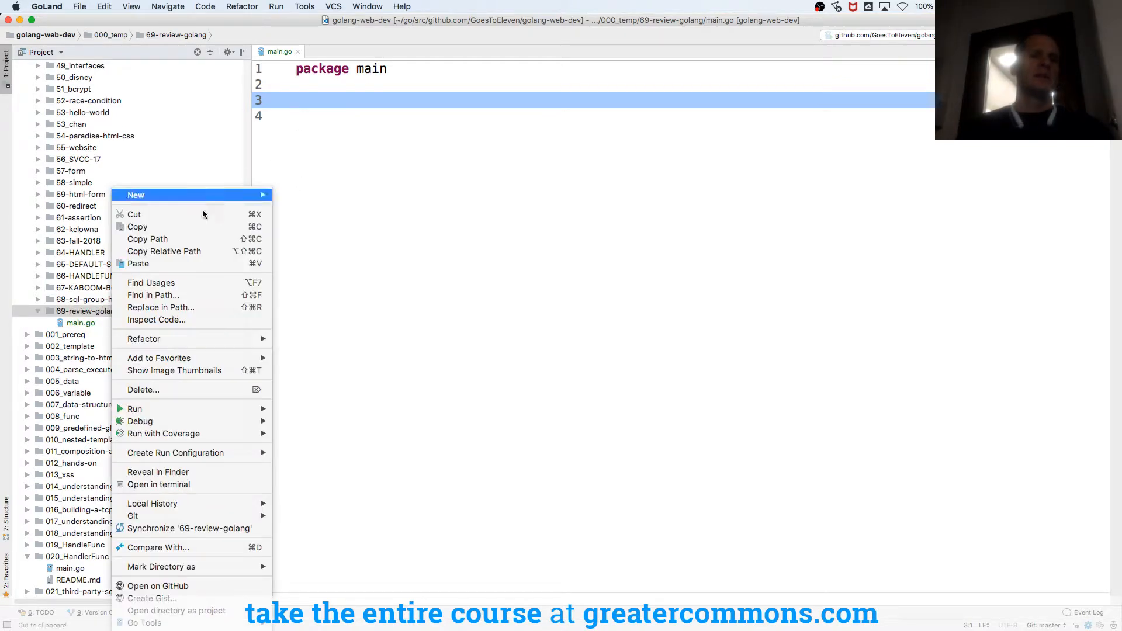
pyautogui.click(135, 196)
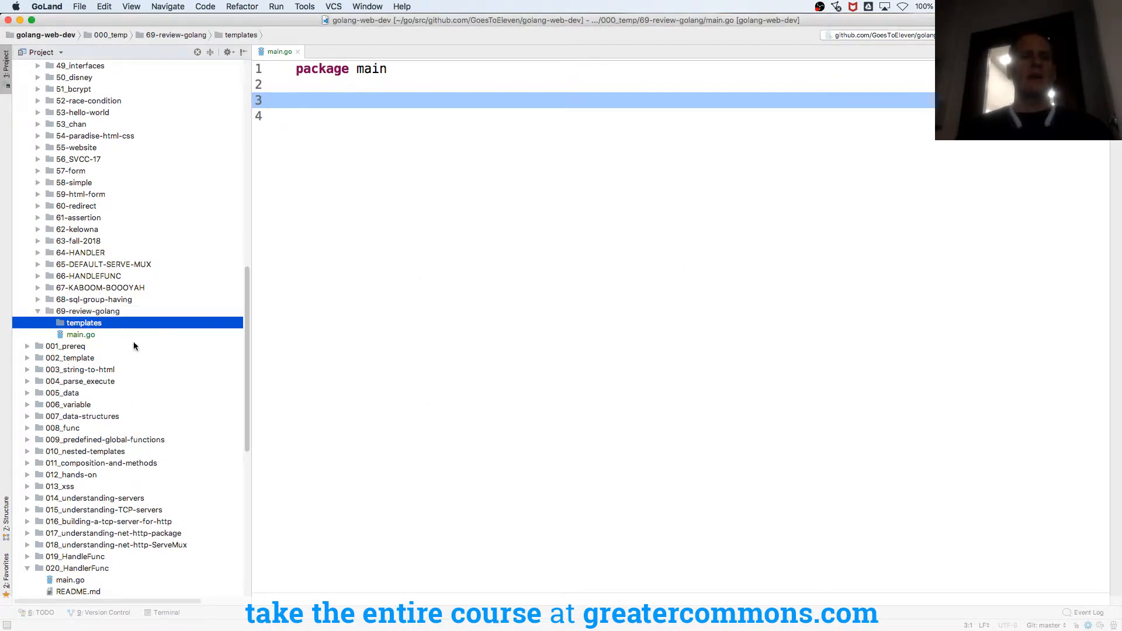
# Step: Create an empty default.gohtml file inside the templates folder
pyautogui.rightClick(83, 322)
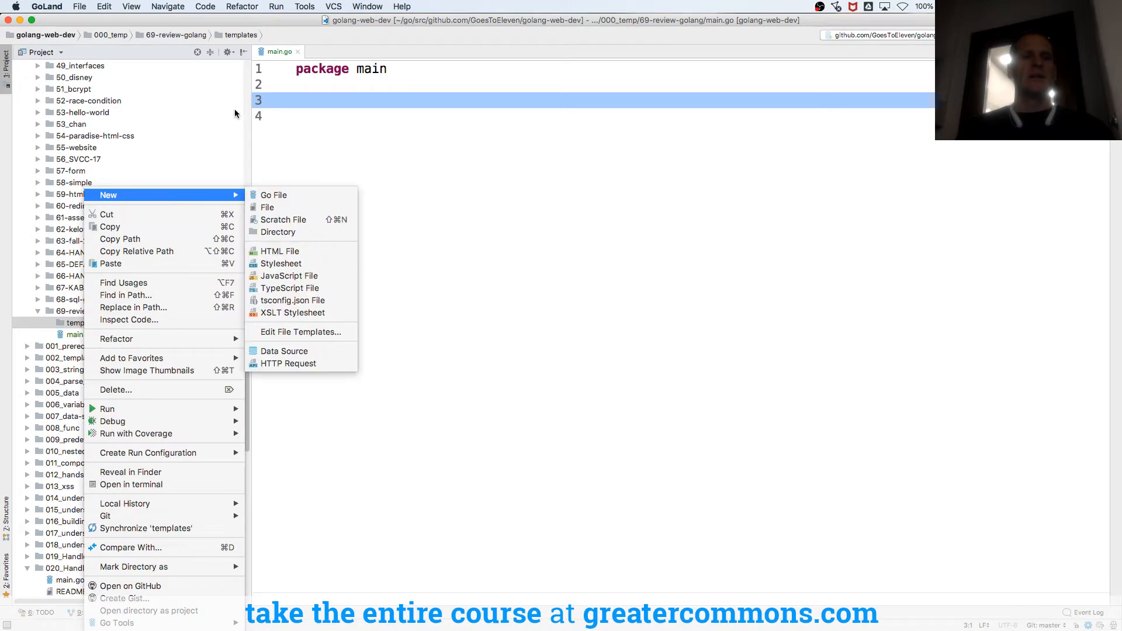
pyautogui.click(273, 195)
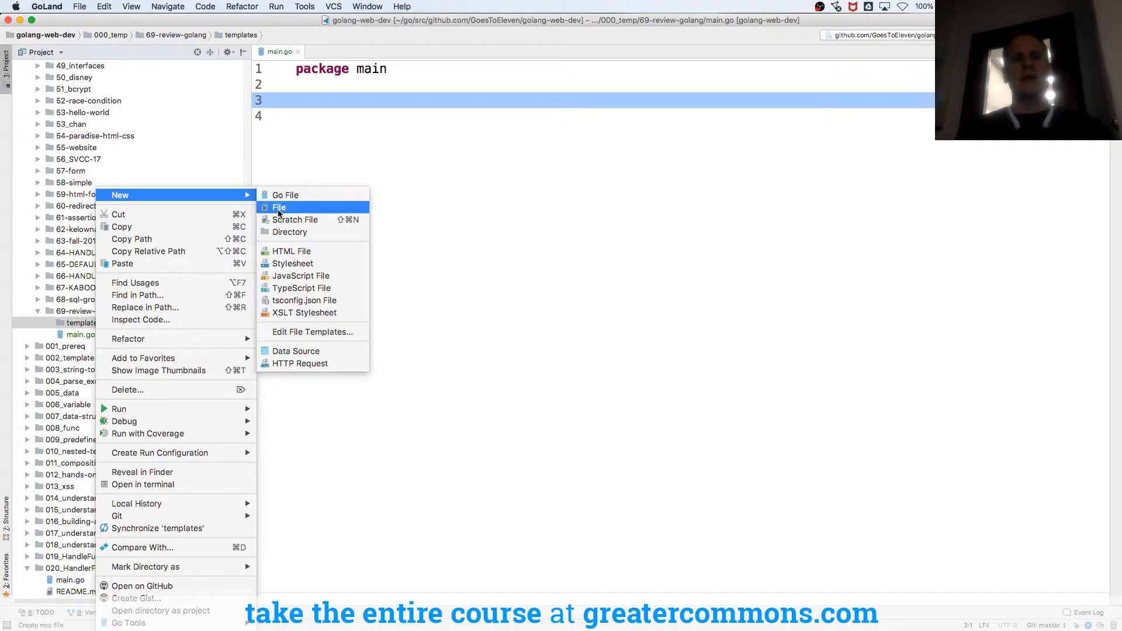
pyautogui.click(278, 207)
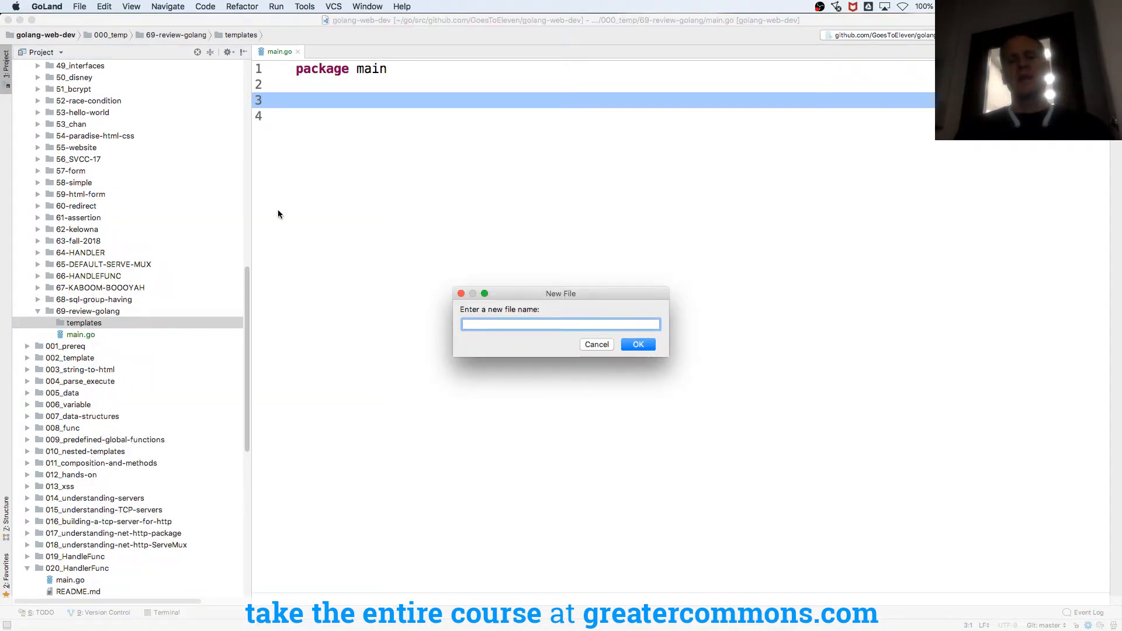
pyautogui.write('default.gohtml')
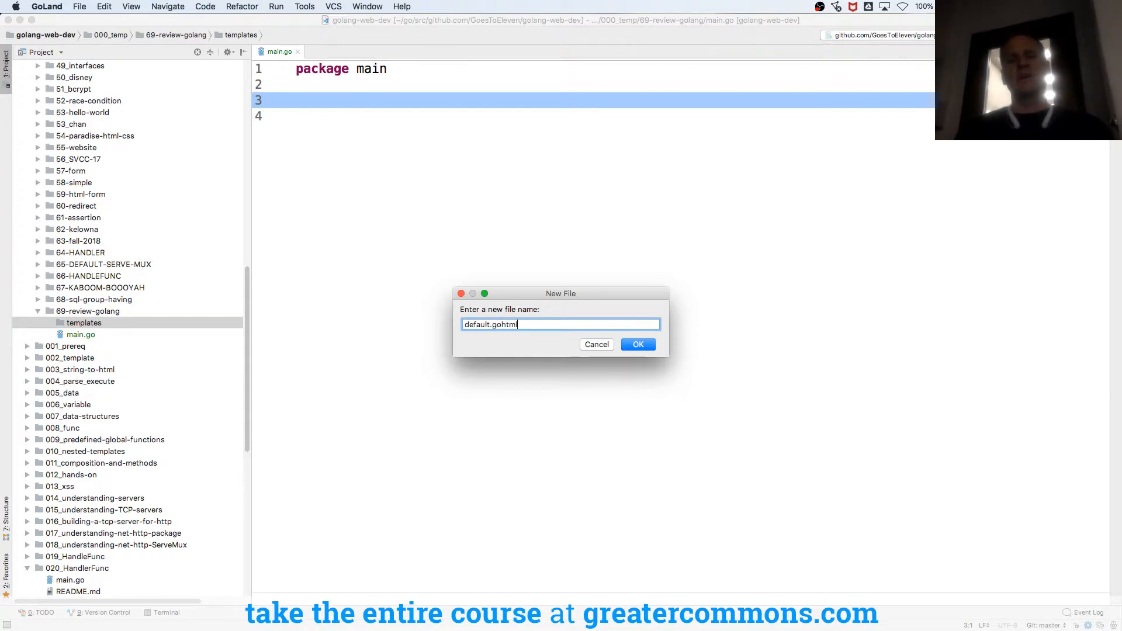
pyautogui.click(636, 344)
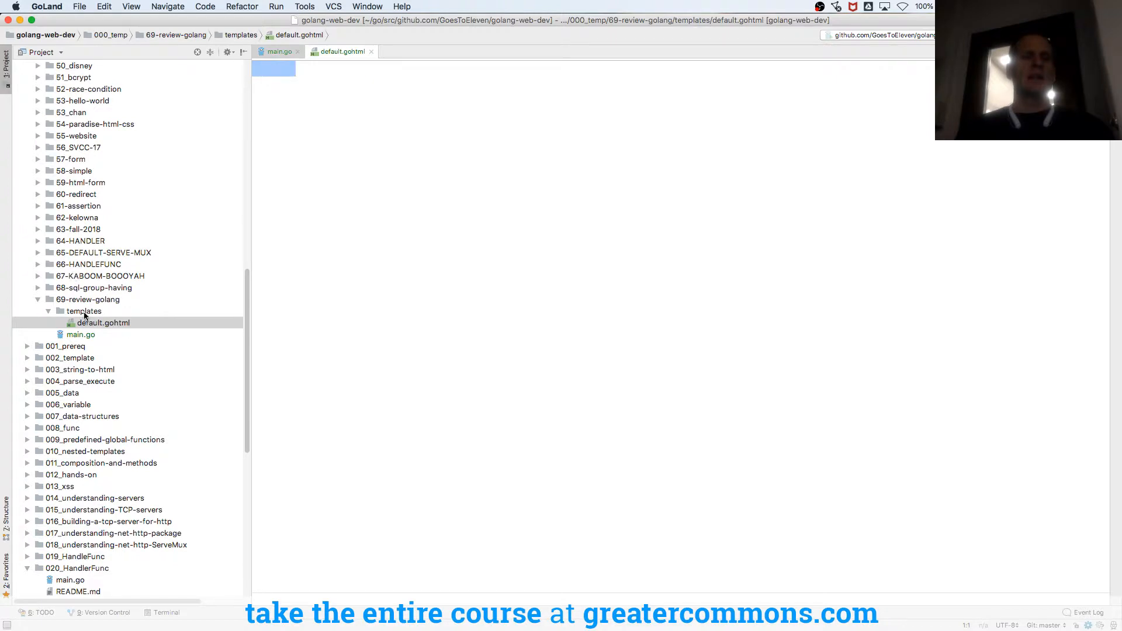
# Step: Start creating a second file in the templates folder
pyautogui.rightClick(84, 311)
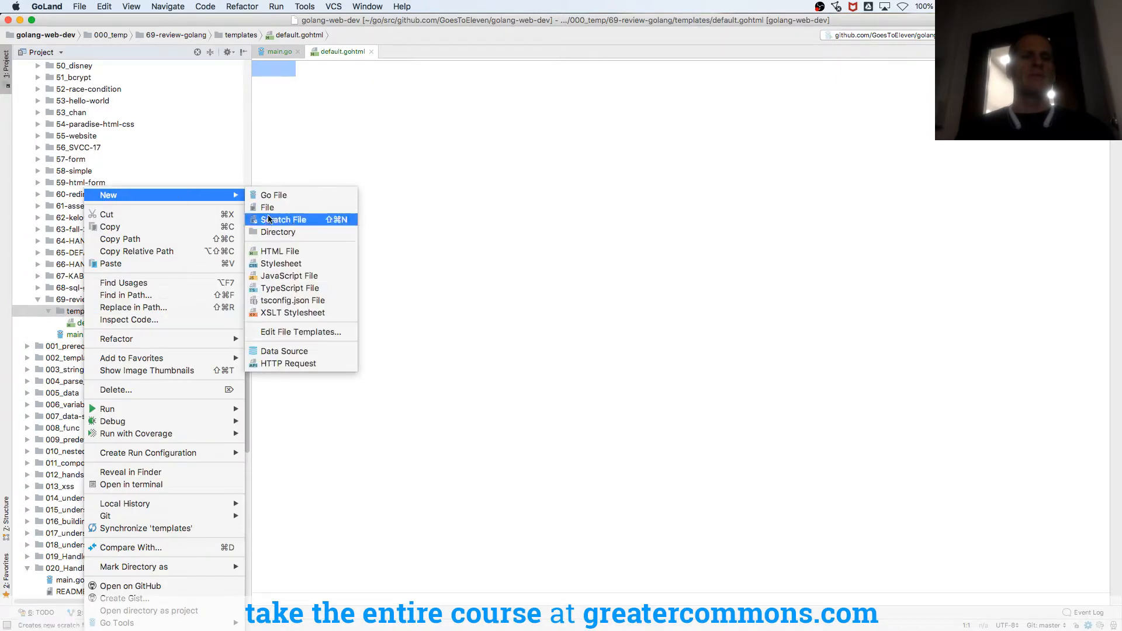
pyautogui.click(268, 206)
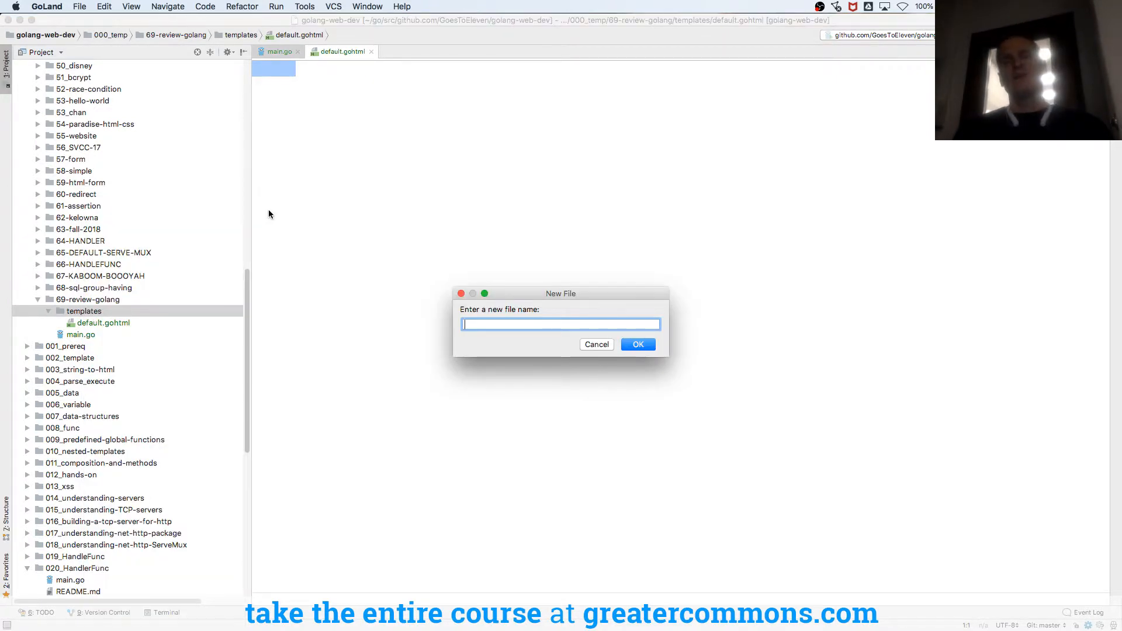
# Step: Create the about.gohtml file in the templates folder
pyautogui.write('about.gohtml')
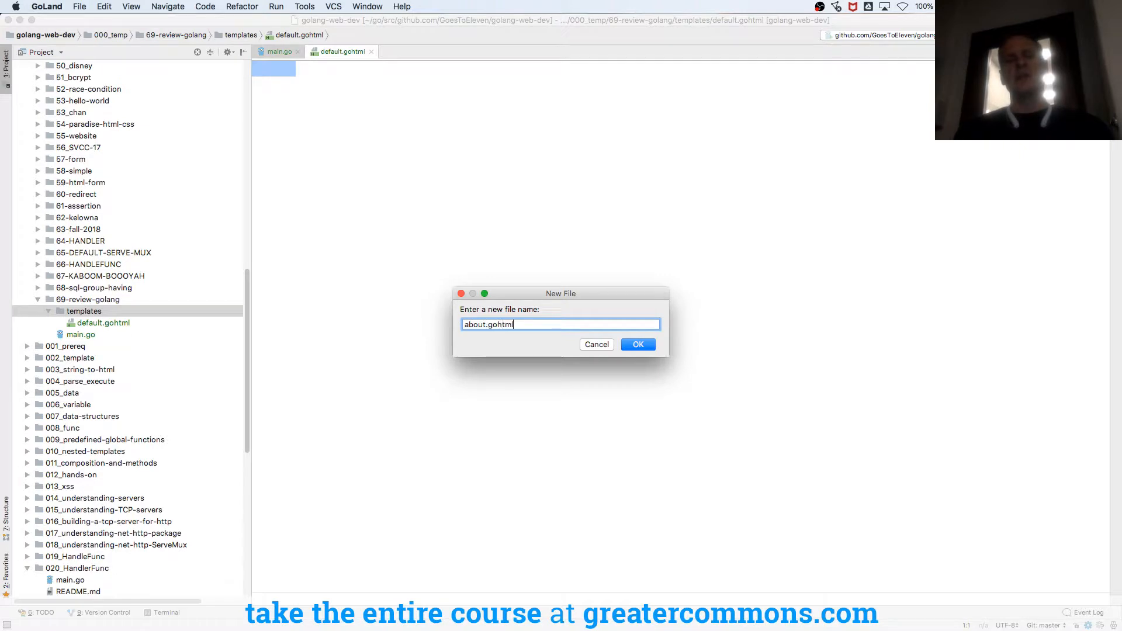
pyautogui.click(637, 343)
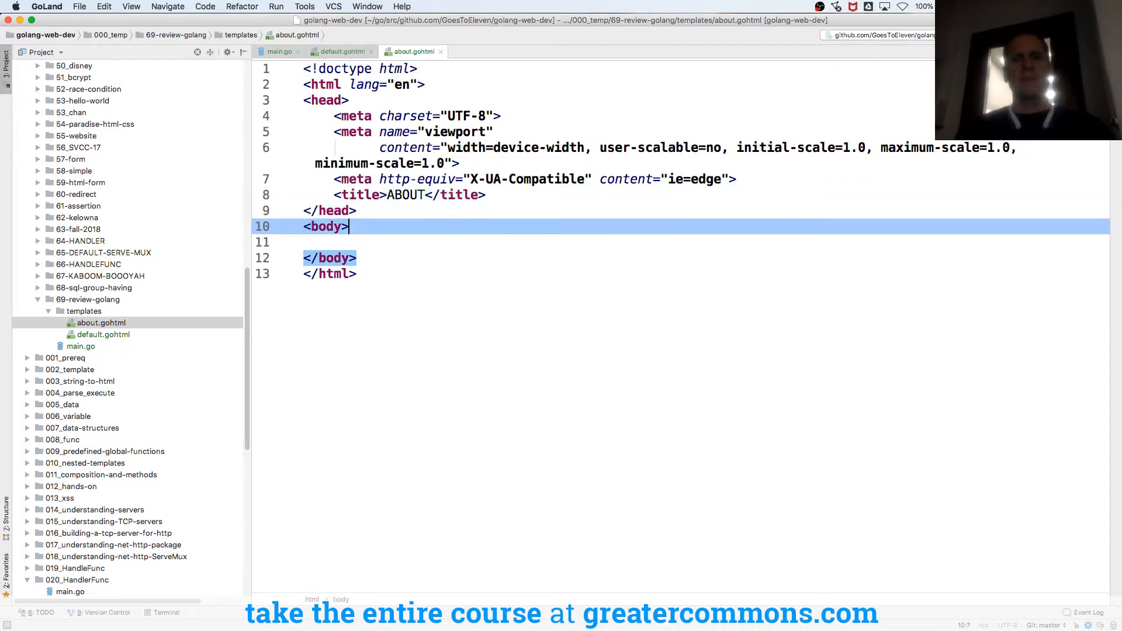
# Step: Make about.gohtml an HTML page with an ABOUT h1 heading
pyautogui.write('<h1></h1>')
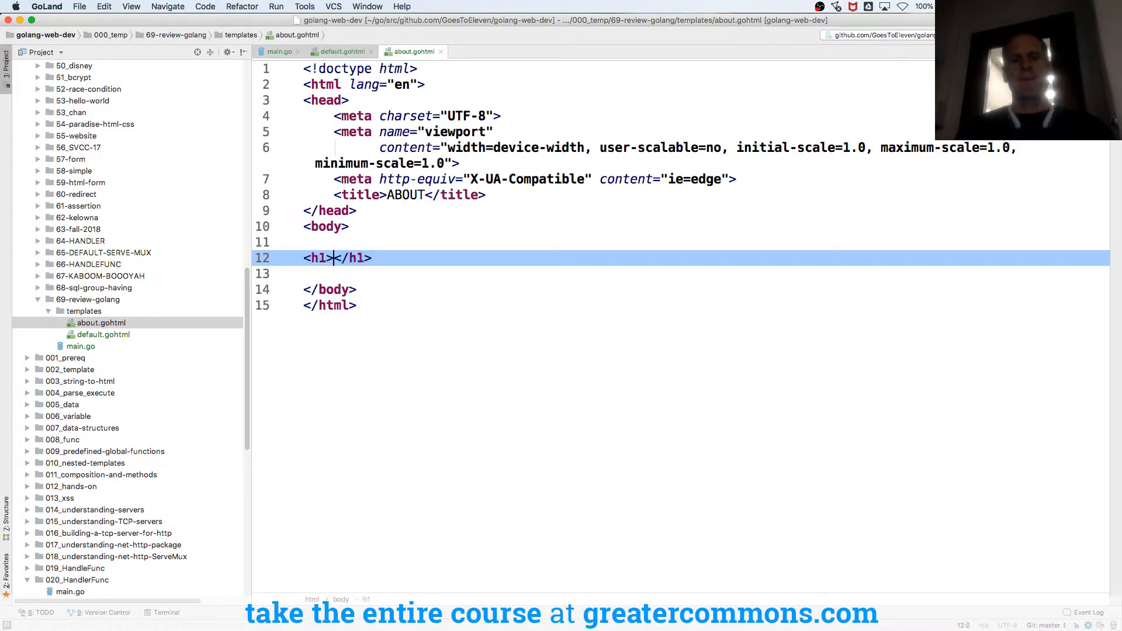
pyautogui.write('ABOUT')
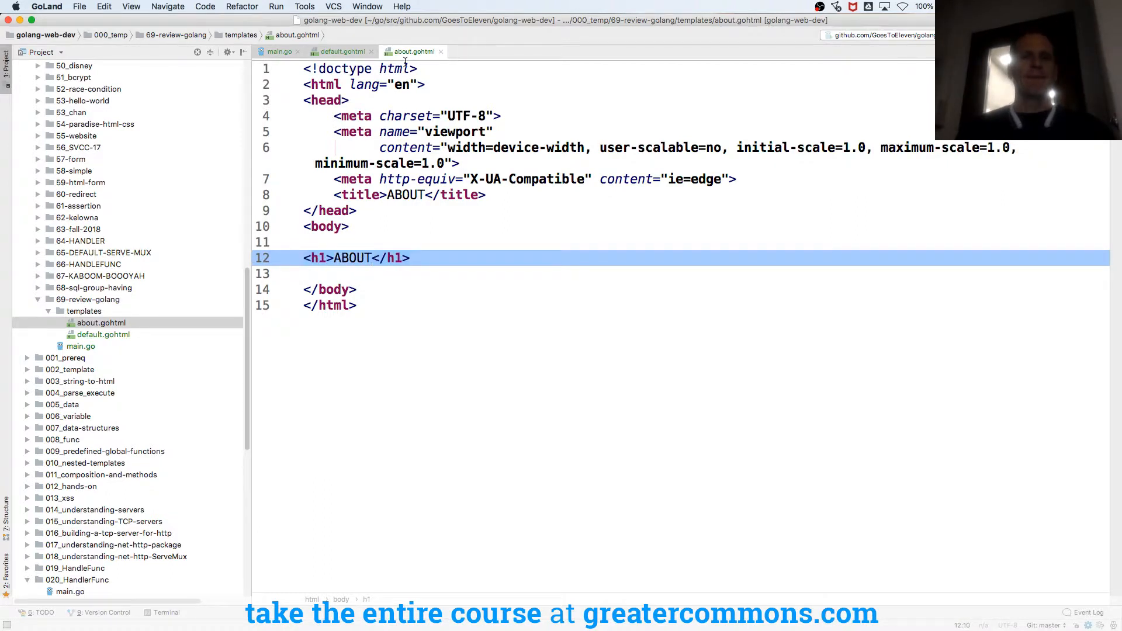
pyautogui.click(341, 50)
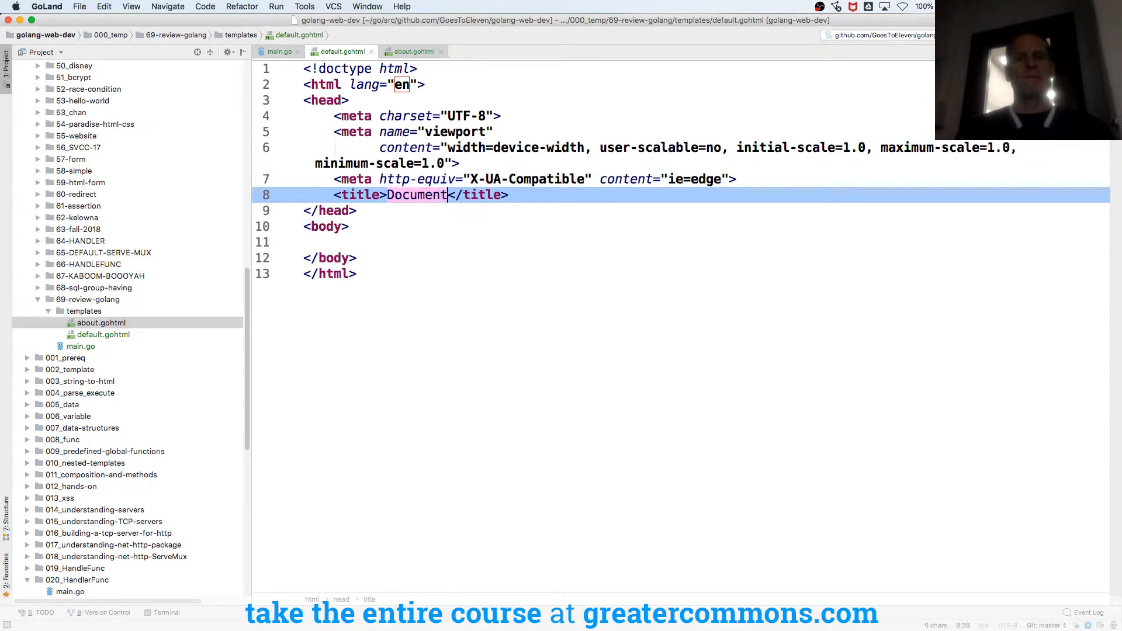
# Step: Give default.gohtml a HOME title and HOME heading
pyautogui.write('HOME')
pyautogui.click(708, 242)
pyautogui.write('<h1>HO</h1>')
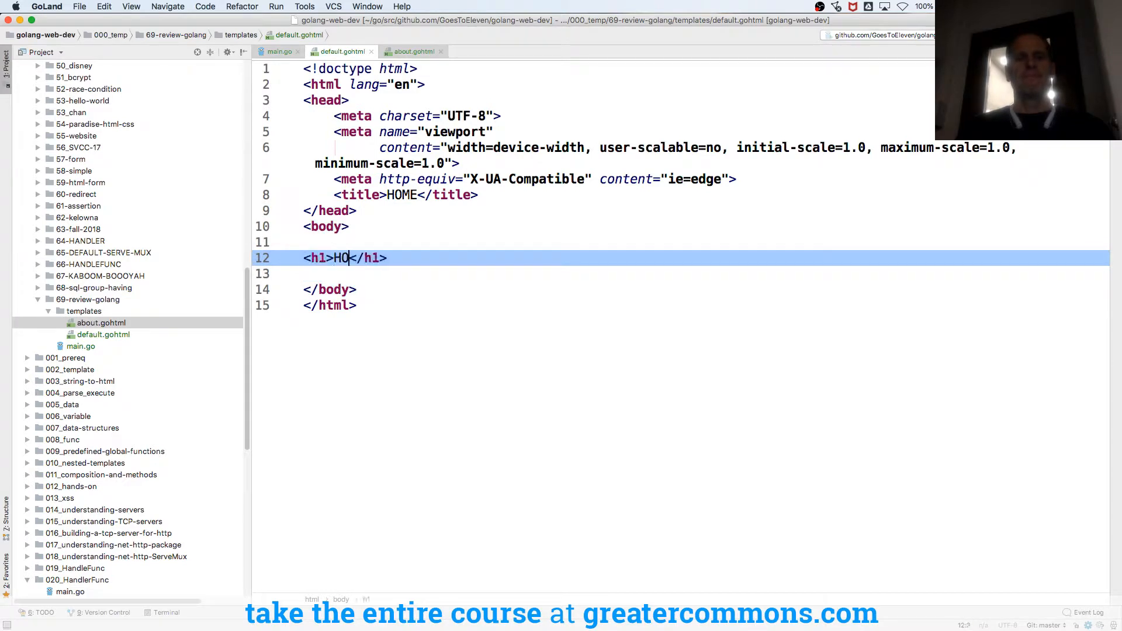
pyautogui.write('ME')
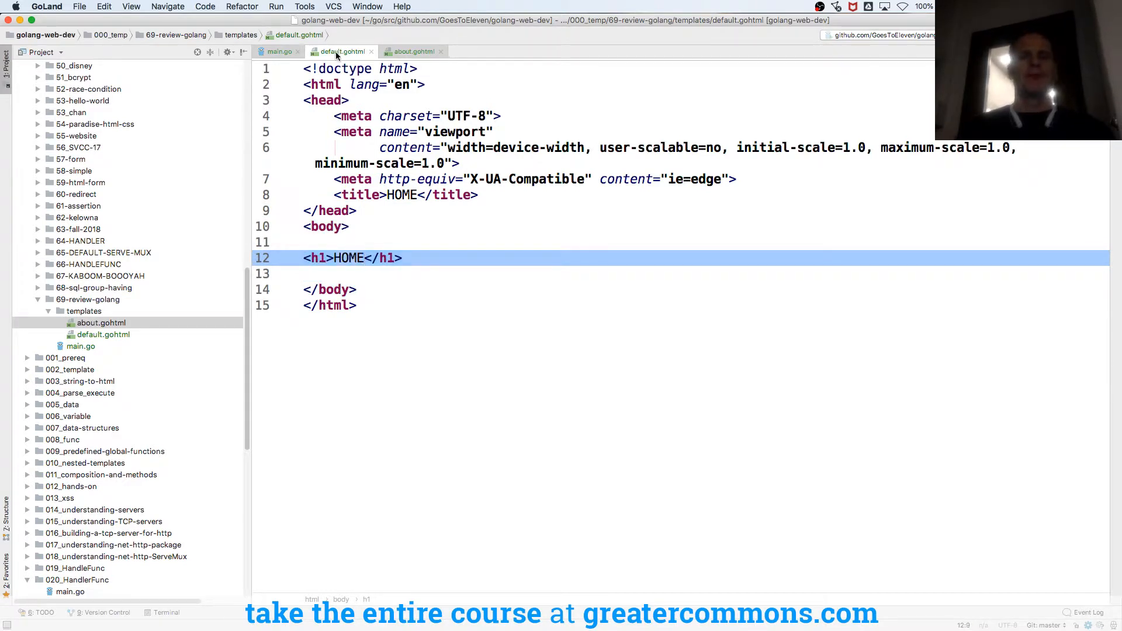
pyautogui.press('enter')
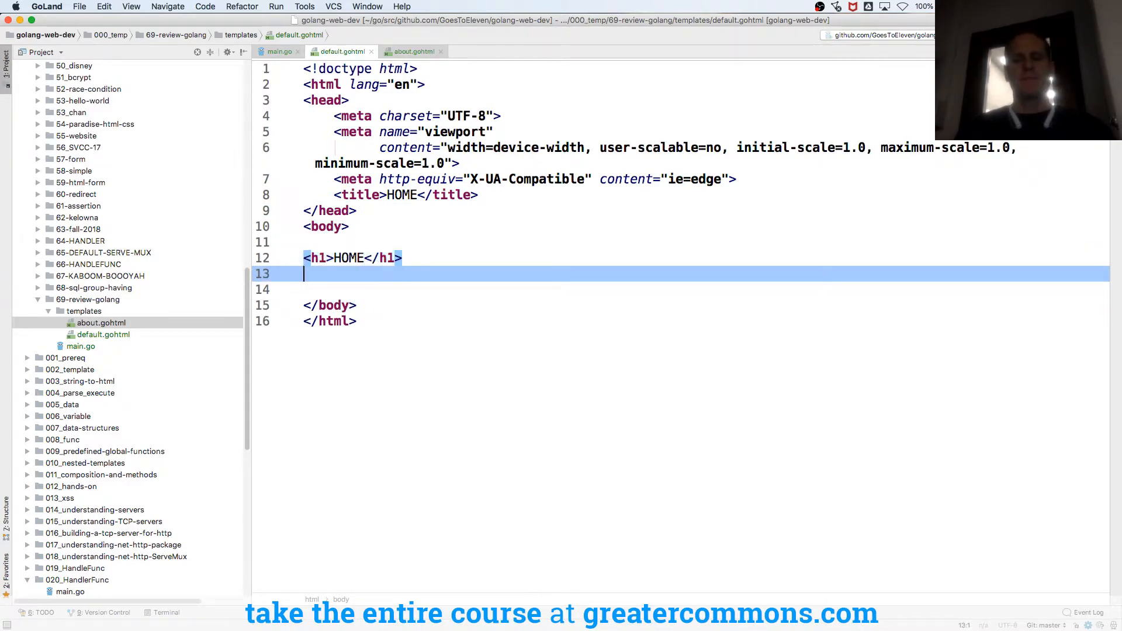
# Step: Add an h1 with an ABOUT link to /about below the HOME heading
pyautogui.write('<h1>a</h1>')
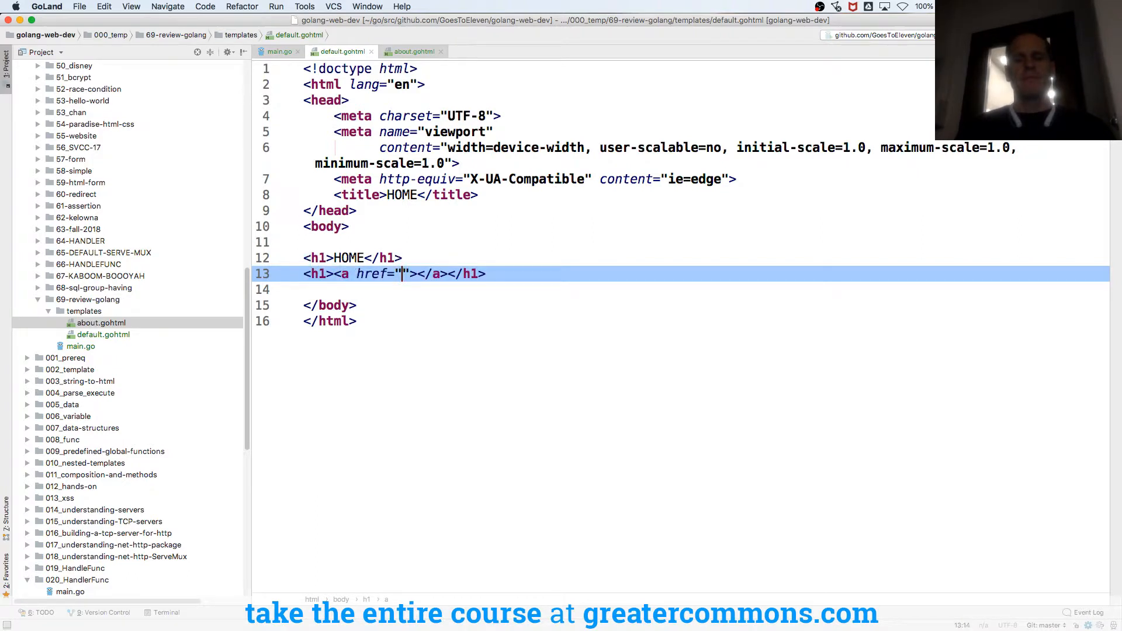
pyautogui.write('d')
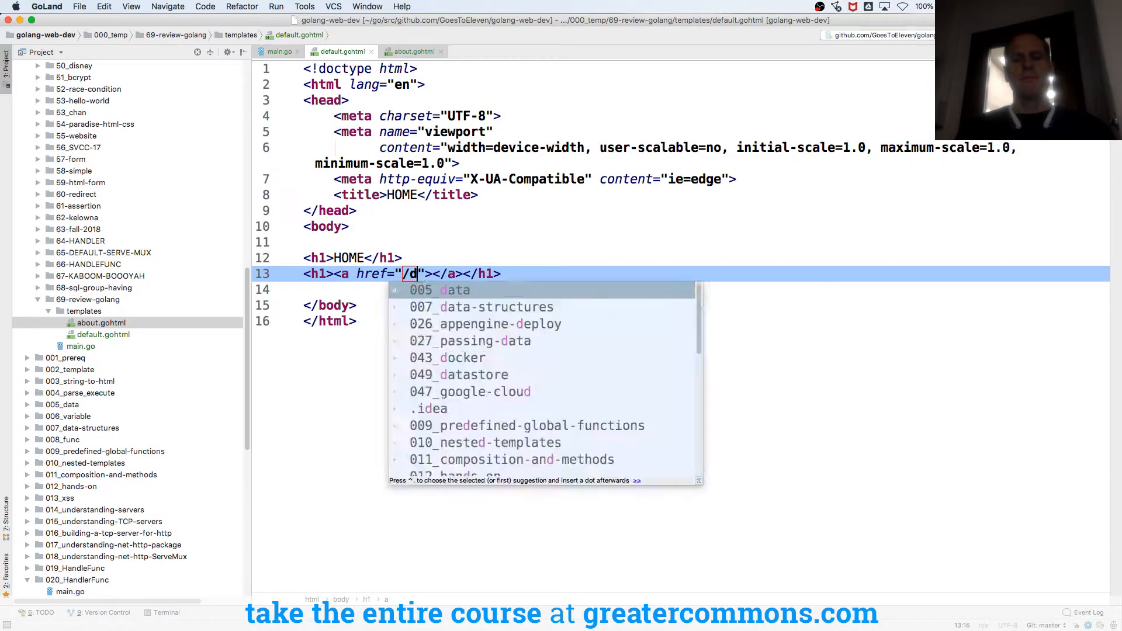
pyautogui.write('efault')
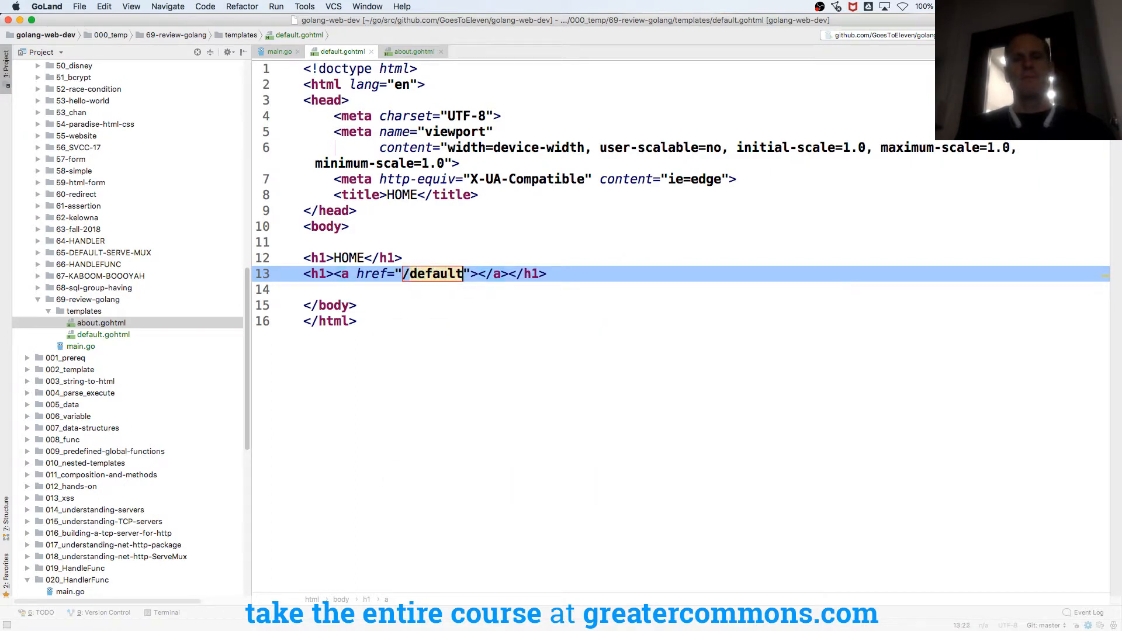
pyautogui.write('about')
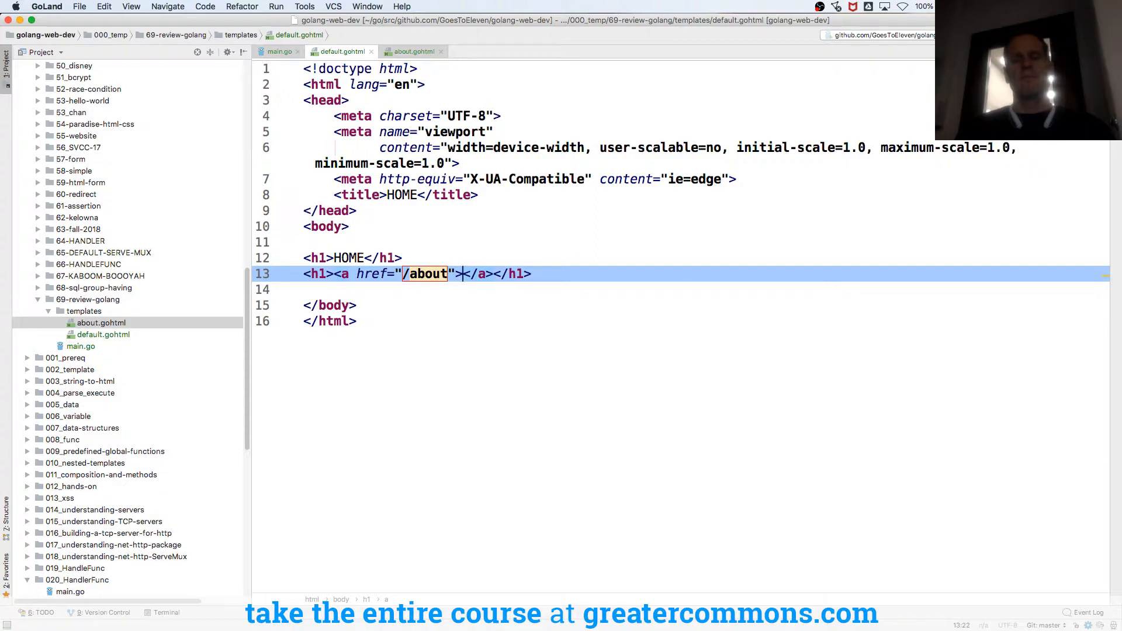
pyautogui.write('ABOUT')
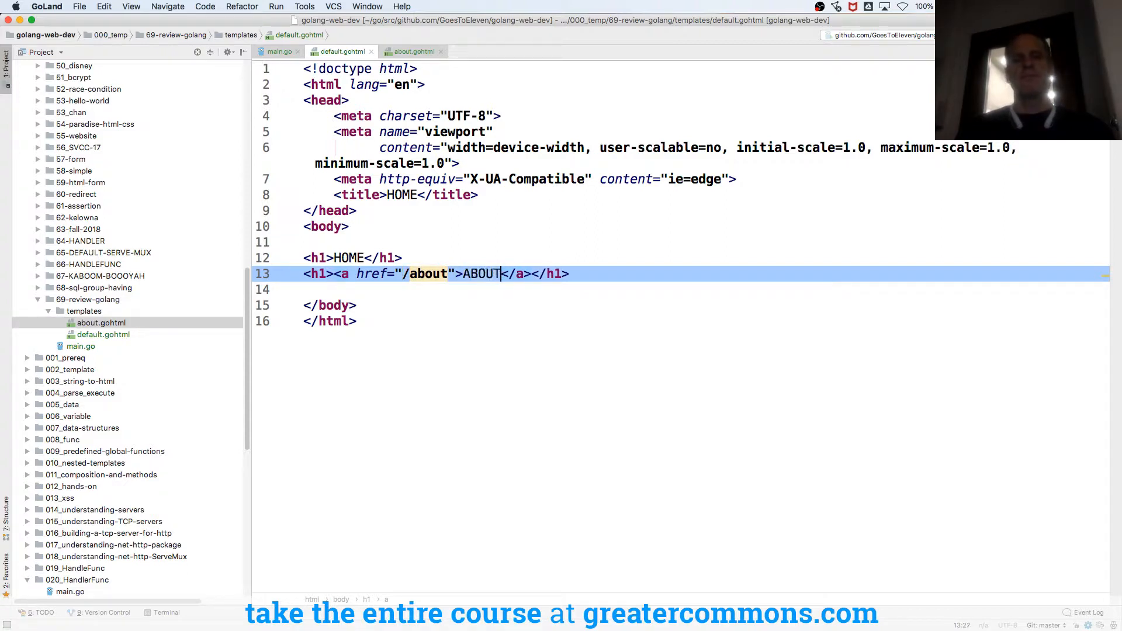
pyautogui.click(412, 50)
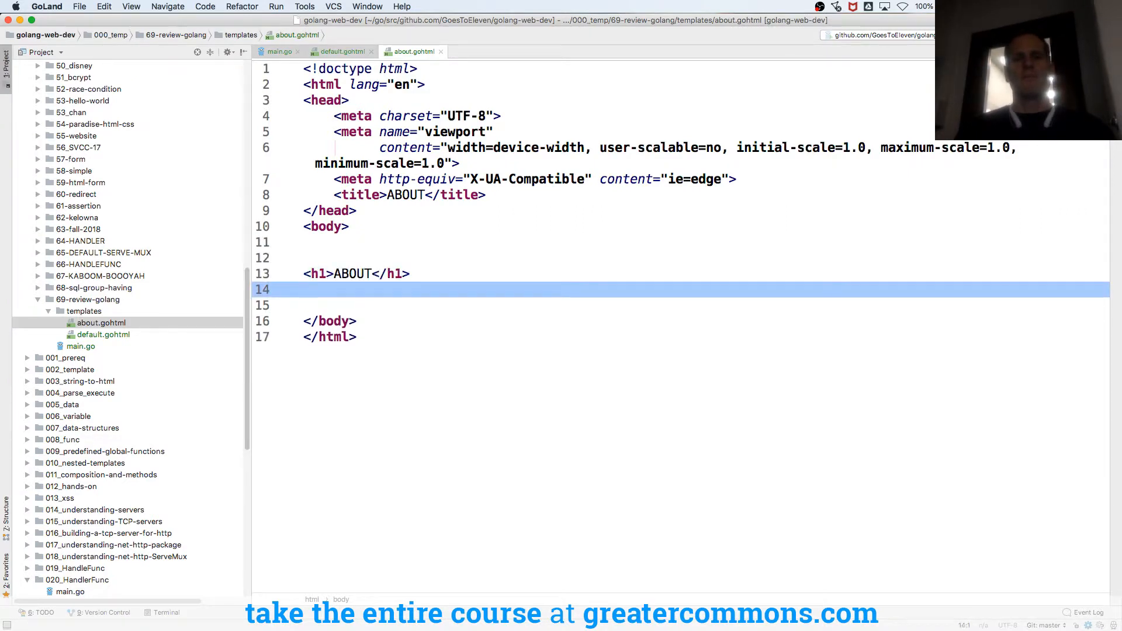
# Step: Add an h1 HOME link to /default above the ABOUT heading in about.gohtml
pyautogui.write('<h1>HO</h1>')
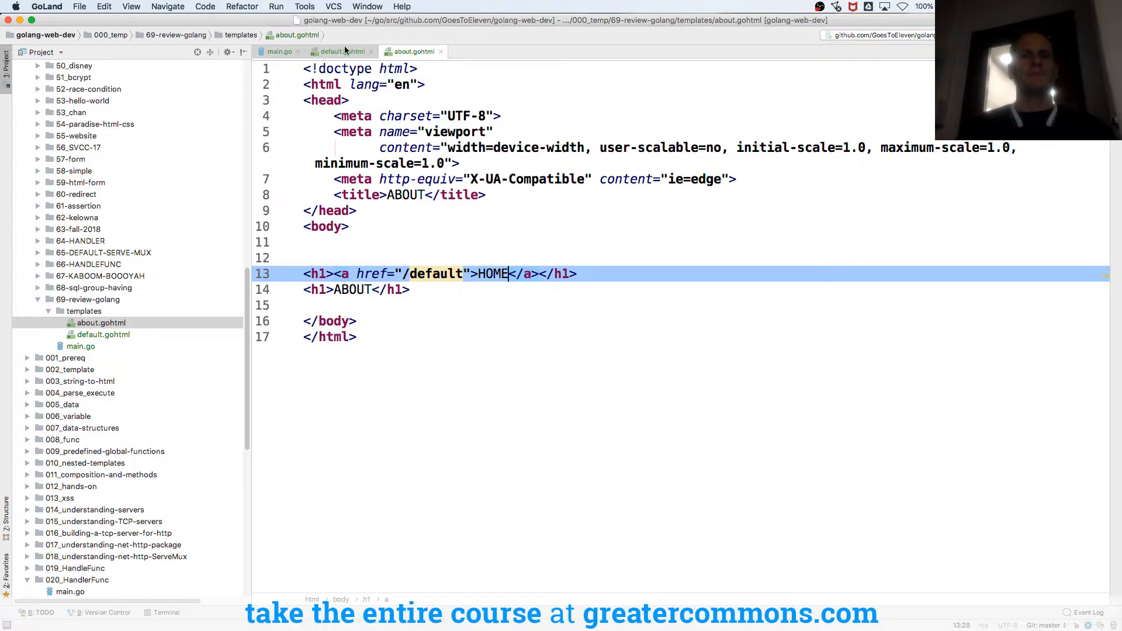
pyautogui.click(340, 51)
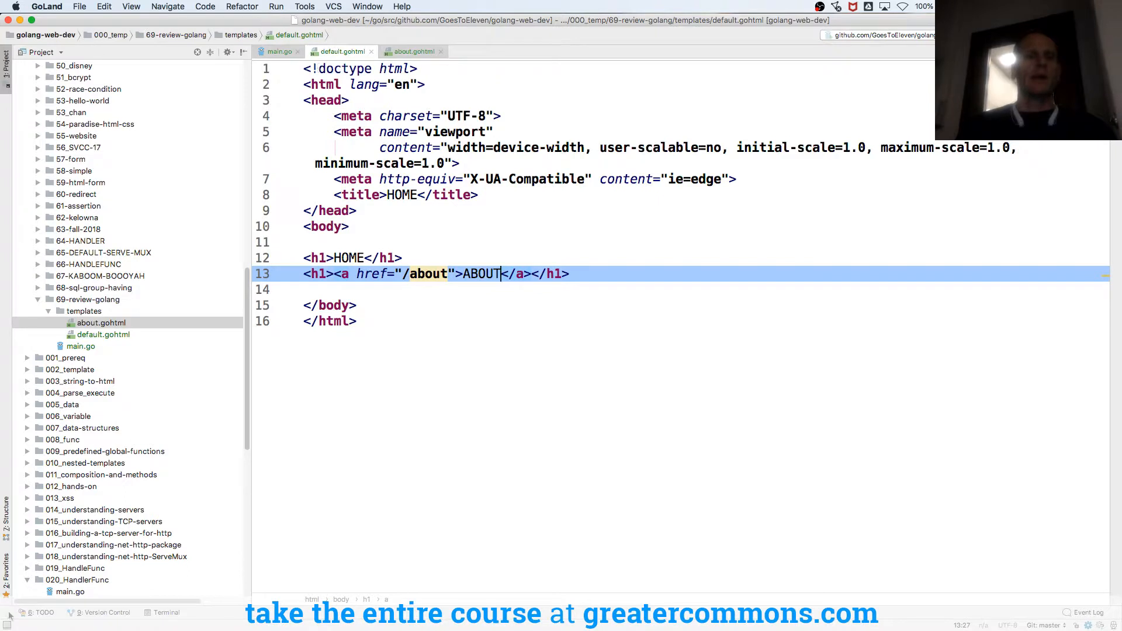
# Step: In main.go declare a tpl template variable and an init function
pyautogui.click(81, 346)
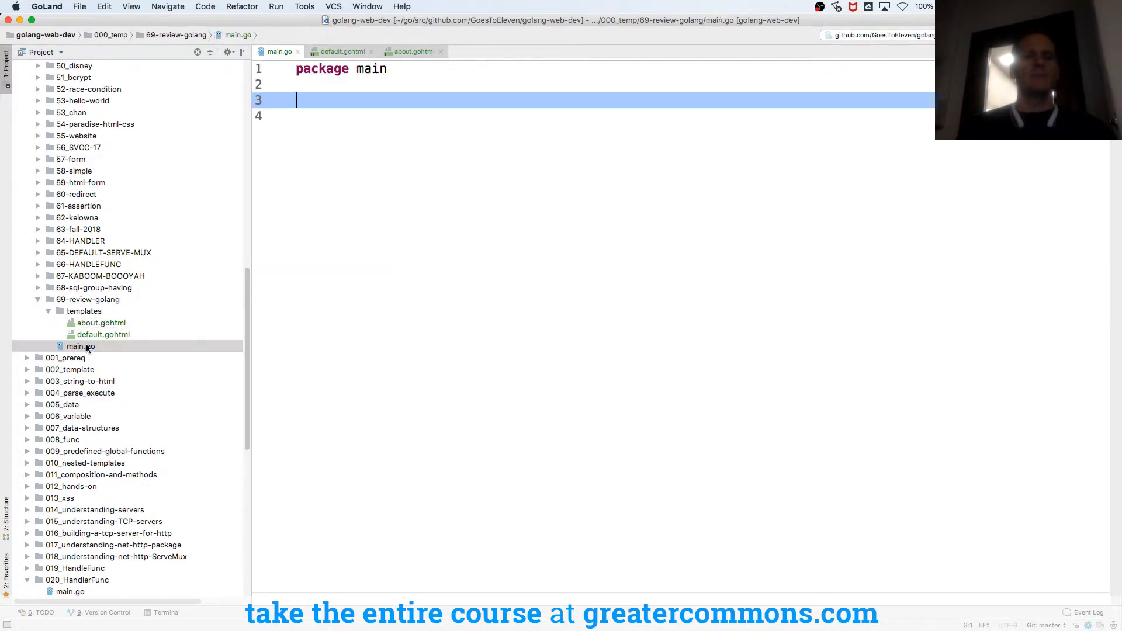
pyautogui.write('init() {')
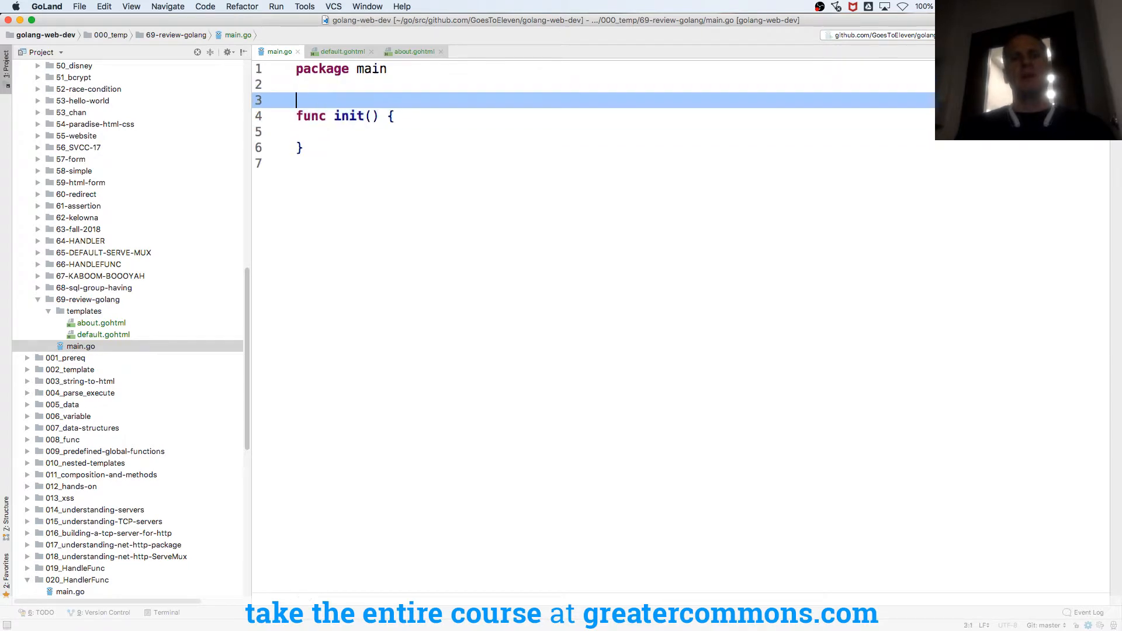
pyautogui.write('var tpl *template.Template')
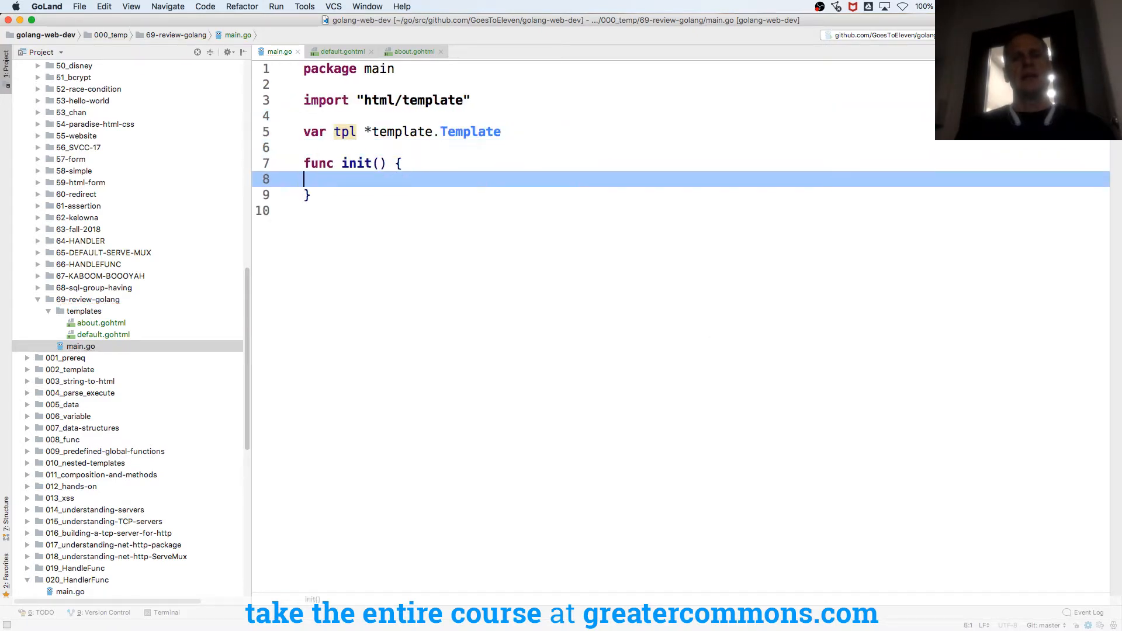
pyautogui.write('tpl')
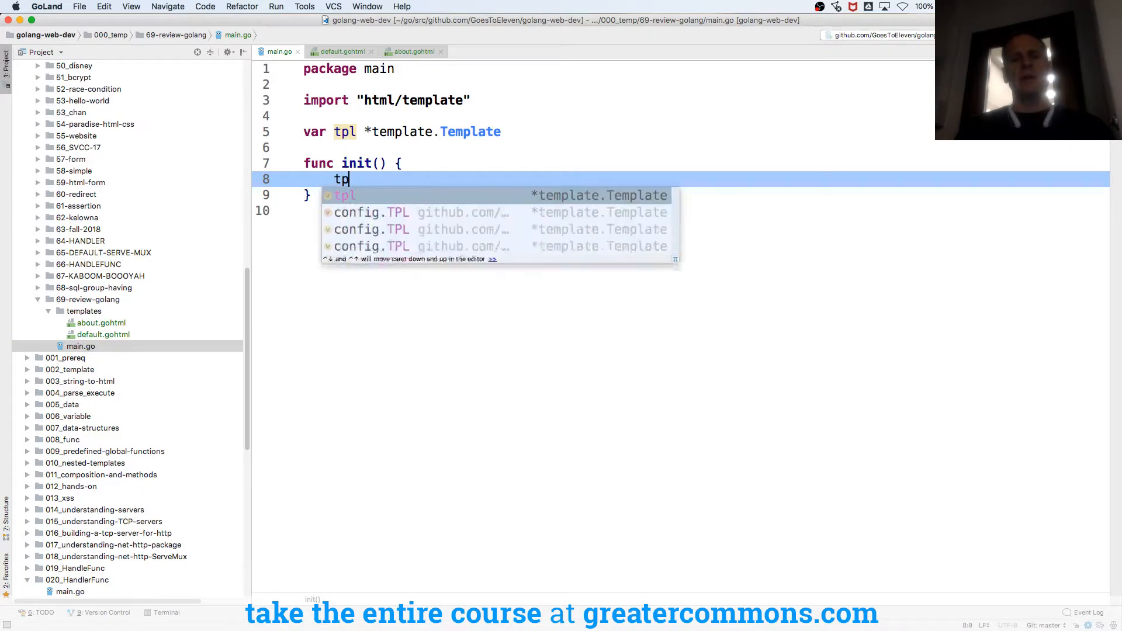
# Step: Set tpl = template.Must(template.ParseGlob("templates/*.gohtml")) in init
pyautogui.write('= tem')
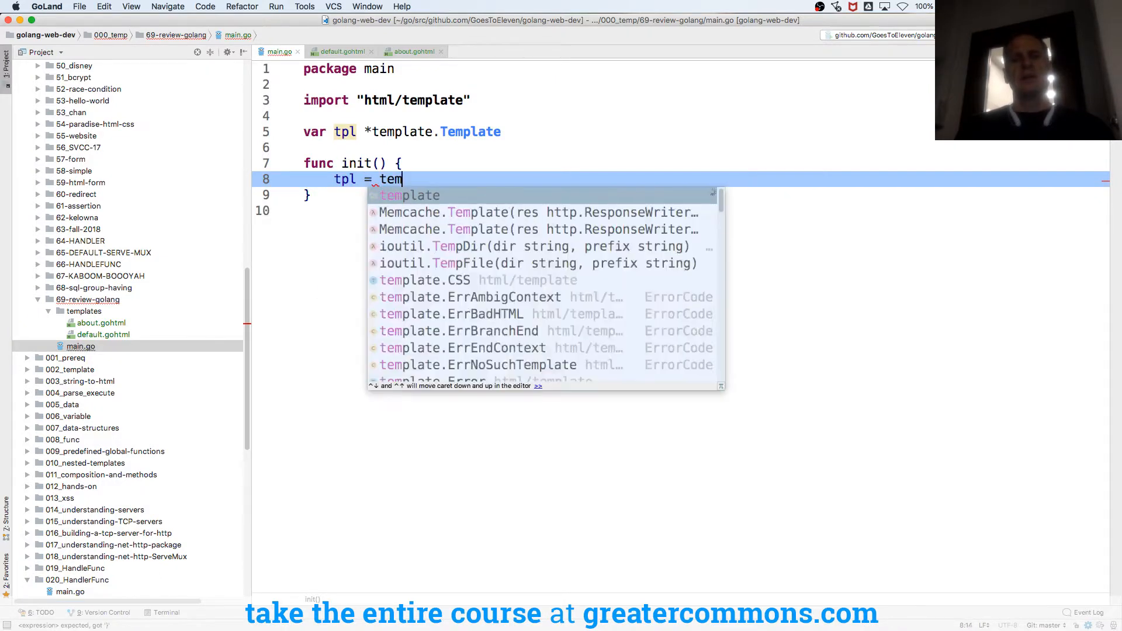
pyautogui.write('plate.')
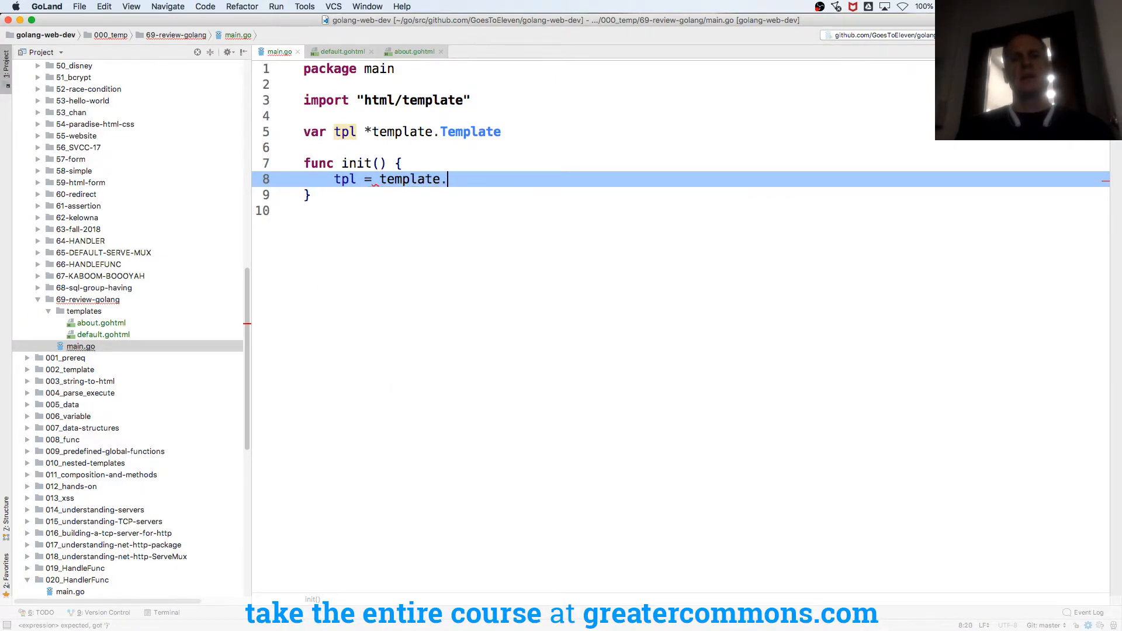
pyautogui.write('Mu')
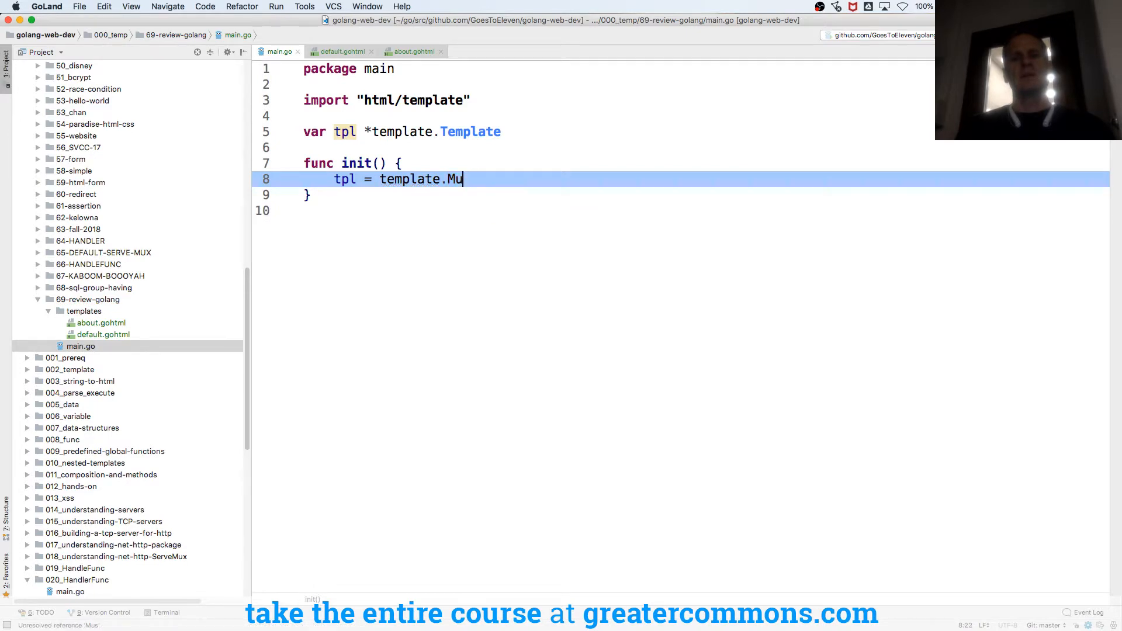
pyautogui.write('st(t')
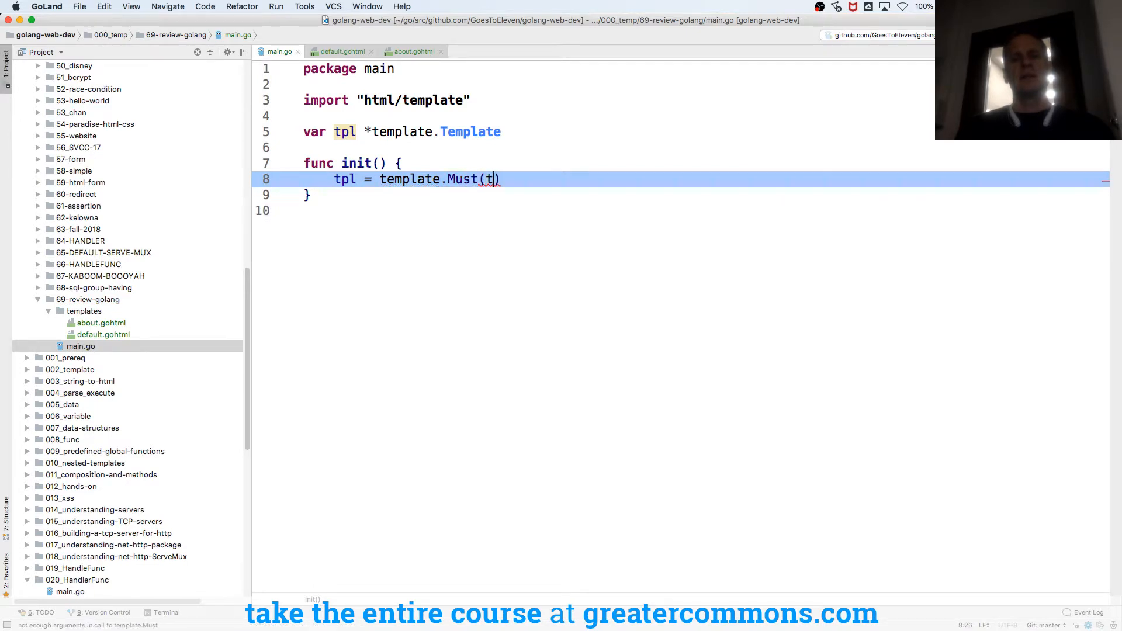
pyautogui.write('emplate.ParseGlob(')
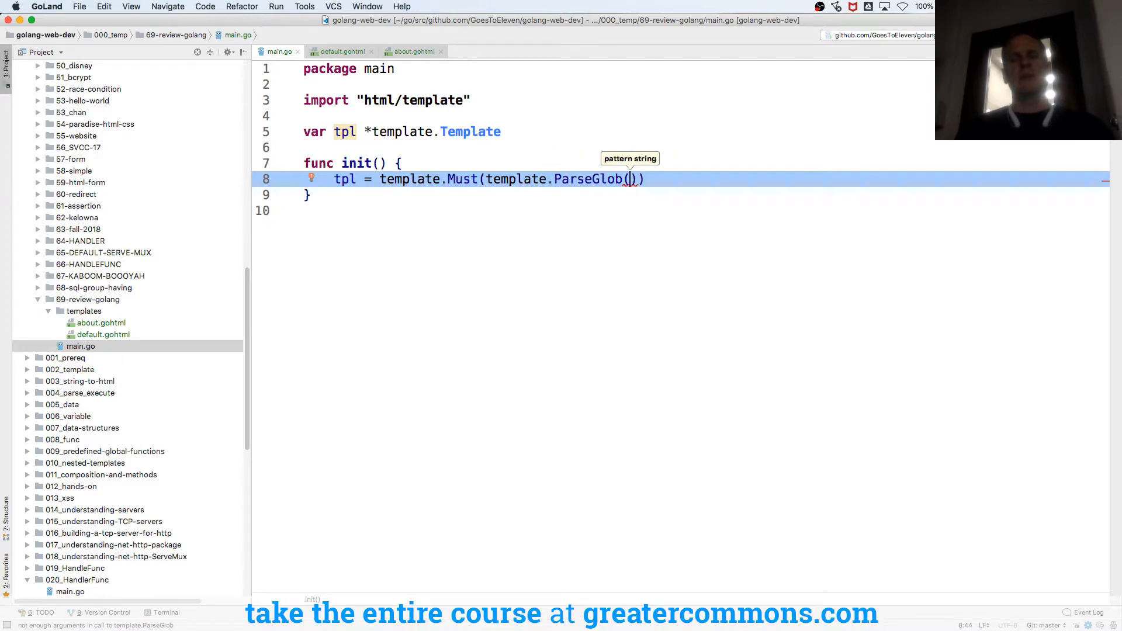
pyautogui.write('""')
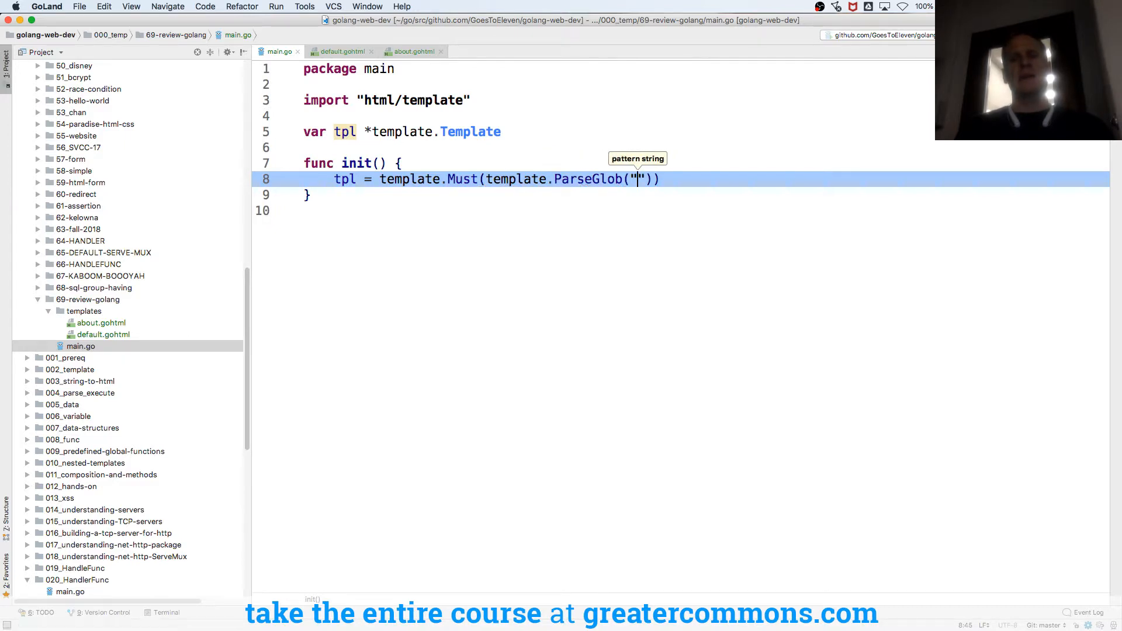
pyautogui.write('templates/')
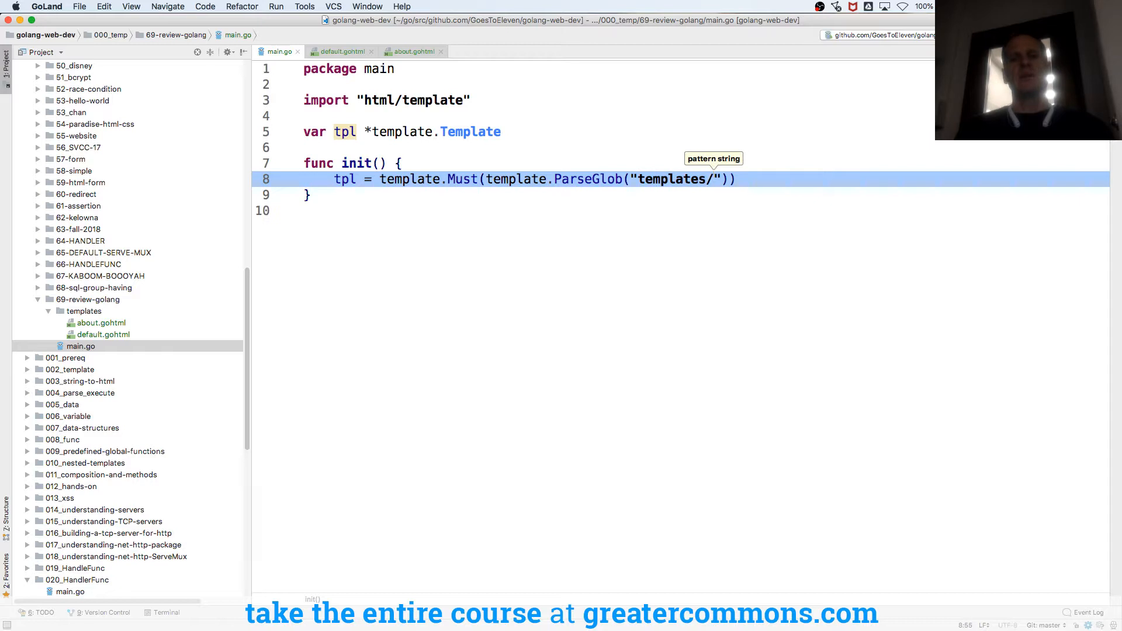
pyautogui.write('*.gohtml')
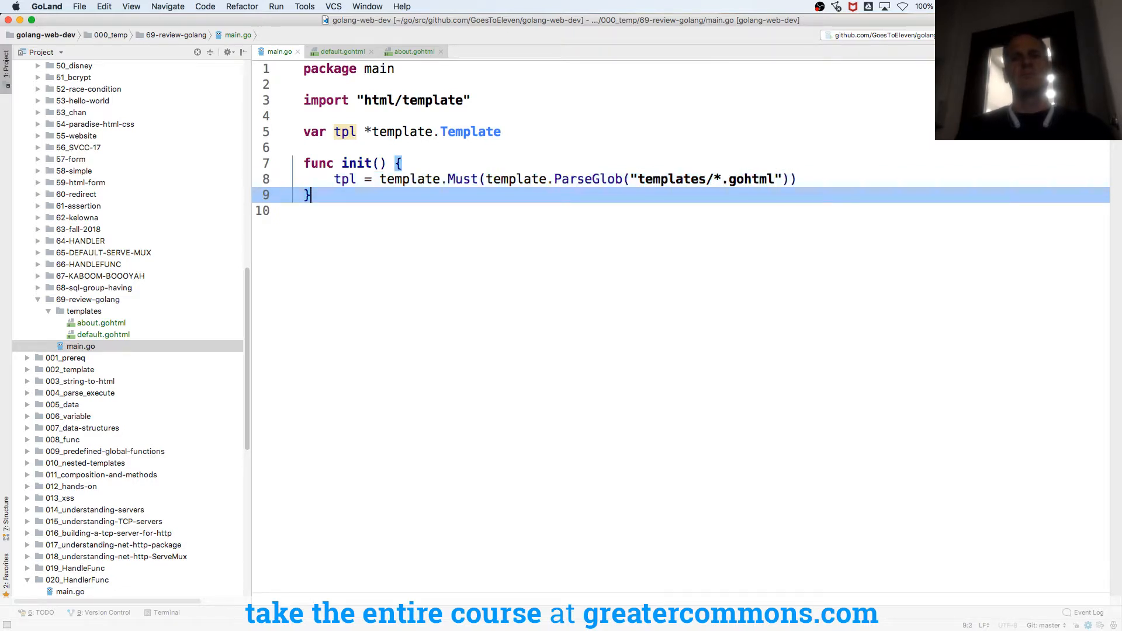
# Step: Write func main calling http.ListenAndServe(":8080", nil)
pyautogui.write('func main() {')
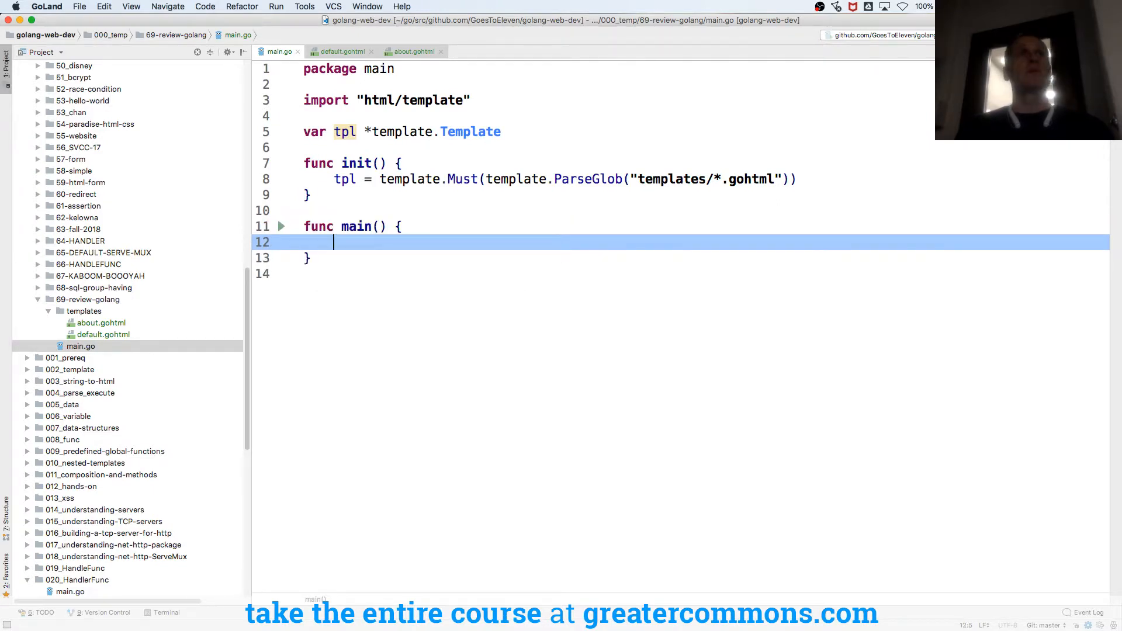
pyautogui.write('http.ListenAndServe(')
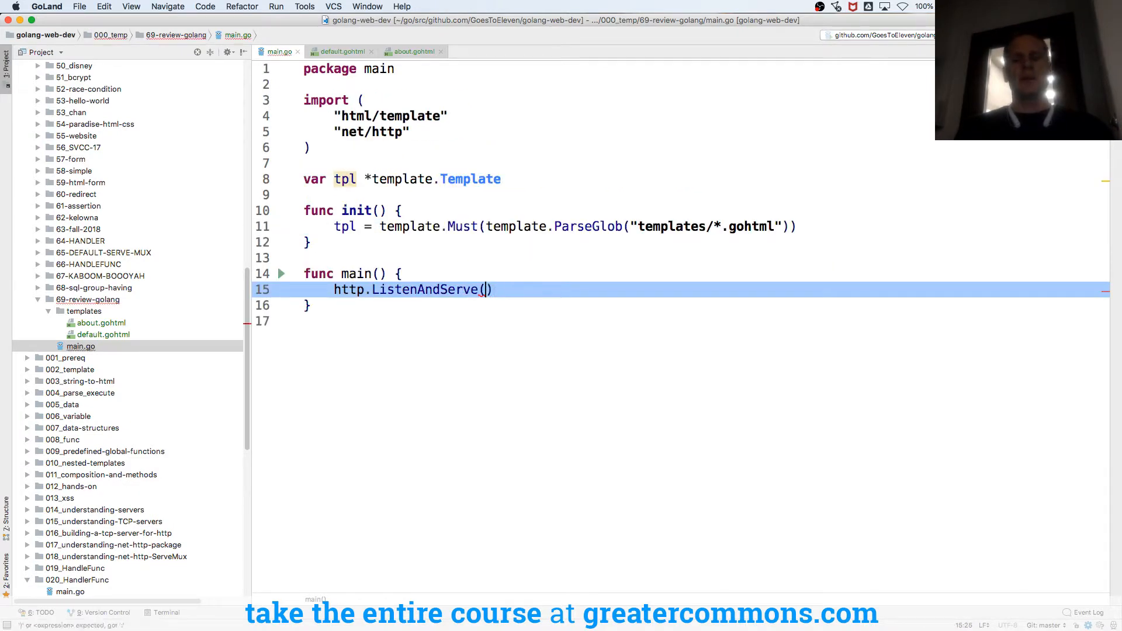
pyautogui.write('":8080"')
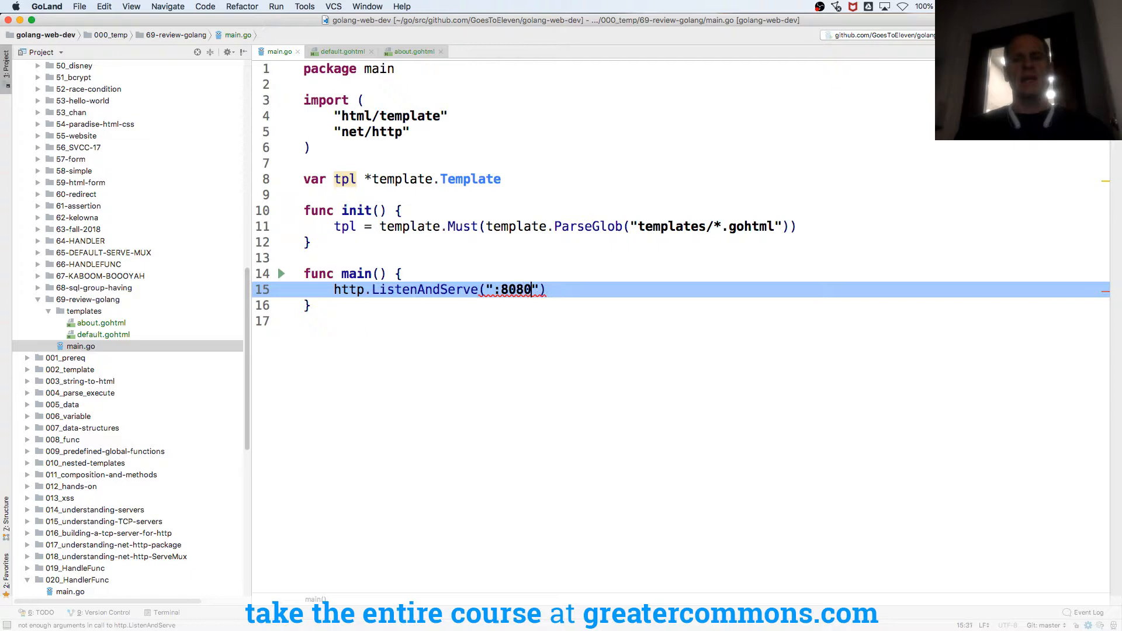
pyautogui.write(', nil')
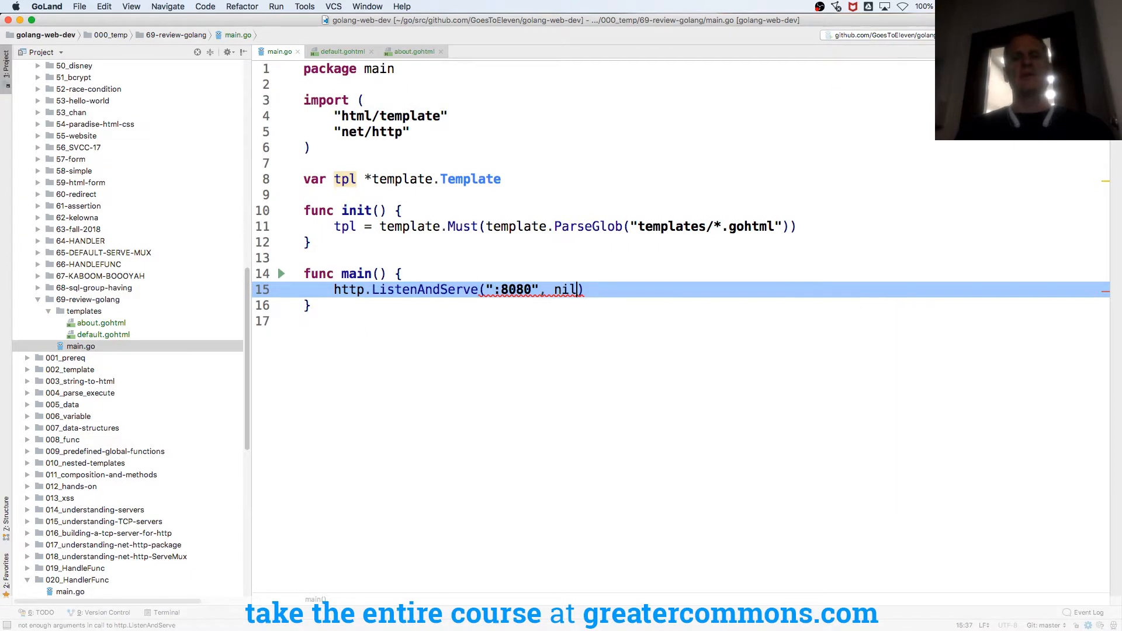
pyautogui.press('Enter')
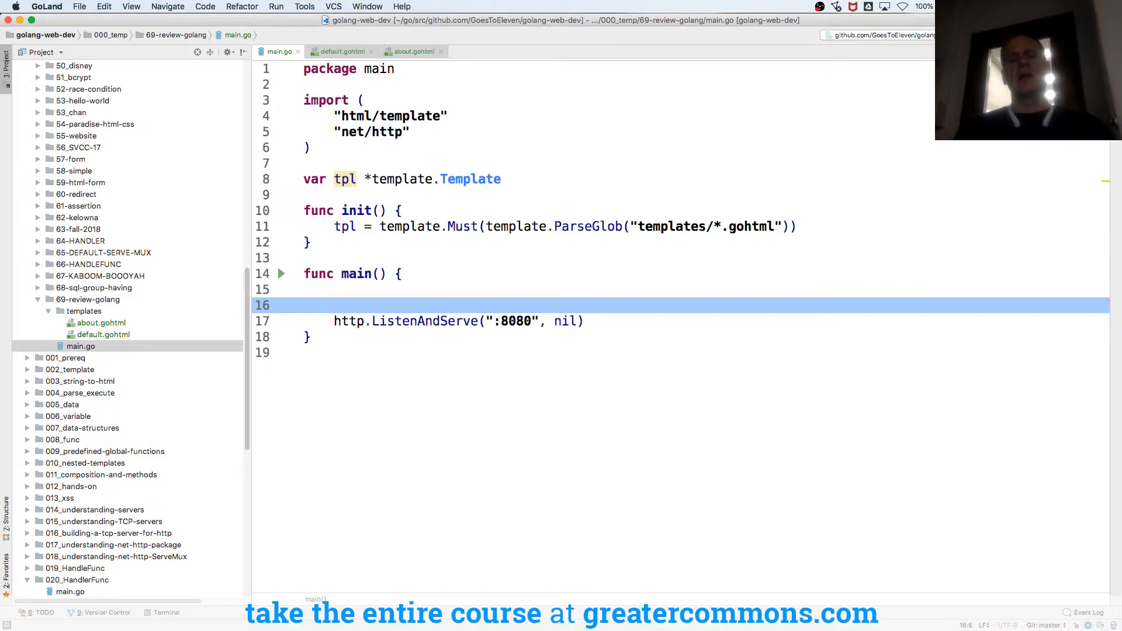
# Step: Register http.HandleFunc with the "/" pattern before the server starts
pyautogui.write('h')
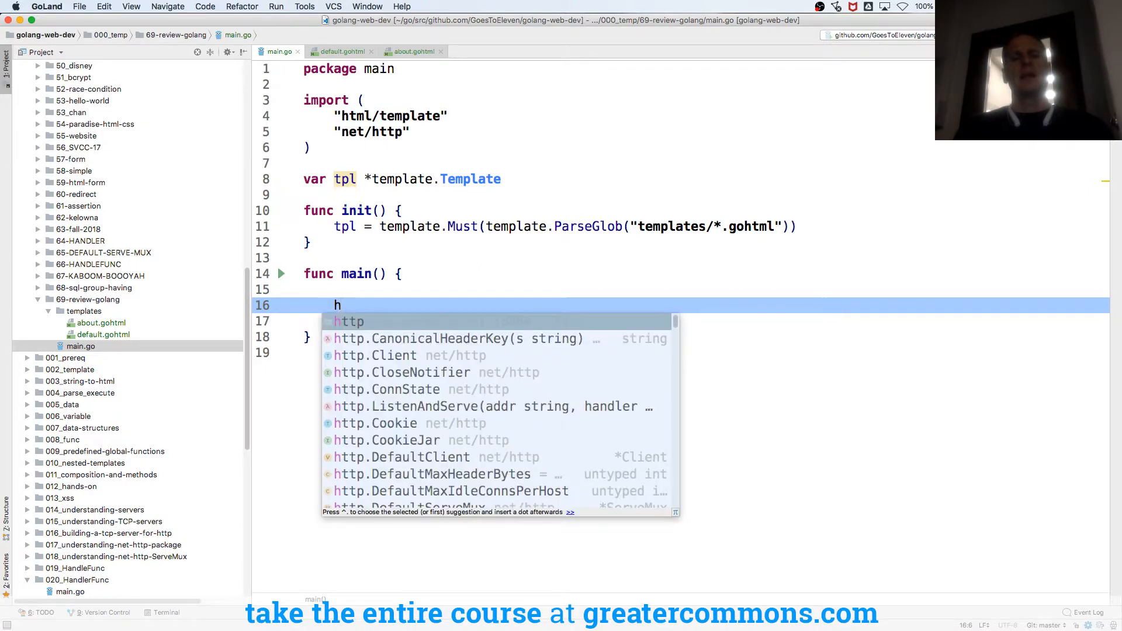
pyautogui.write('ttp.Han')
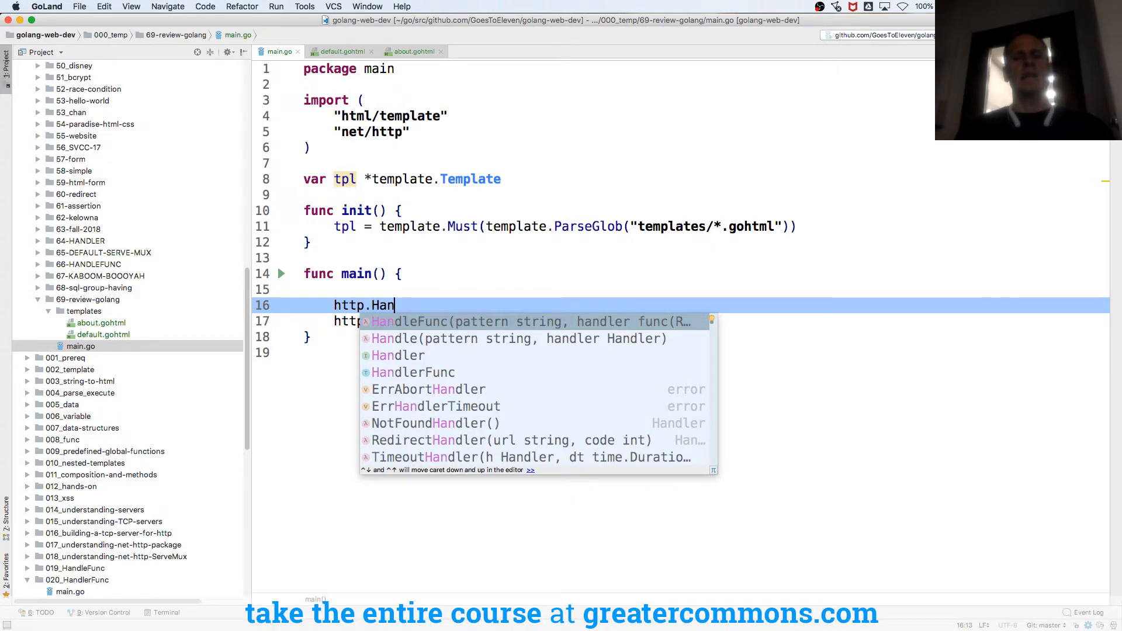
pyautogui.press('Down')
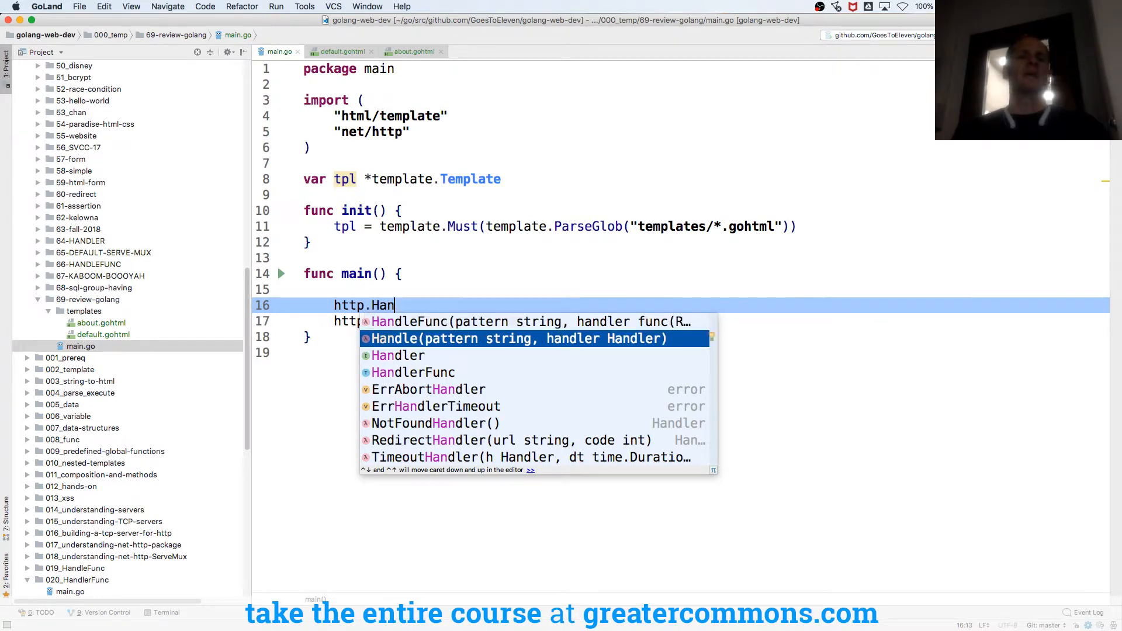
pyautogui.press('Up')
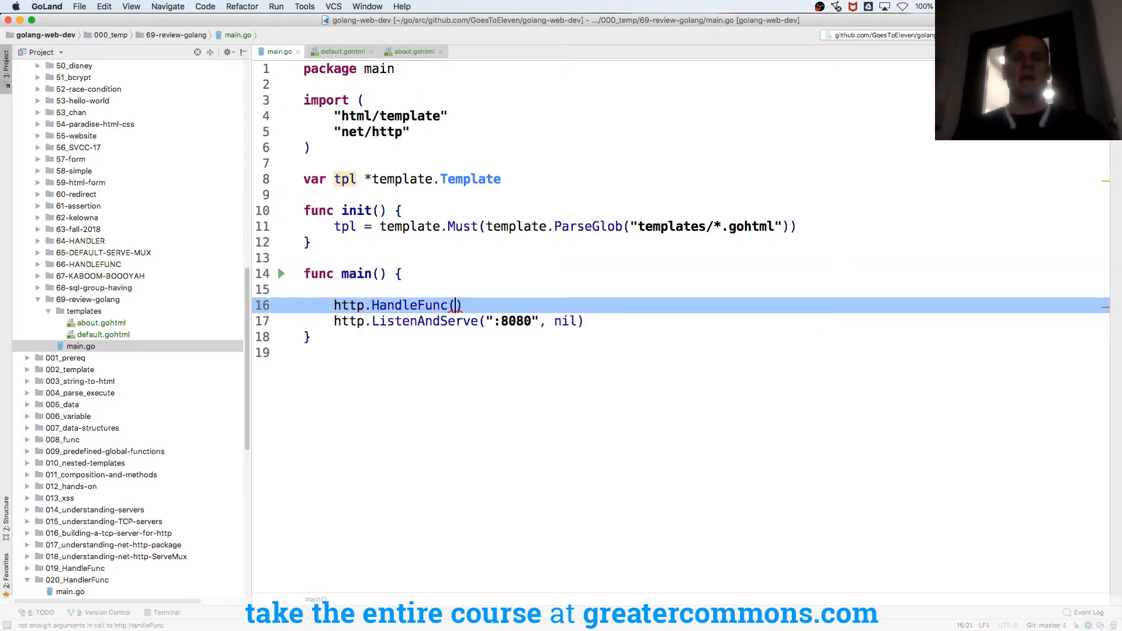
pyautogui.write('"/"')
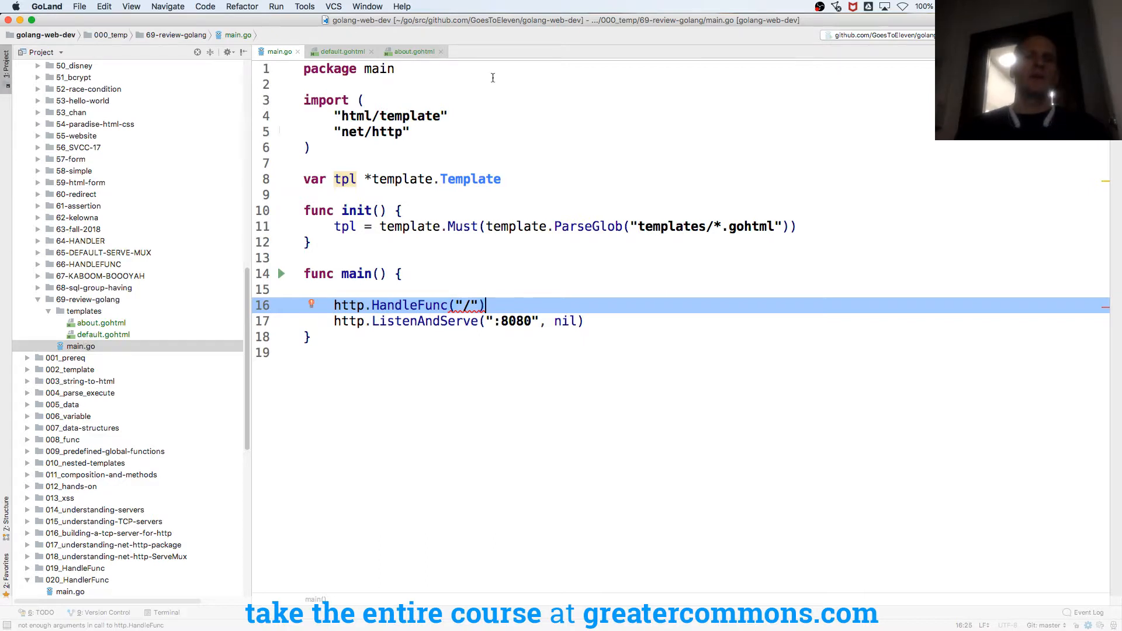
# Step: Point about.gohtml's HOME link to "/" and return to the HandleFunc call in main.go
pyautogui.click(412, 50)
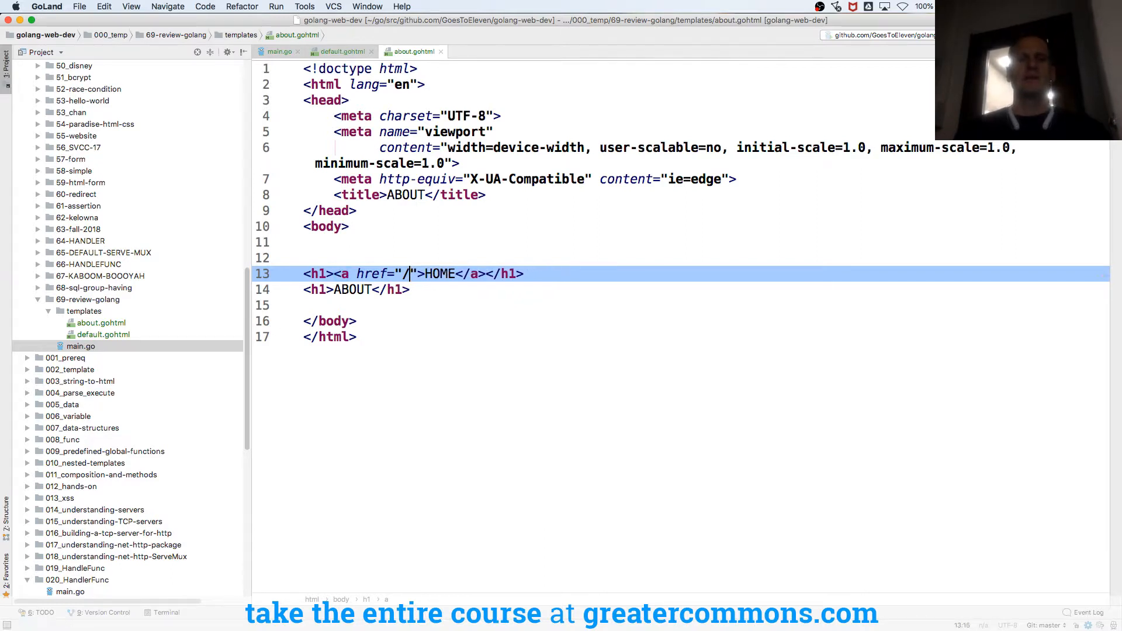
pyautogui.click(342, 50)
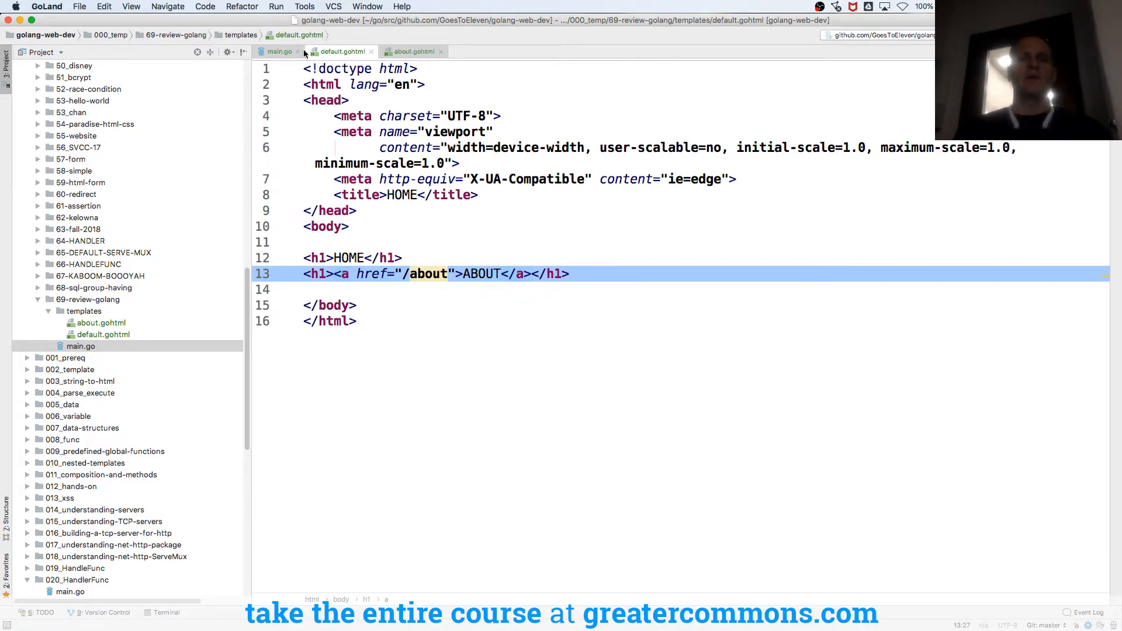
pyautogui.click(279, 50)
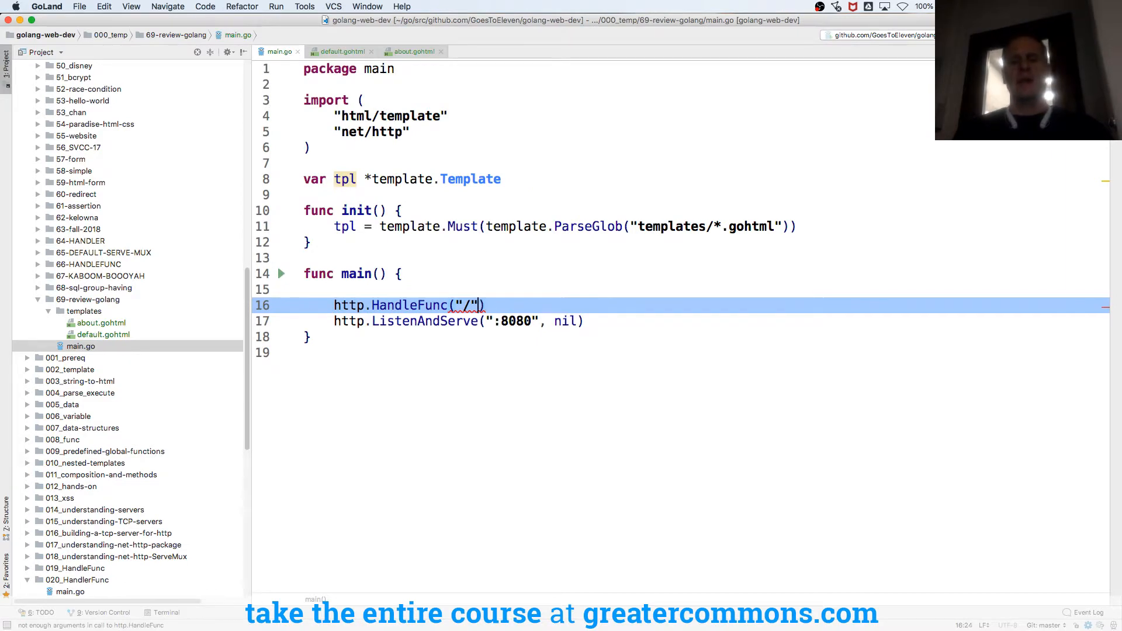
# Step: Give the root HandleFunc call a handler argument named def
pyautogui.write(',')
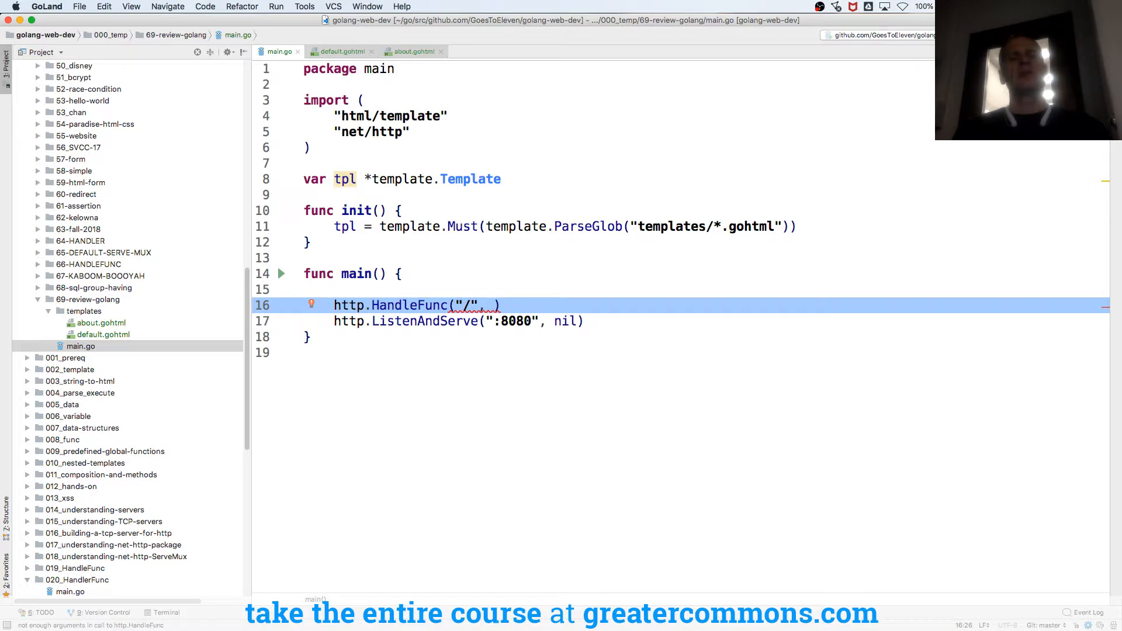
pyautogui.write('default')
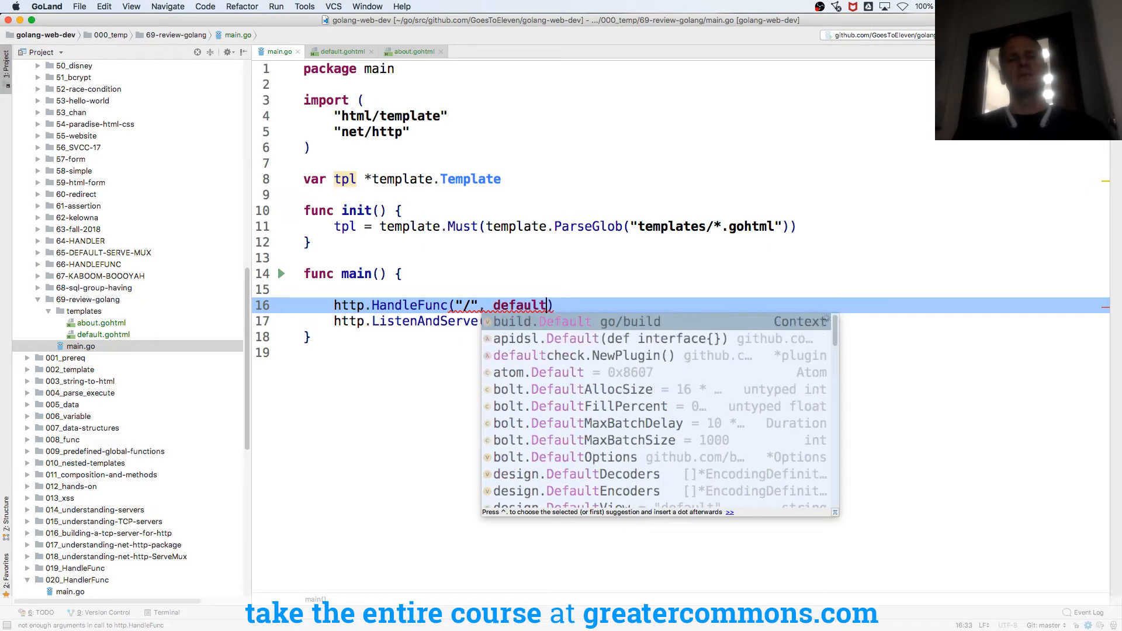
pyautogui.press('backspace')
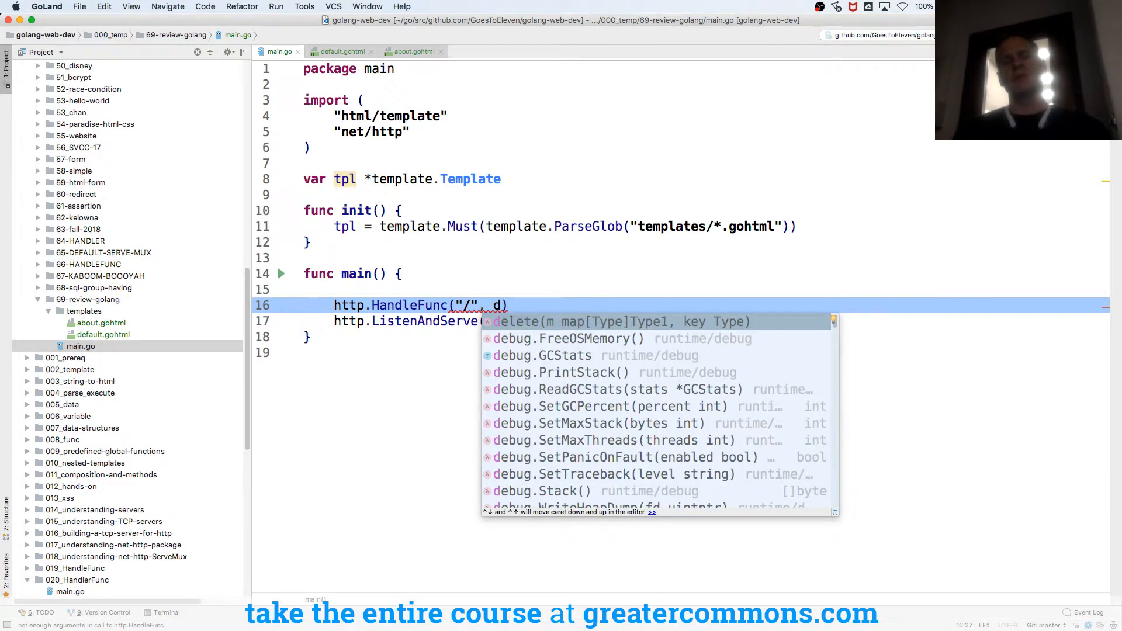
pyautogui.write('ef')
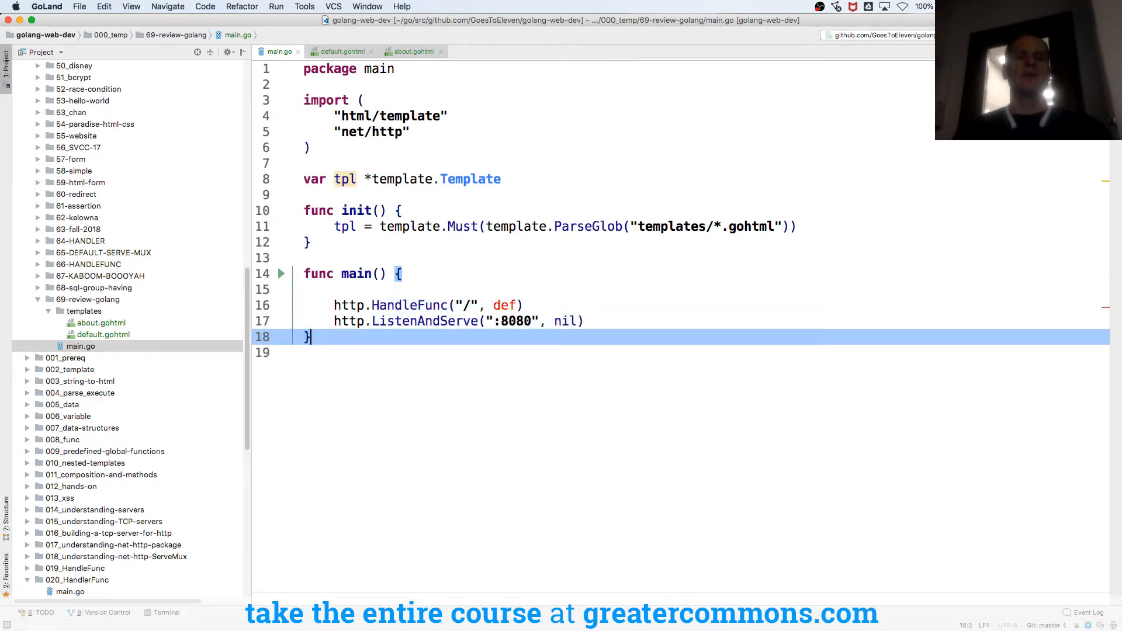
# Step: Declare func def(w http.ResponseWriter, r *http.Request) below main with an empty body
pyautogui.write('func')
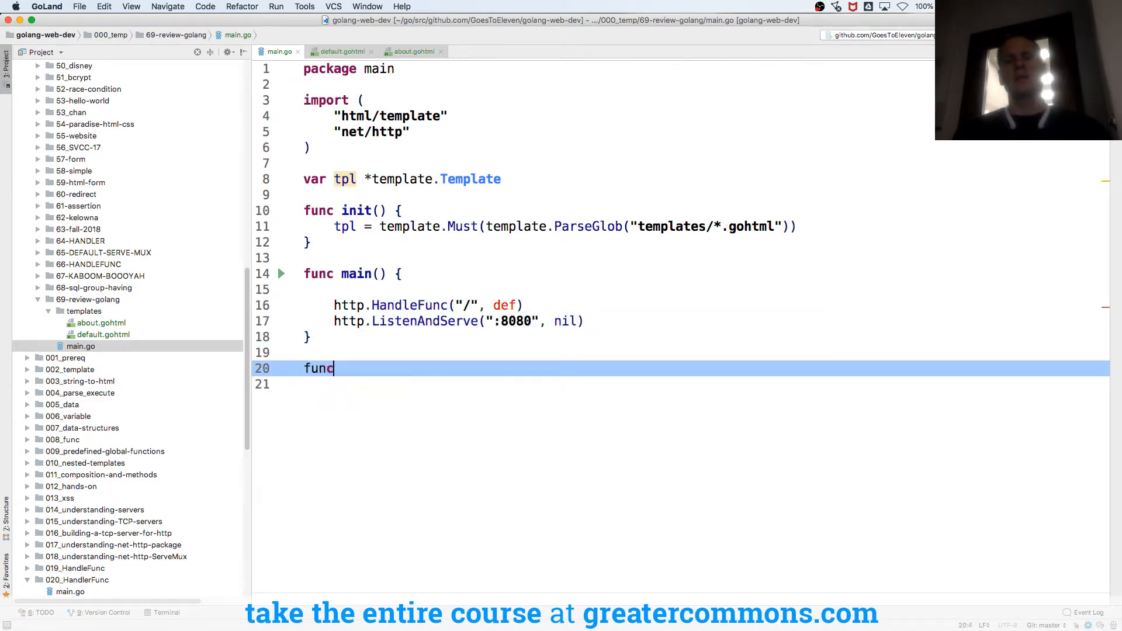
pyautogui.write('def')
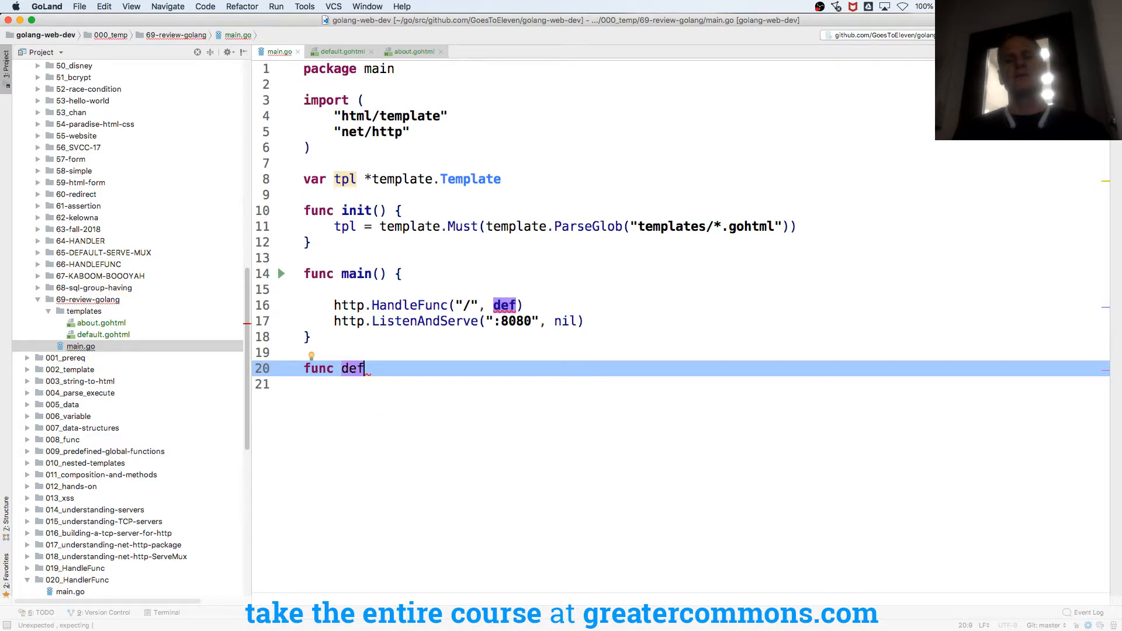
pyautogui.write('()')
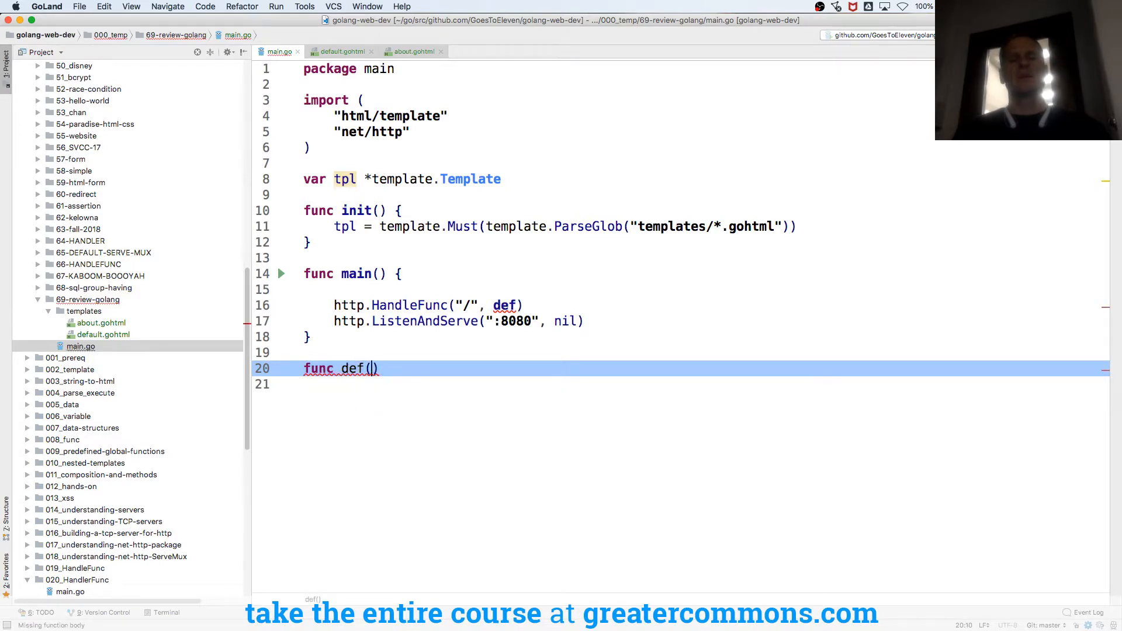
pyautogui.write('w http')
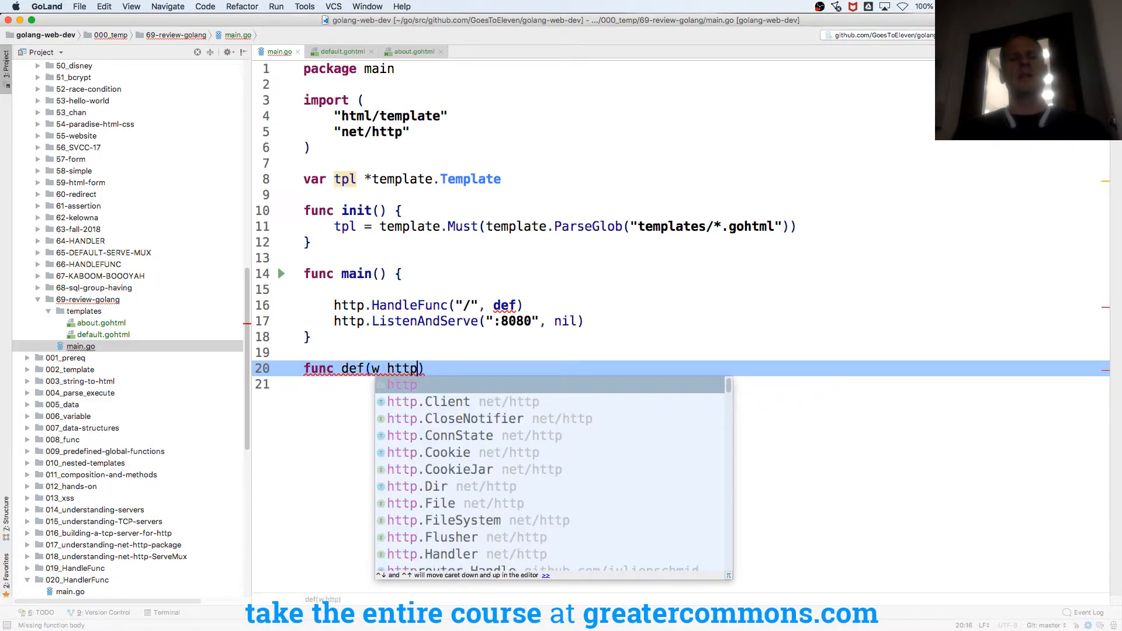
pyautogui.write('.ResponseWriter')
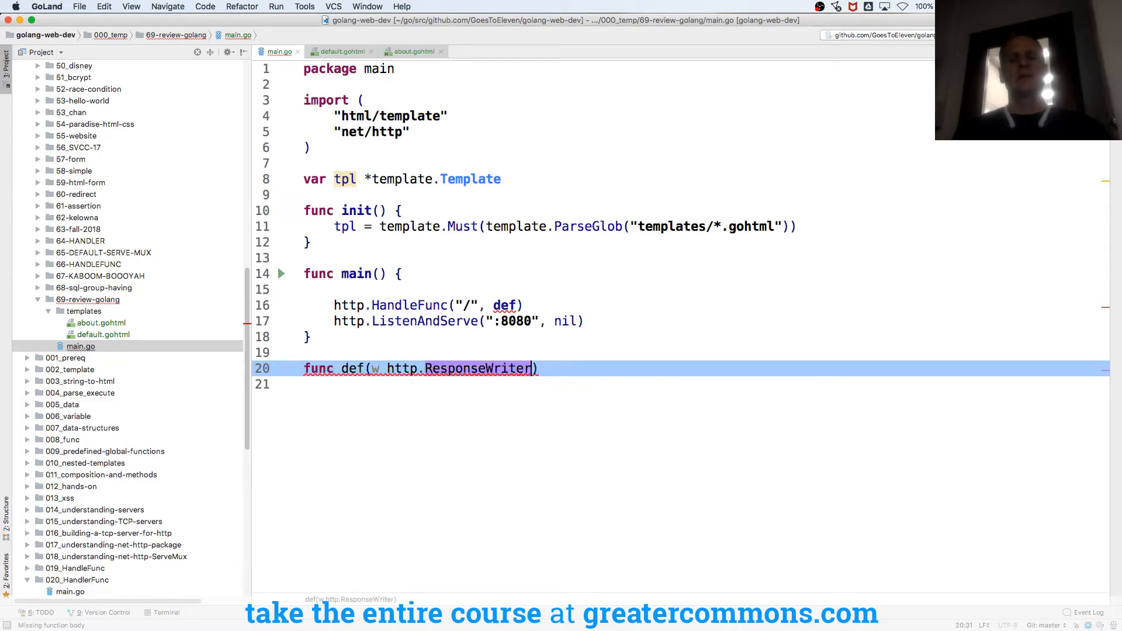
pyautogui.write(', r')
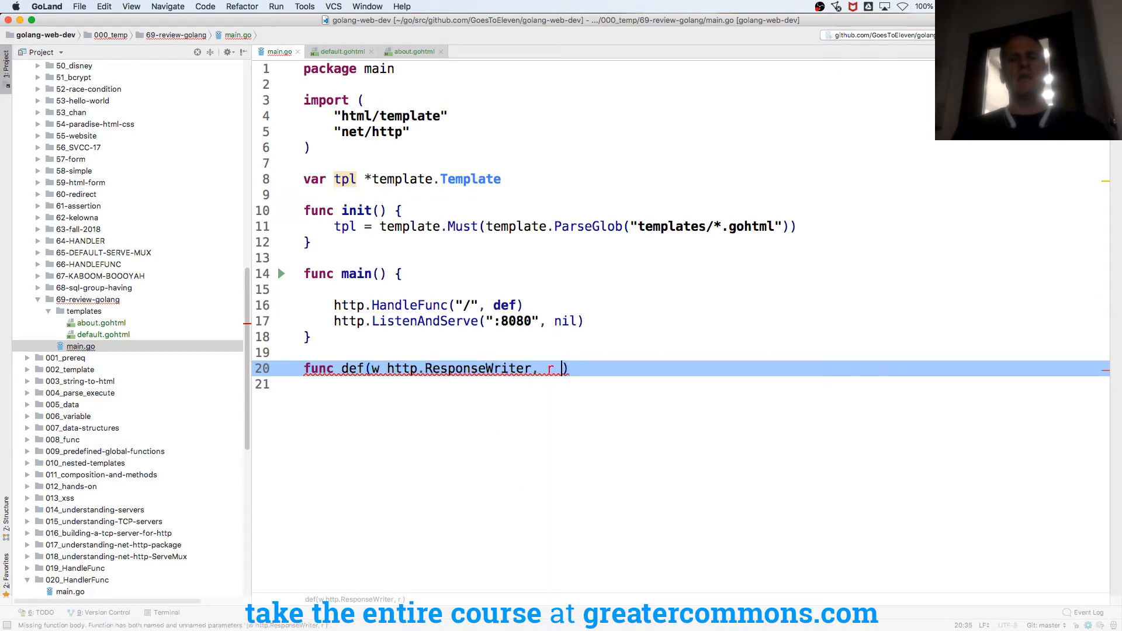
pyautogui.write('*http.re')
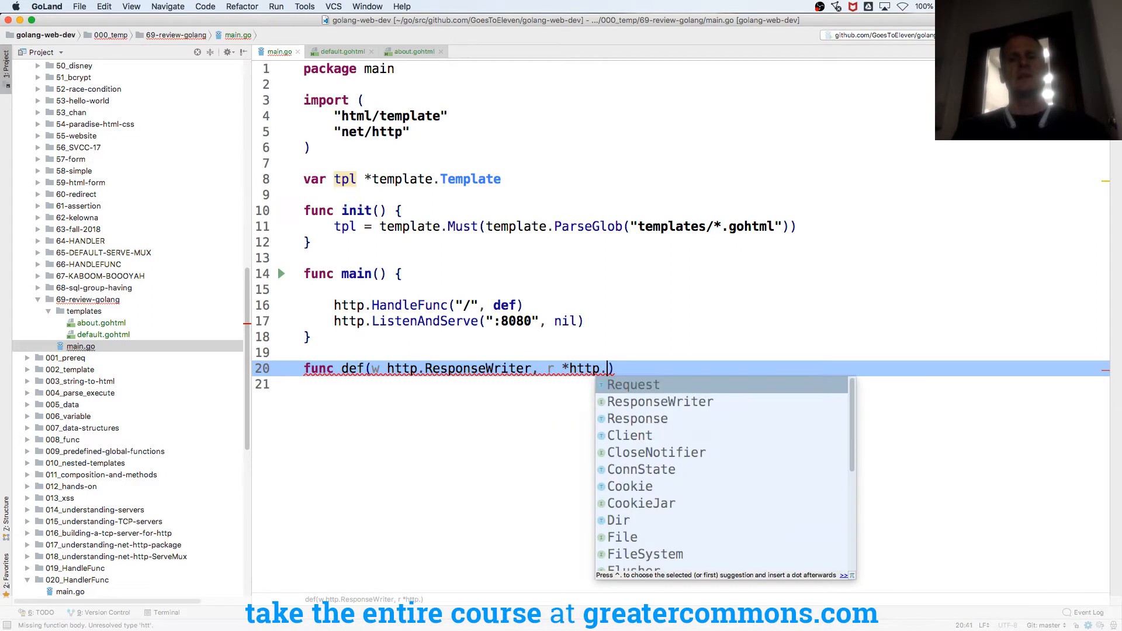
pyautogui.click(633, 384)
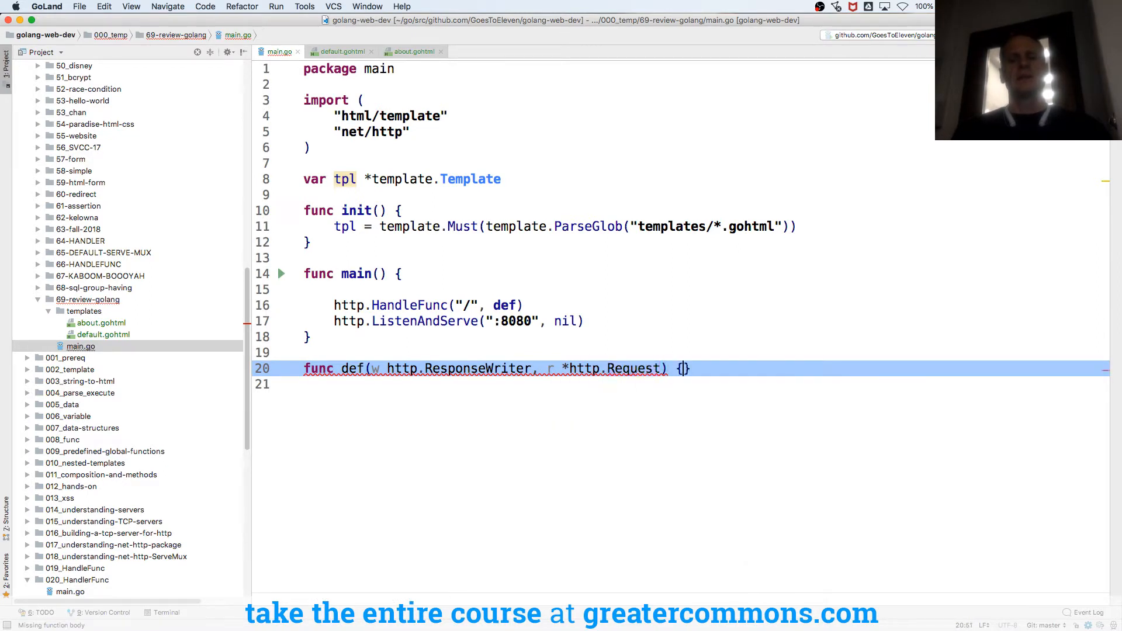
pyautogui.press('enter')
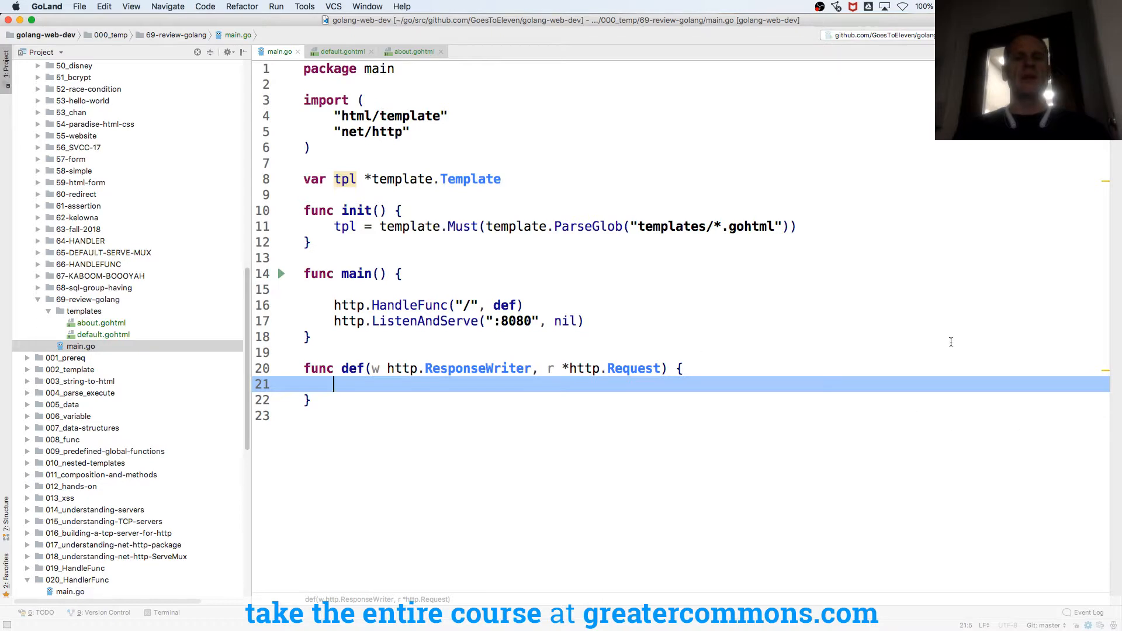
pyautogui.moveTo(560, 310)
pyautogui.write('http.')
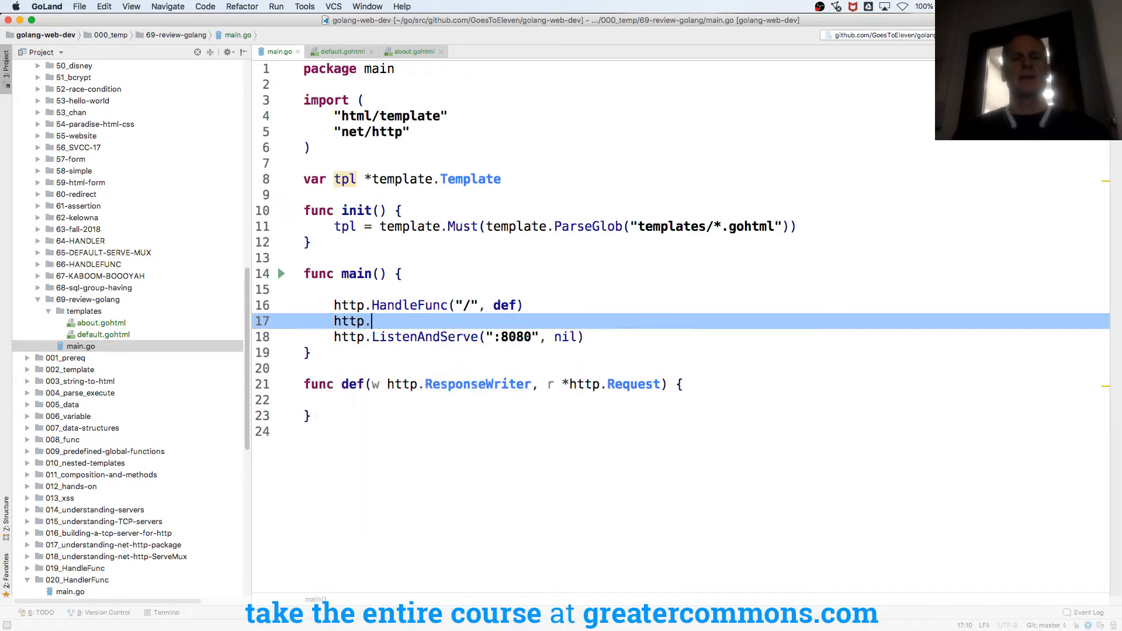
# Step: Add http.HandleFunc("/about", ...) above ListenAndServe and start duplicating the handler
pyautogui.write('HandleFunc')
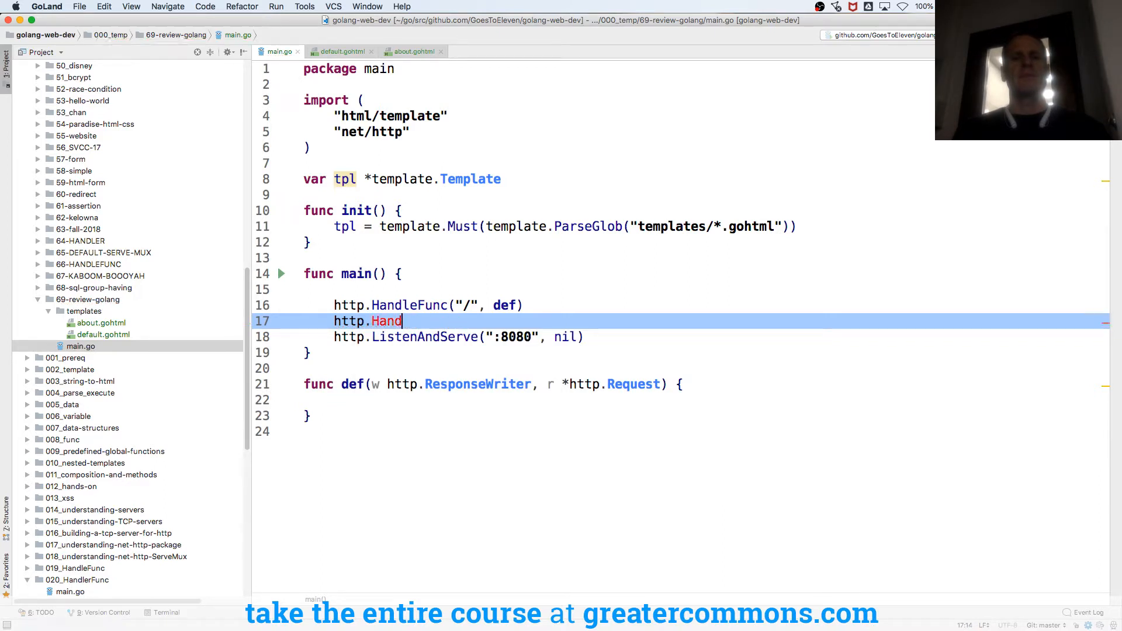
pyautogui.write('l')
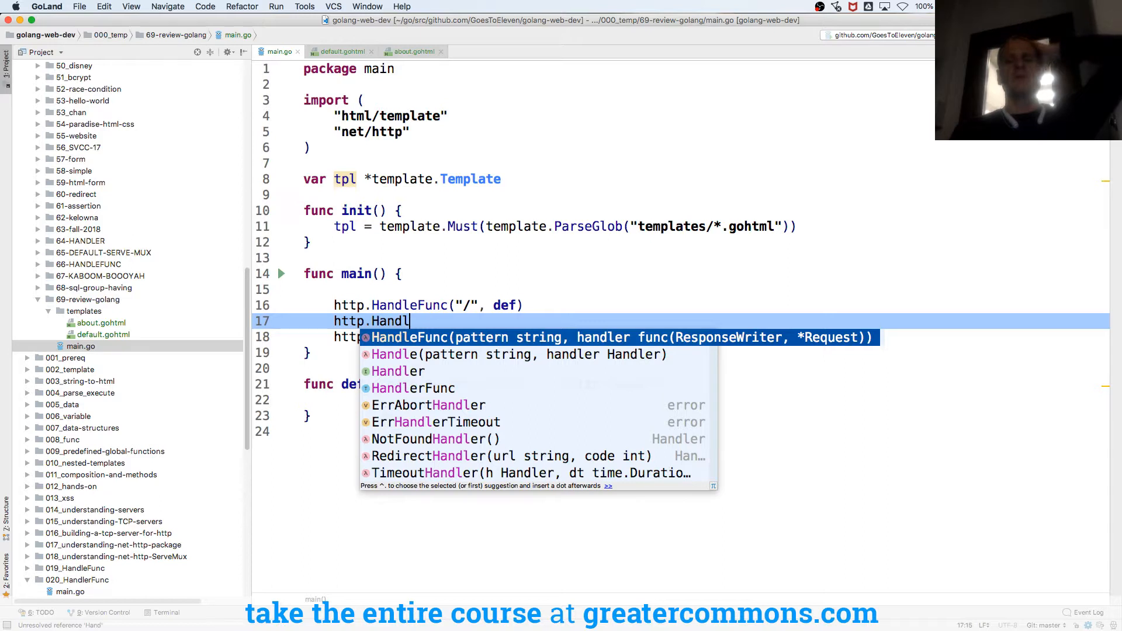
pyautogui.press('Tab')
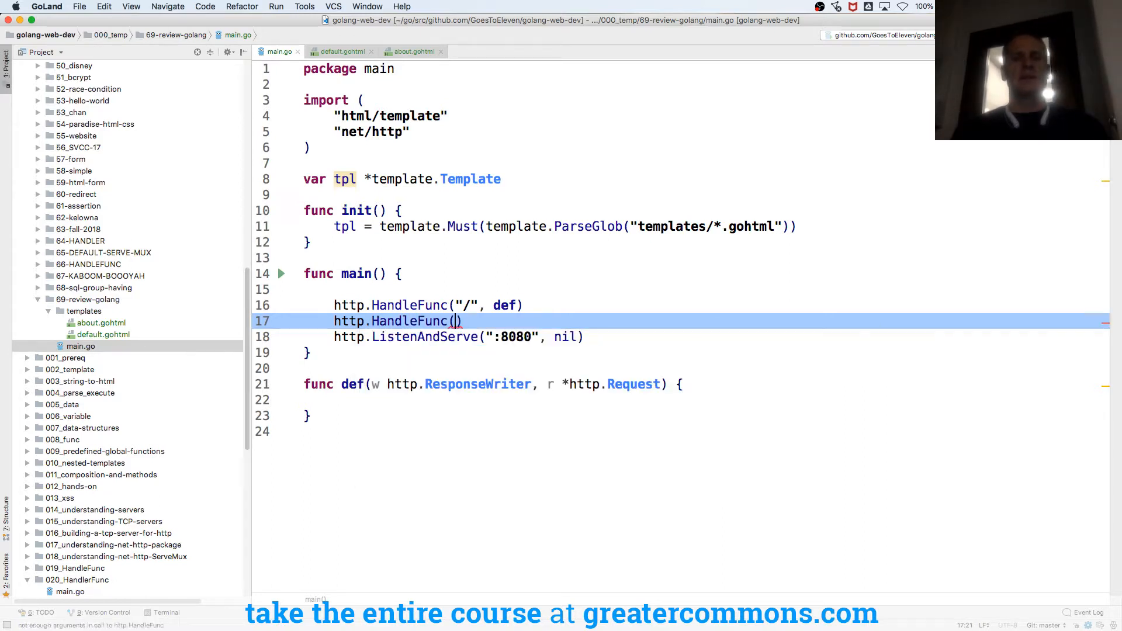
pyautogui.write('""')
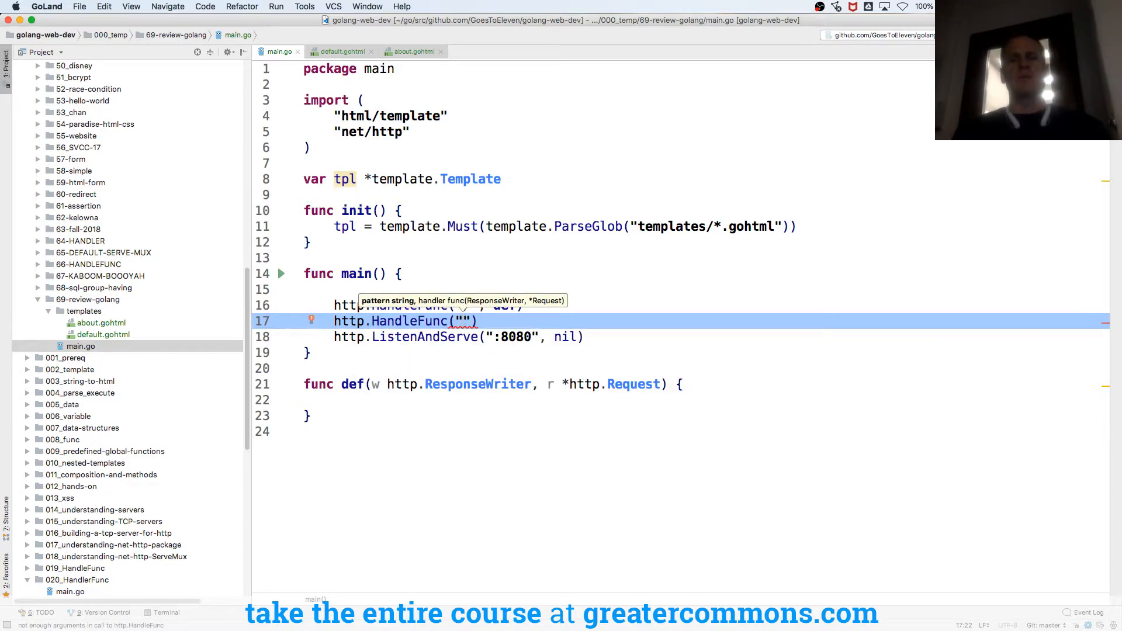
pyautogui.write('/about')
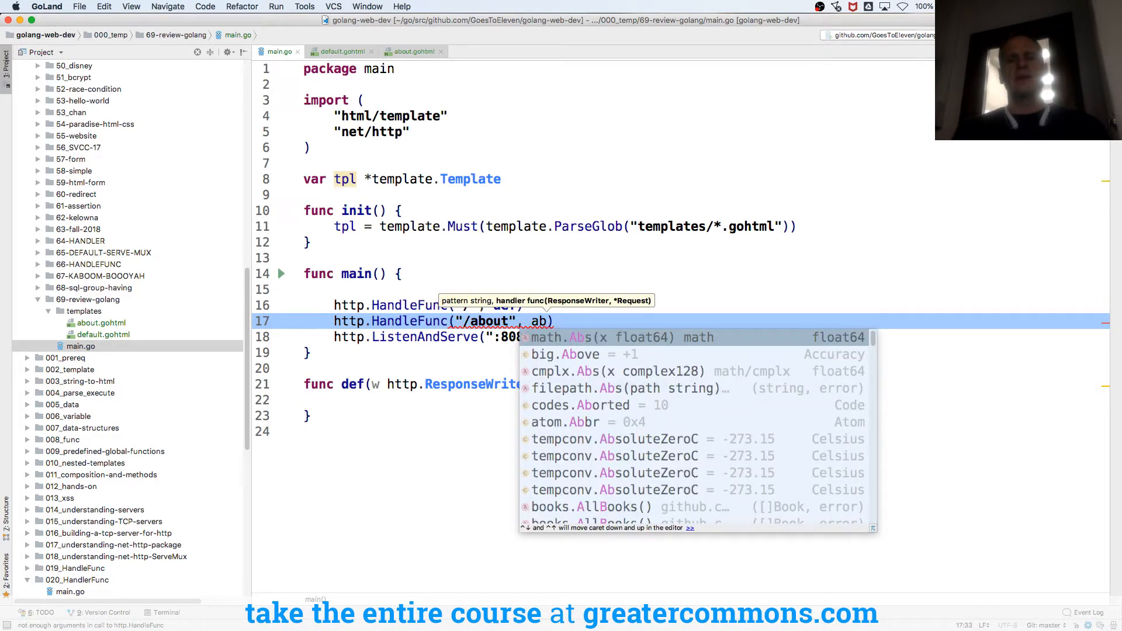
pyautogui.write('c')
pyautogui.write('o')
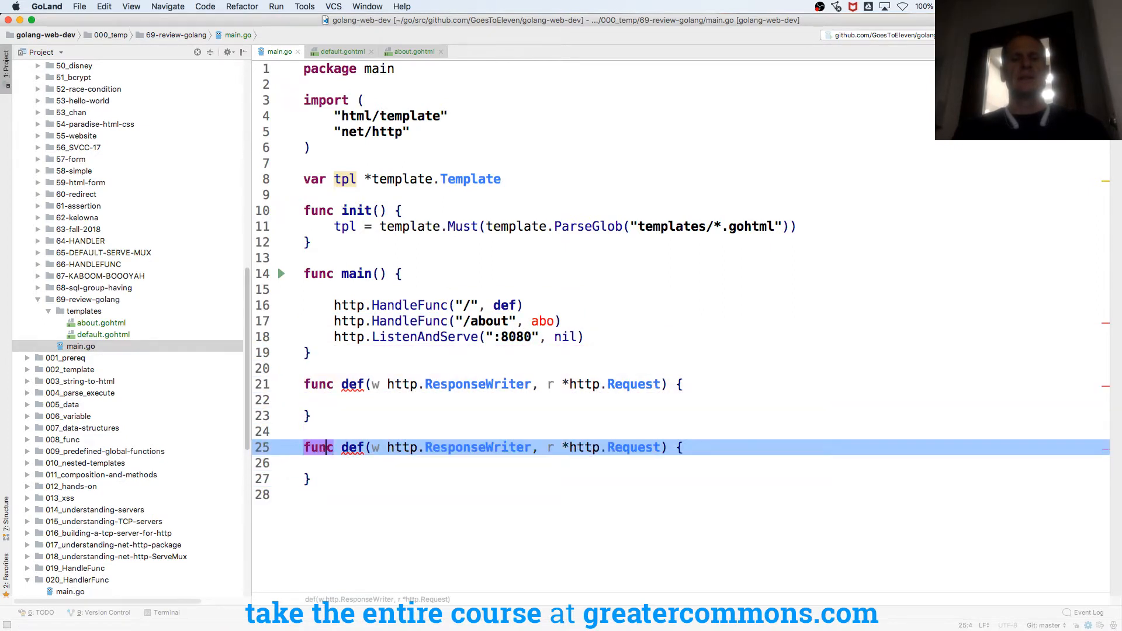
# Step: Name the second handler abo, start a fmt.Fprint(w, "hel line, then discard it
pyautogui.write('abo')
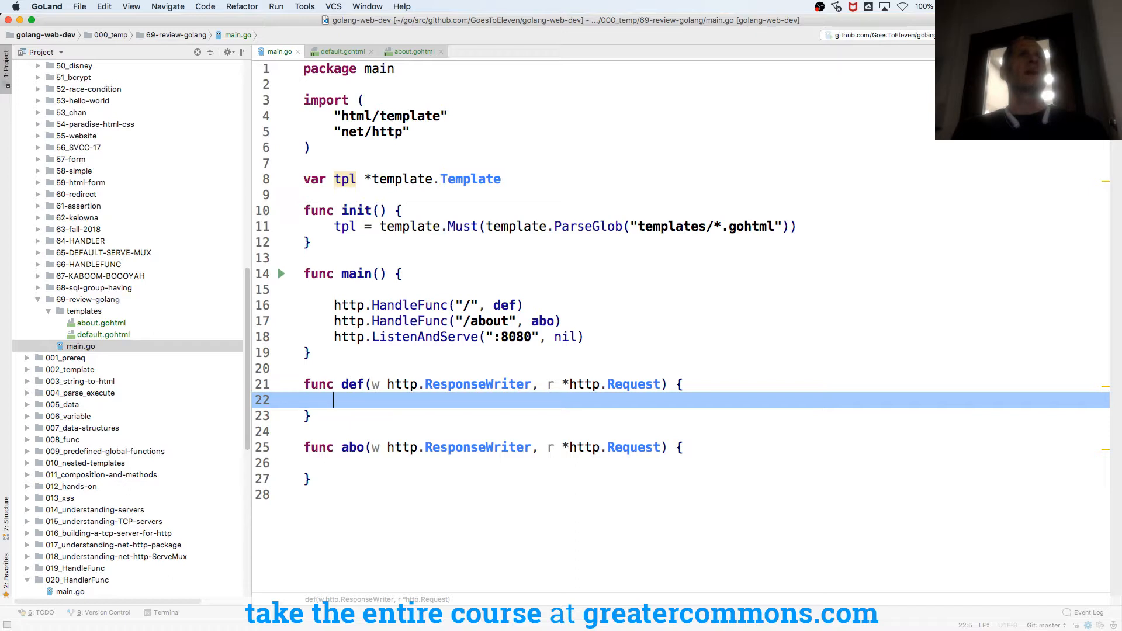
pyautogui.write('io.wr')
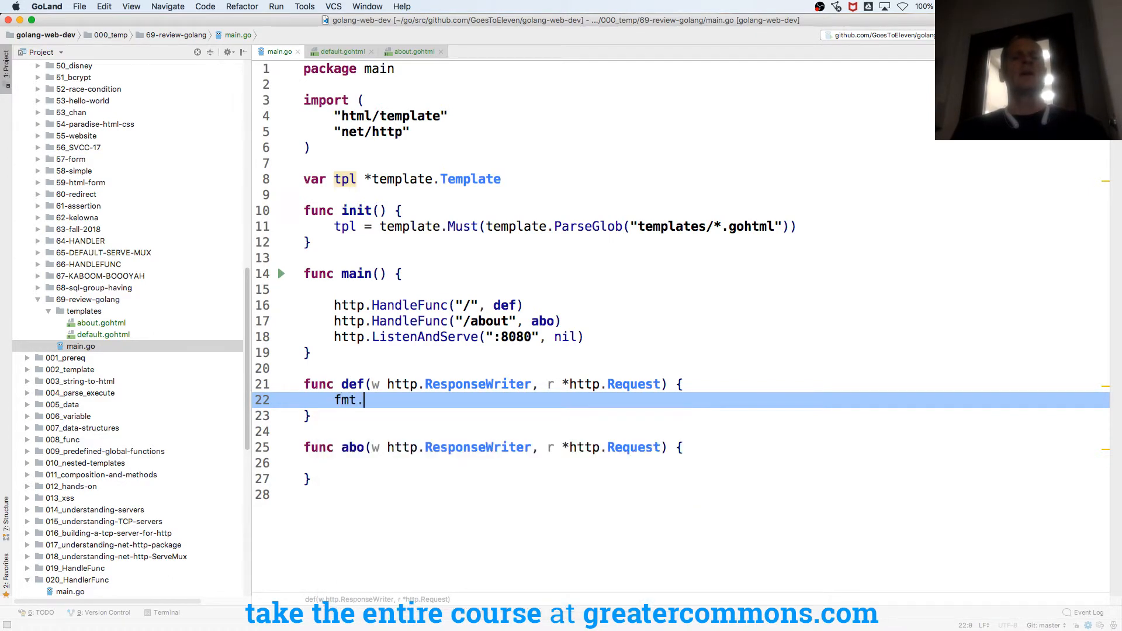
pyautogui.write('Fprint(')
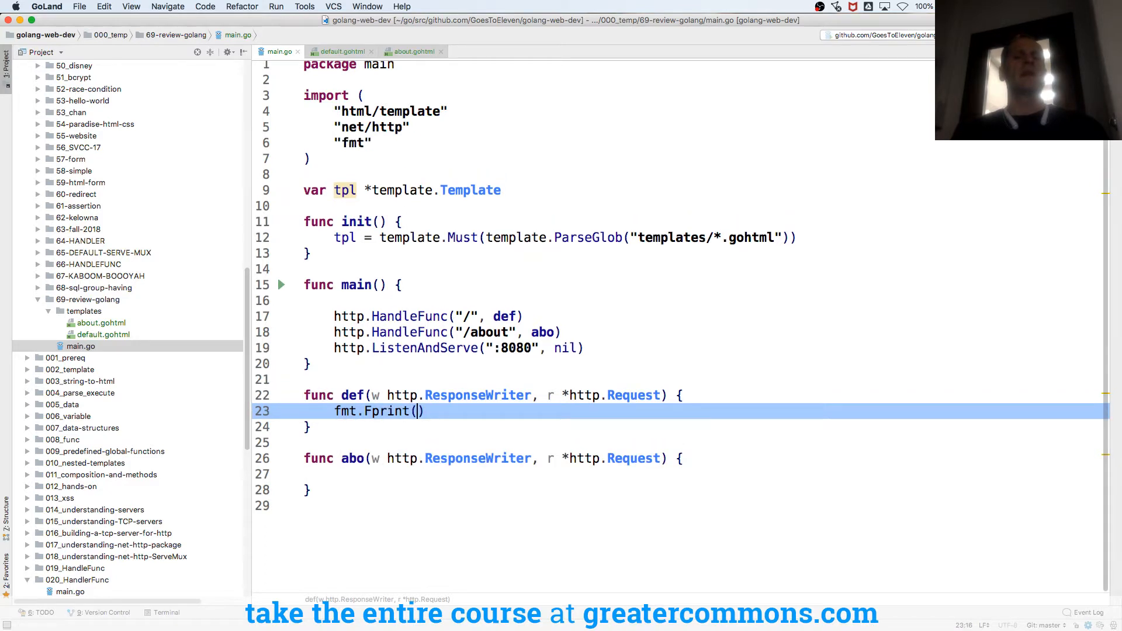
pyautogui.write('w,')
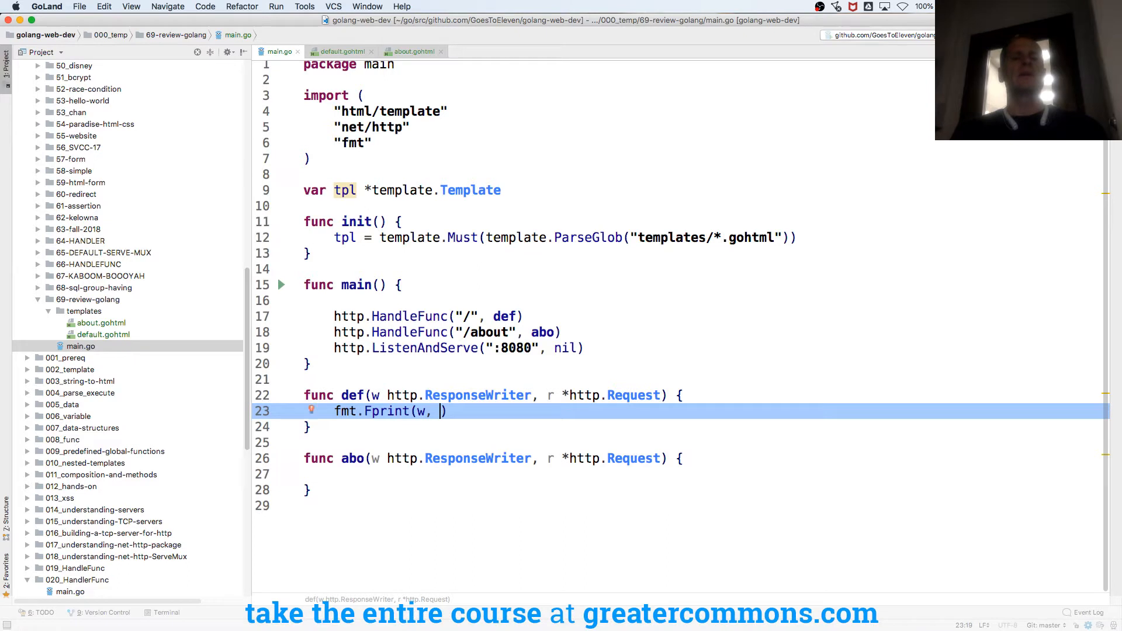
pyautogui.write('"hel"')
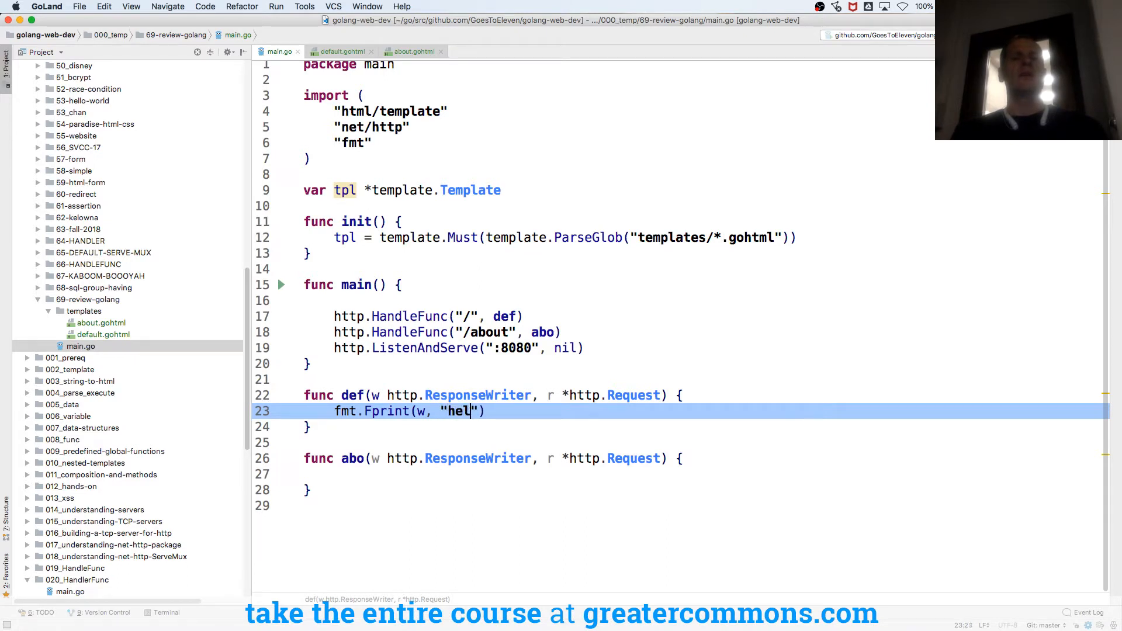
pyautogui.press('backspace')
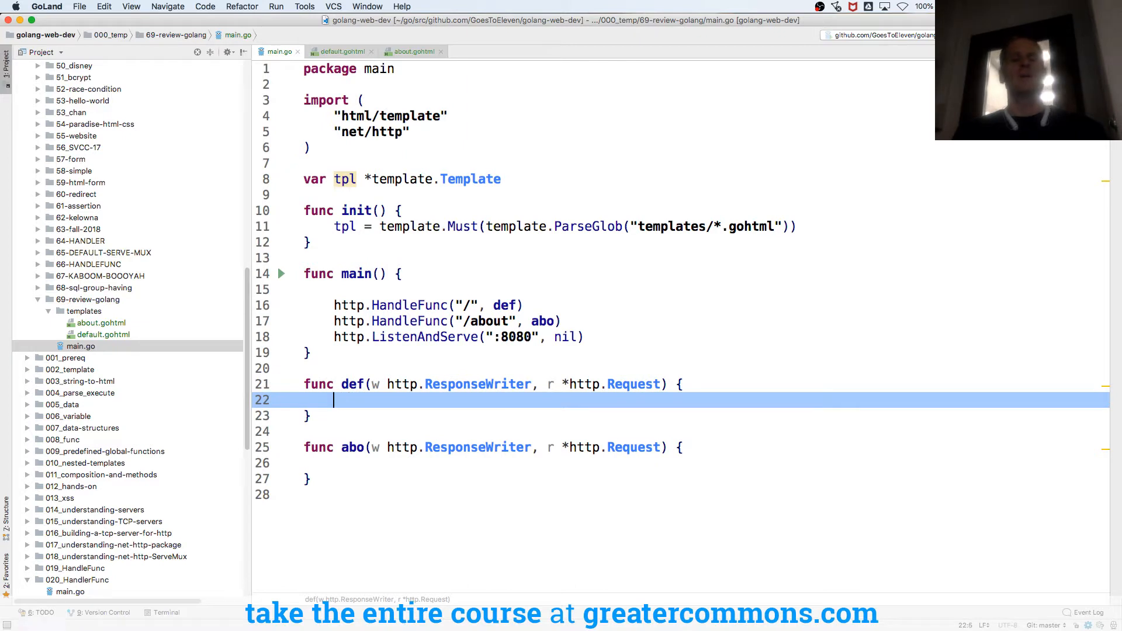
# Step: In def, call tpl.ExecuteTemplate(w, "default.gohtml", nil)
pyautogui.write('tpl.e')
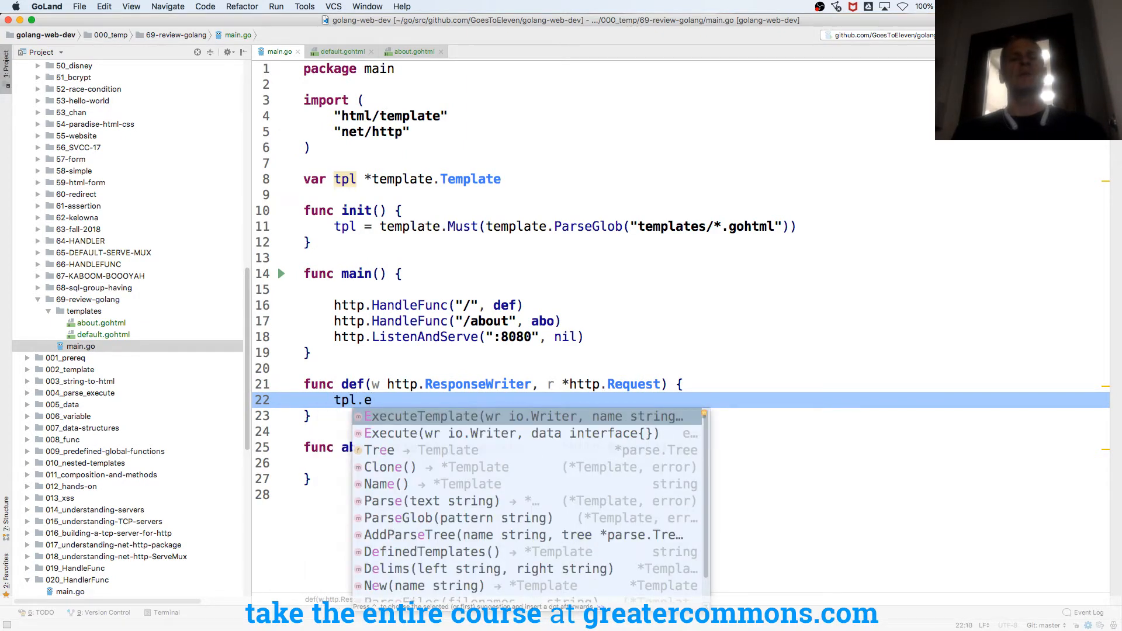
pyautogui.click(422, 416)
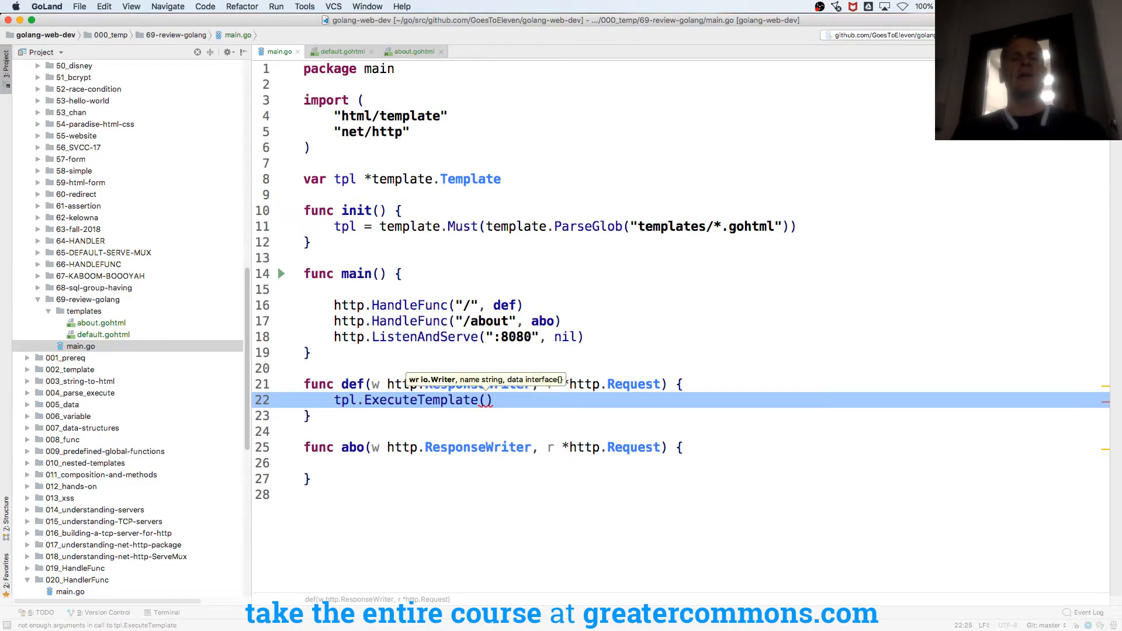
pyautogui.write('w, "default.gohtml", nil')
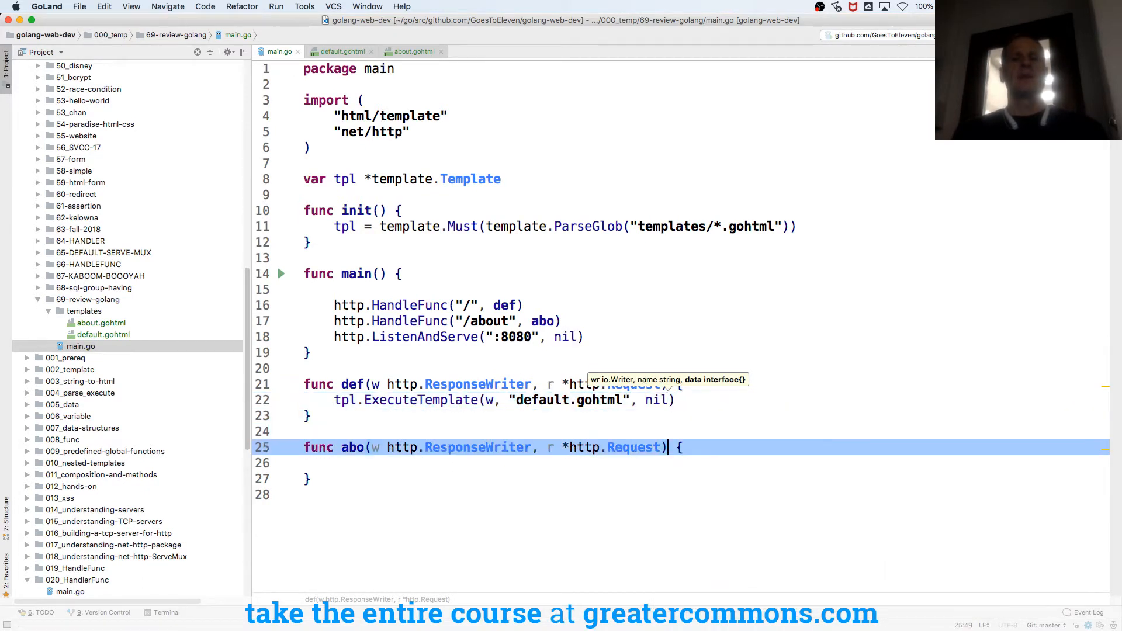
# Step: In abo, call tpl.ExecuteTemplate(w, "about.gohtml", nil)
pyautogui.write('tpl.ExecuteTemplate(w,')
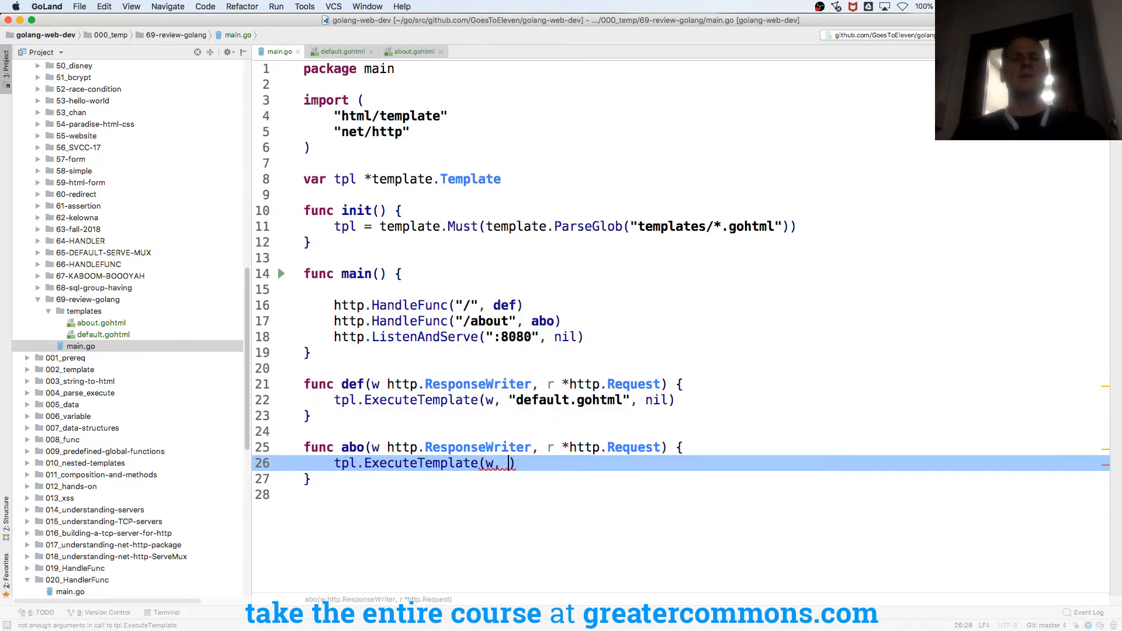
pyautogui.write('"about.gohtml")')
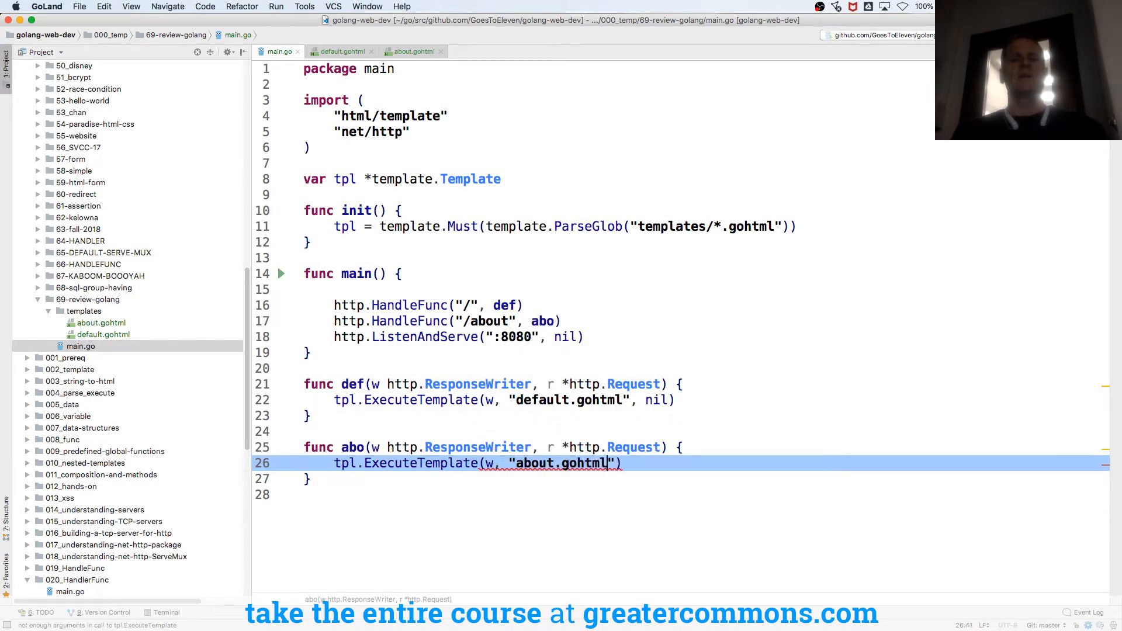
pyautogui.write(', nil')
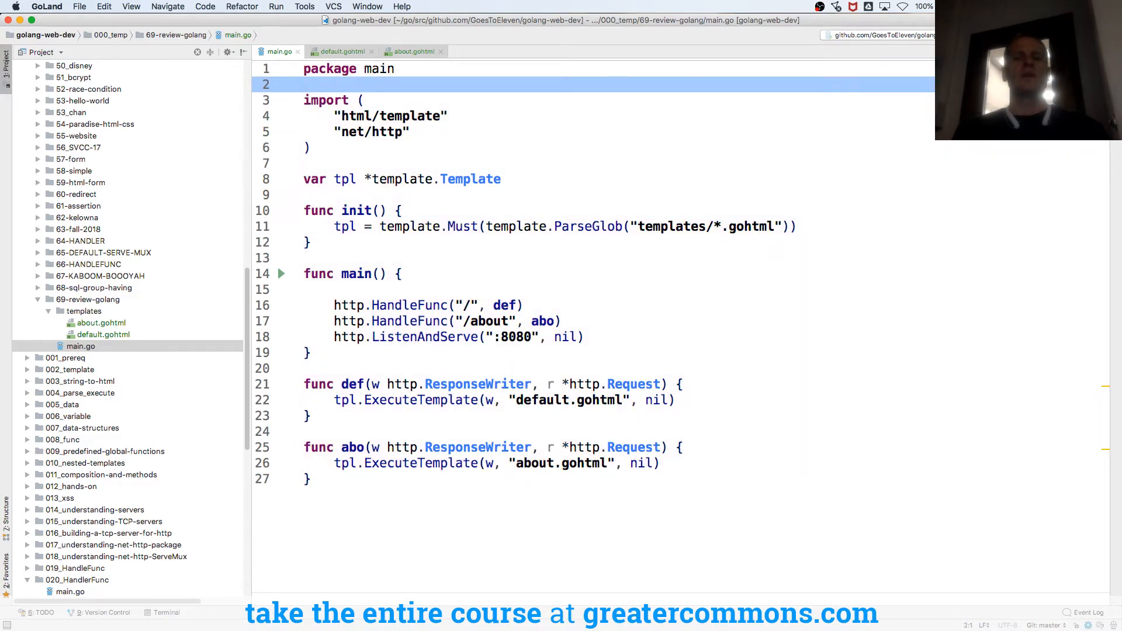
# Step: Launch the Terminal app via Spotlight
pyautogui.write('terminal')
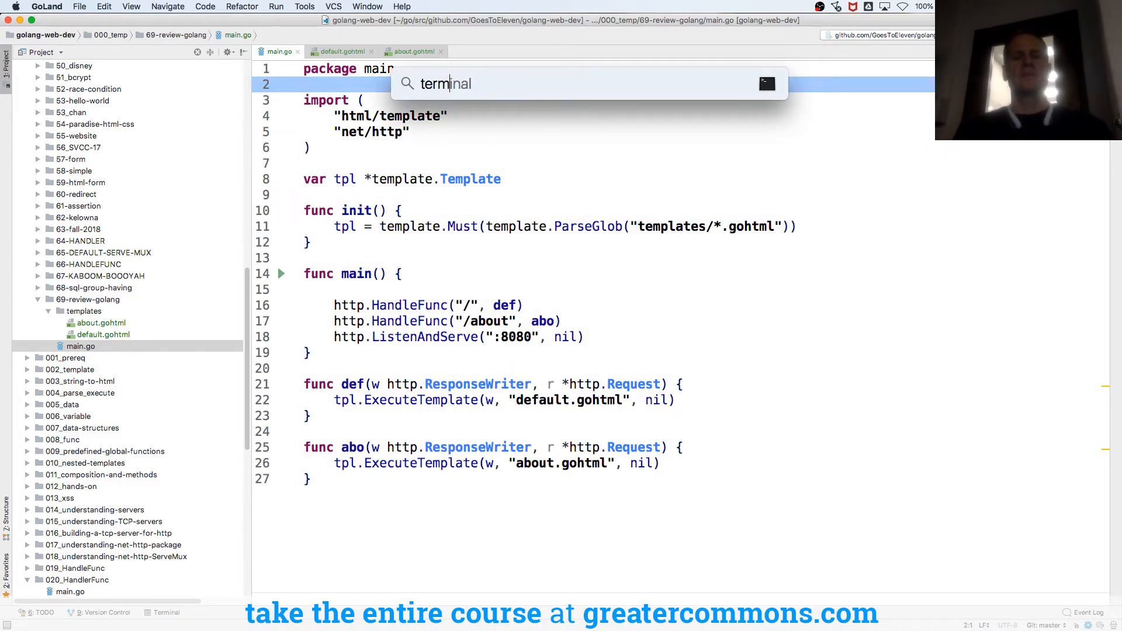
pyautogui.click(767, 85)
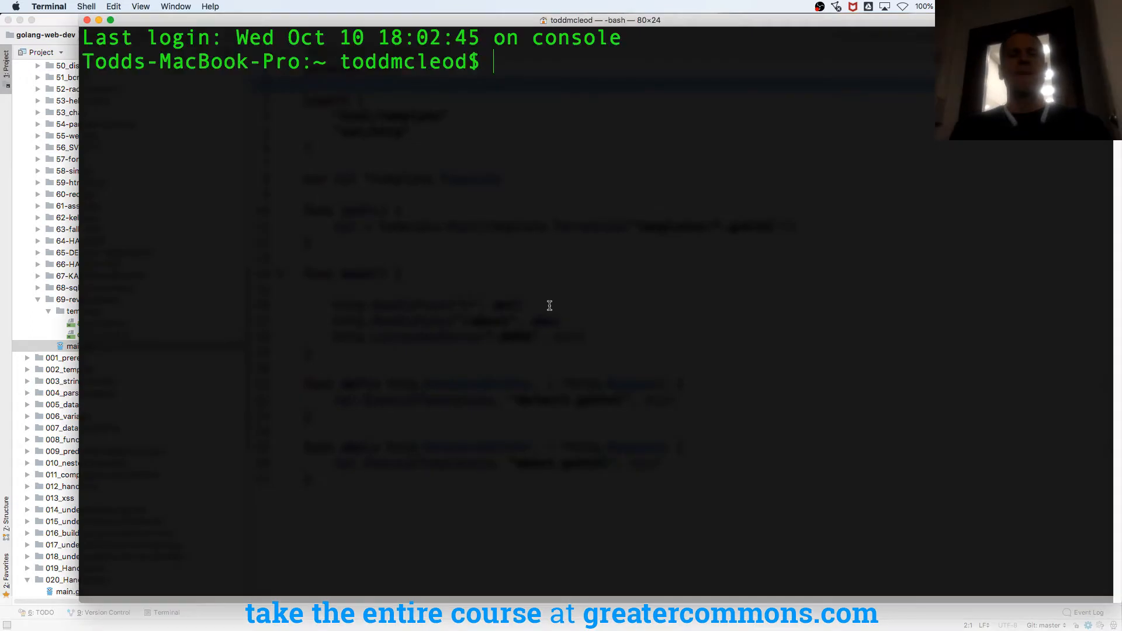
# Step: cd to golang-web-dev/000_temp/69-review-golang and start the server with go run main.go
pyautogui.write('cd go/')
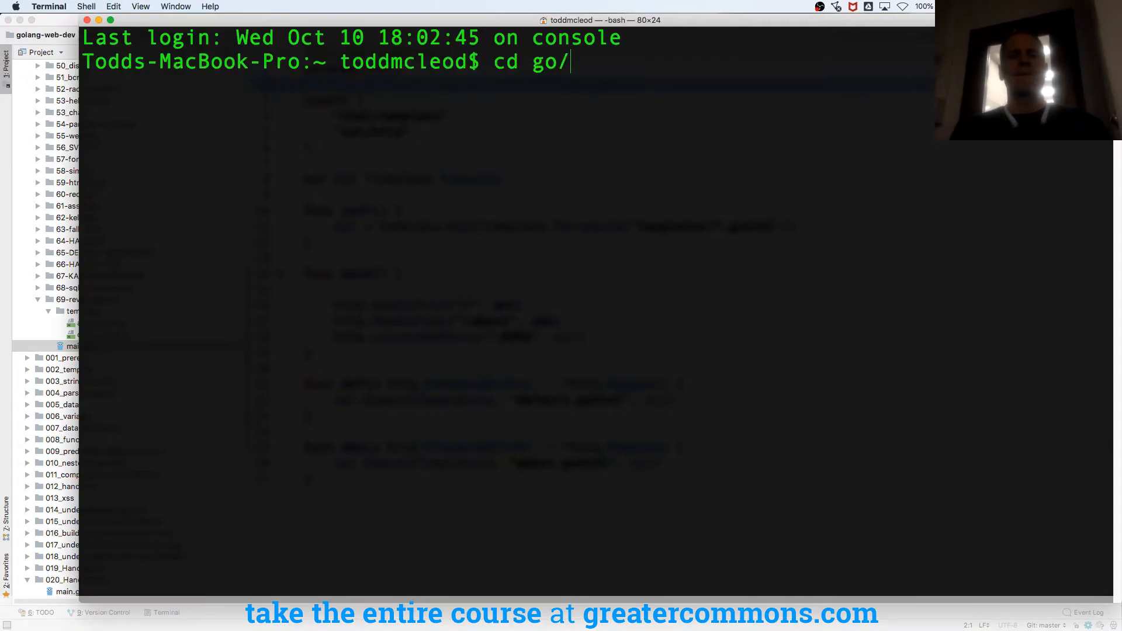
pyautogui.write('src/github.com/')
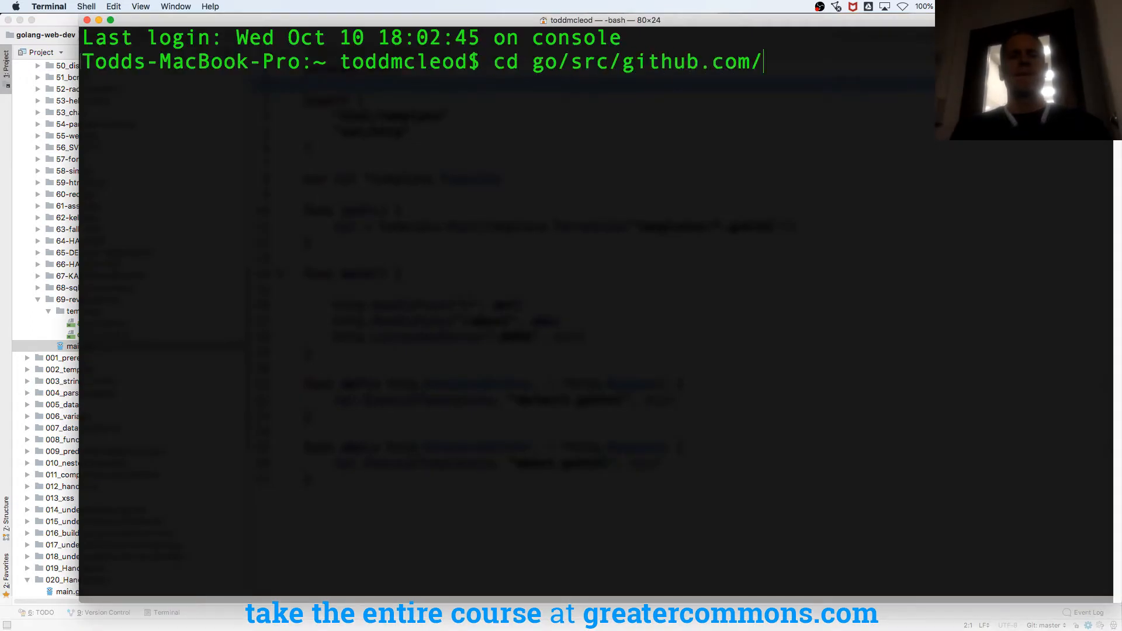
pyautogui.write('G')
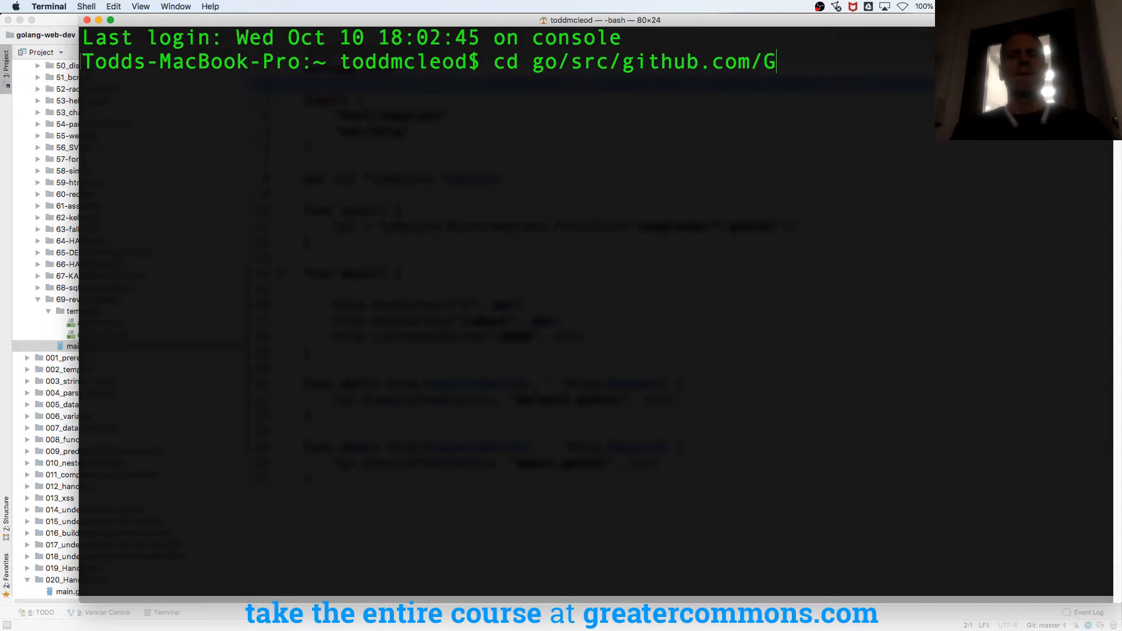
pyautogui.write('oesToEleven/go/')
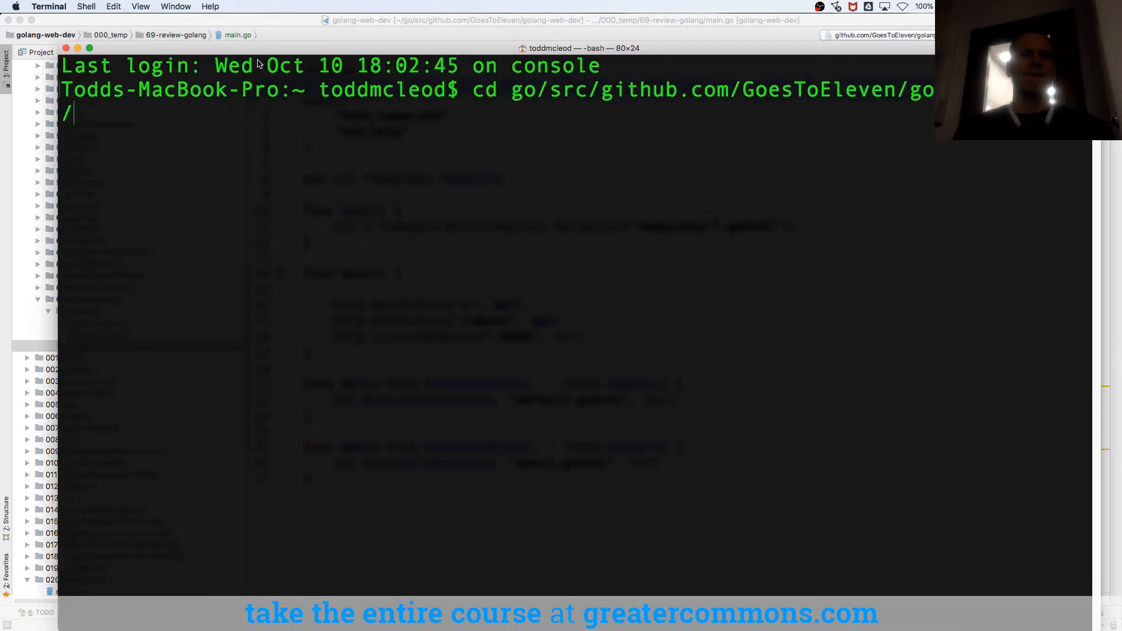
pyautogui.write('000_temp/')
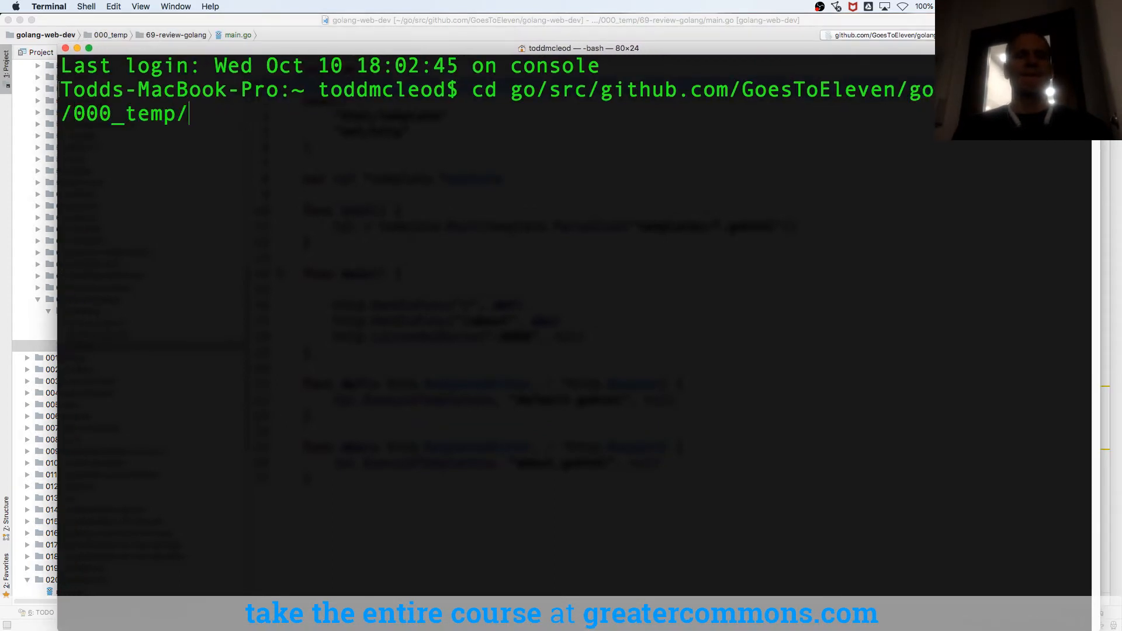
pyautogui.write('69-review-golang/')
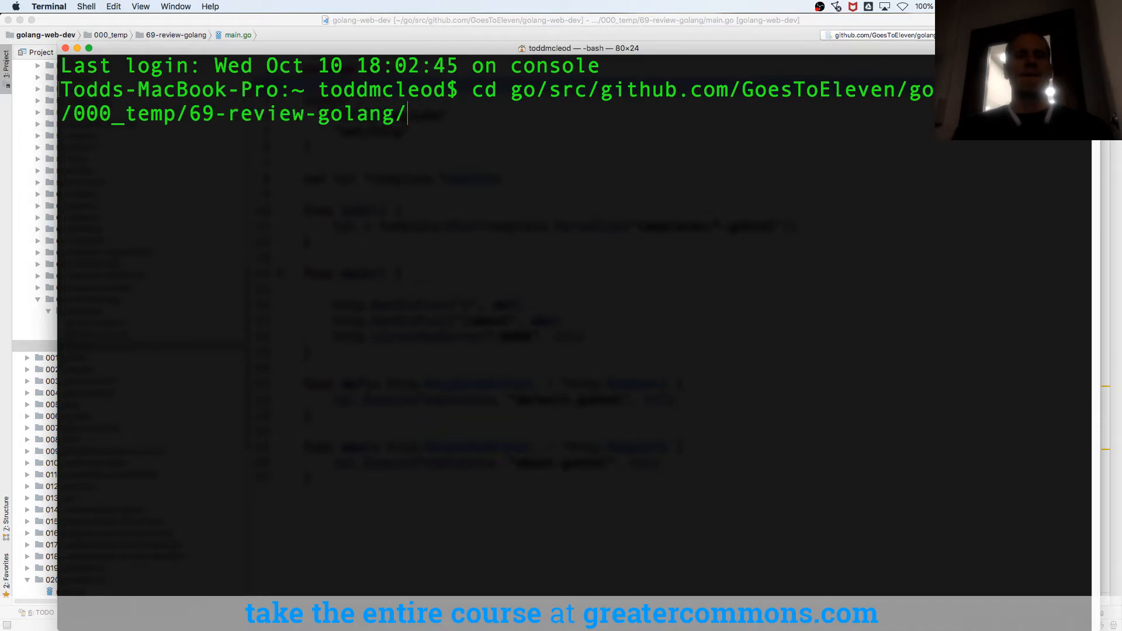
pyautogui.write('go run')
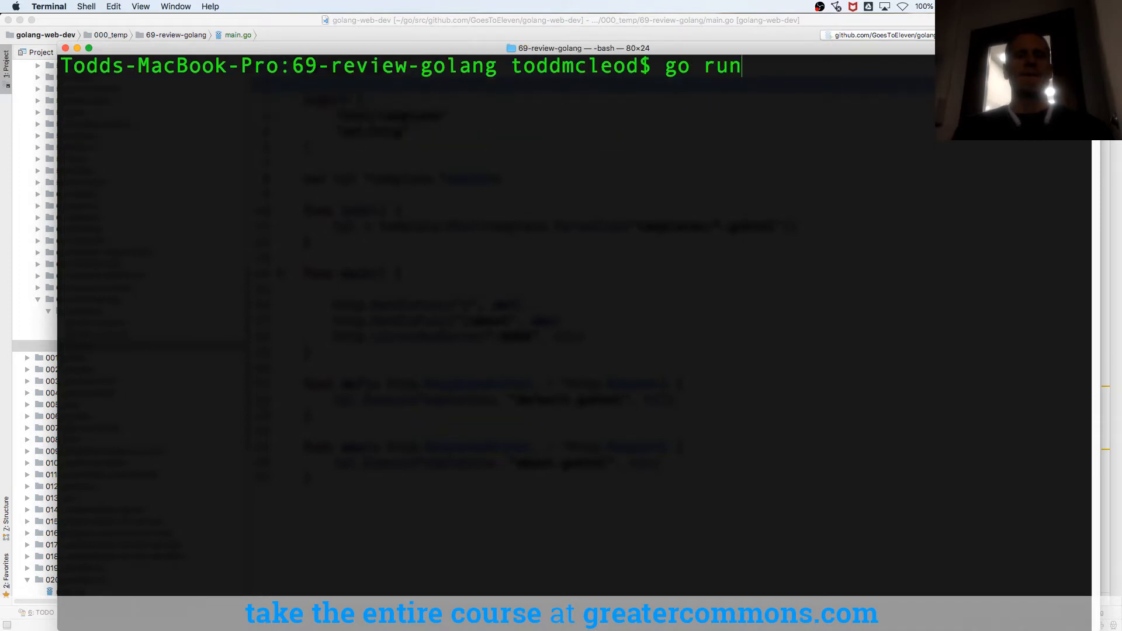
pyautogui.write('main.go')
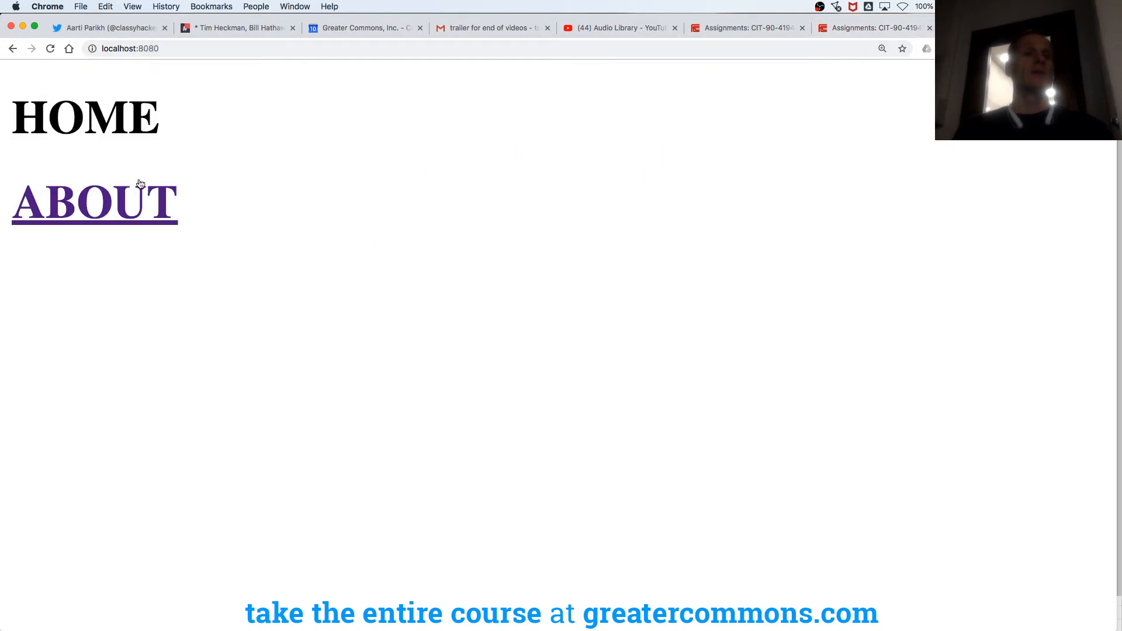
pyautogui.click(94, 202)
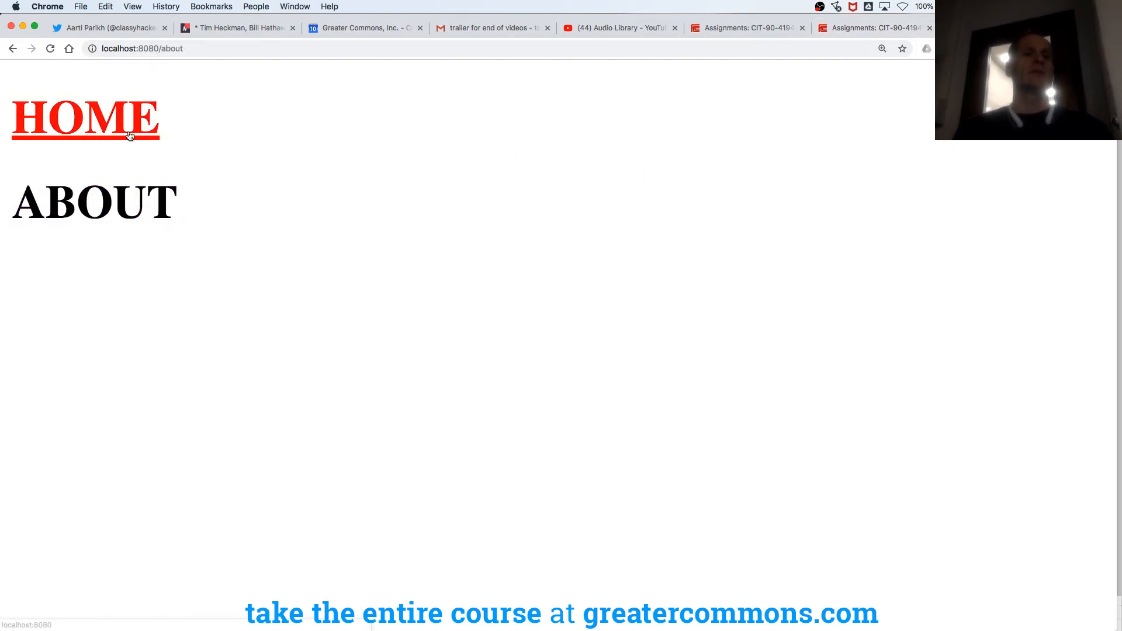
pyautogui.click(84, 119)
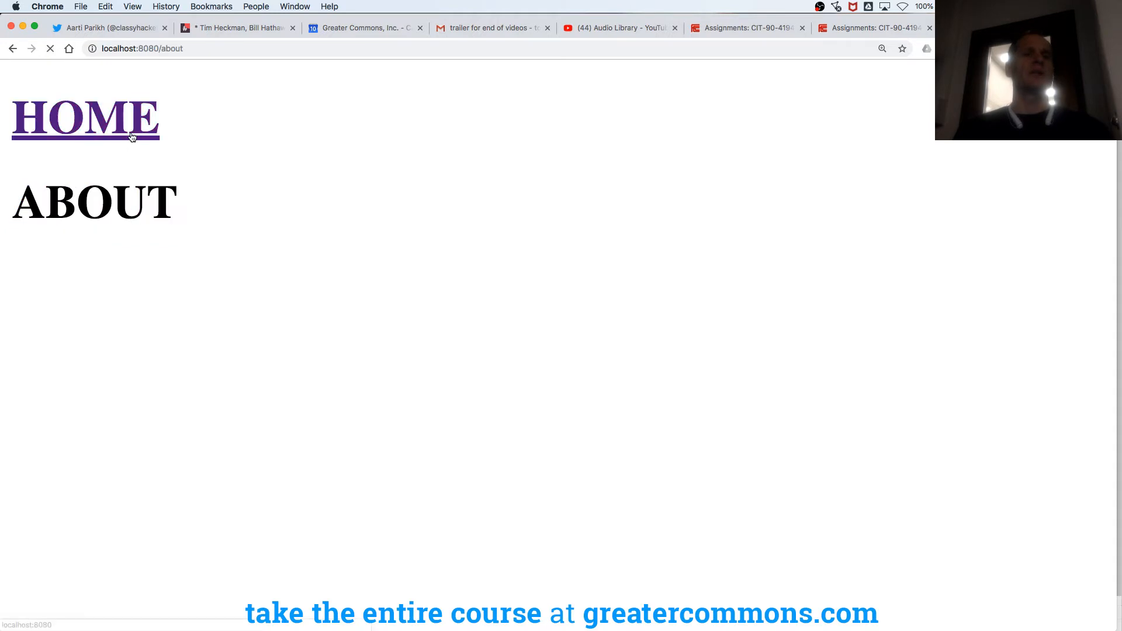
pyautogui.click(84, 118)
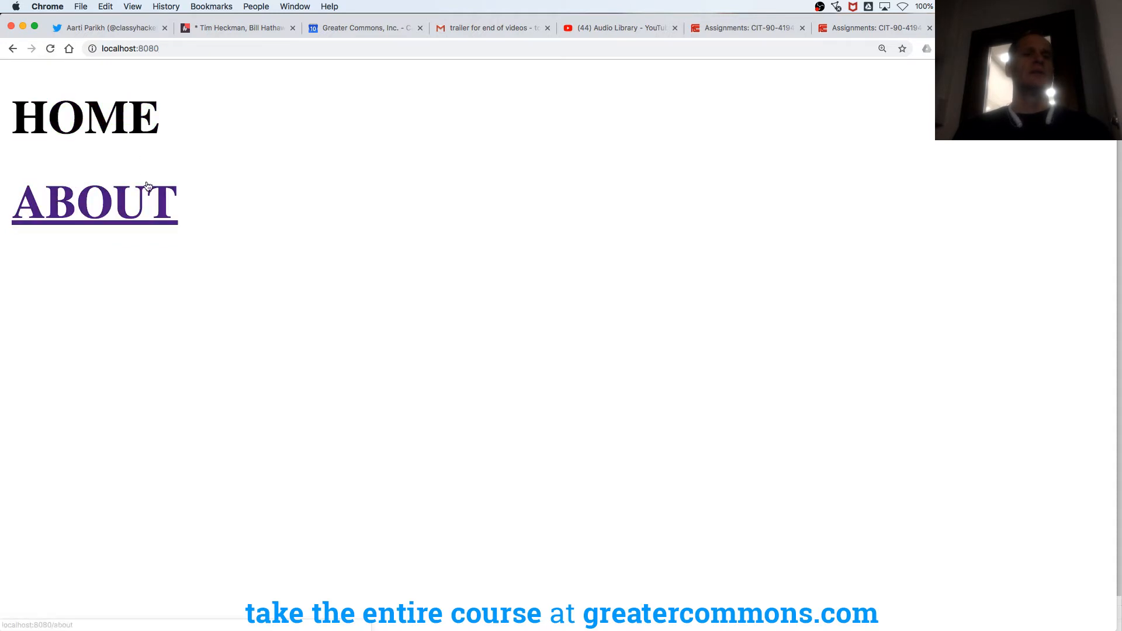
pyautogui.click(93, 202)
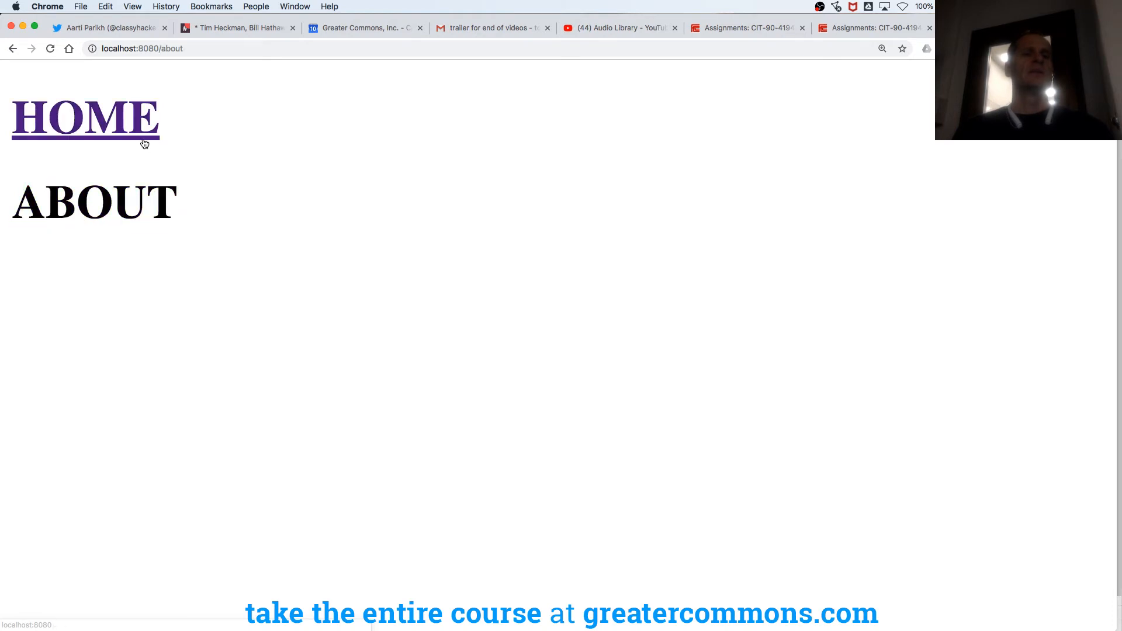
pyautogui.click(84, 119)
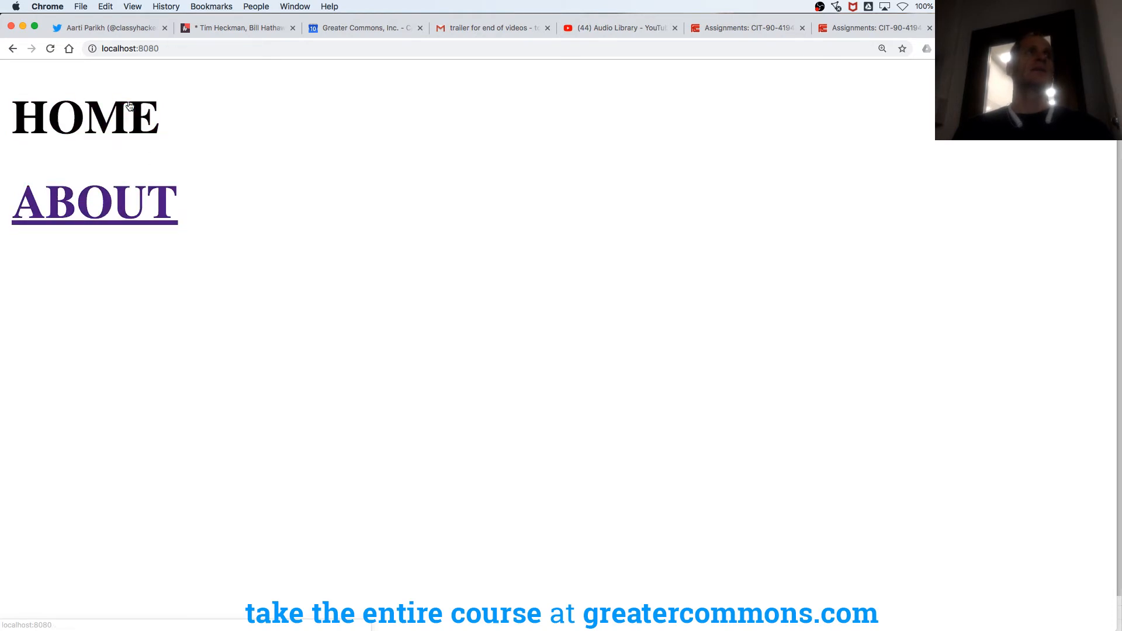